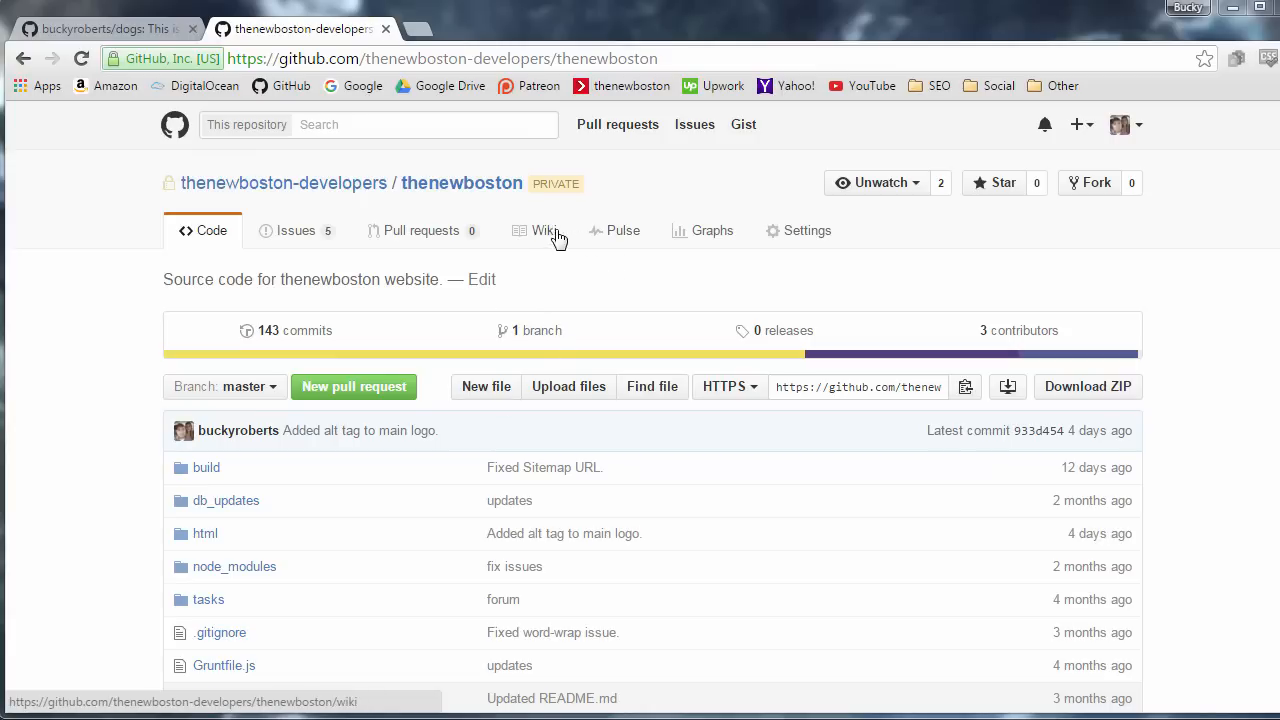
Show the thenewboston repository's wiki Home page with its Social Network Wiki banner.
click(544, 230)
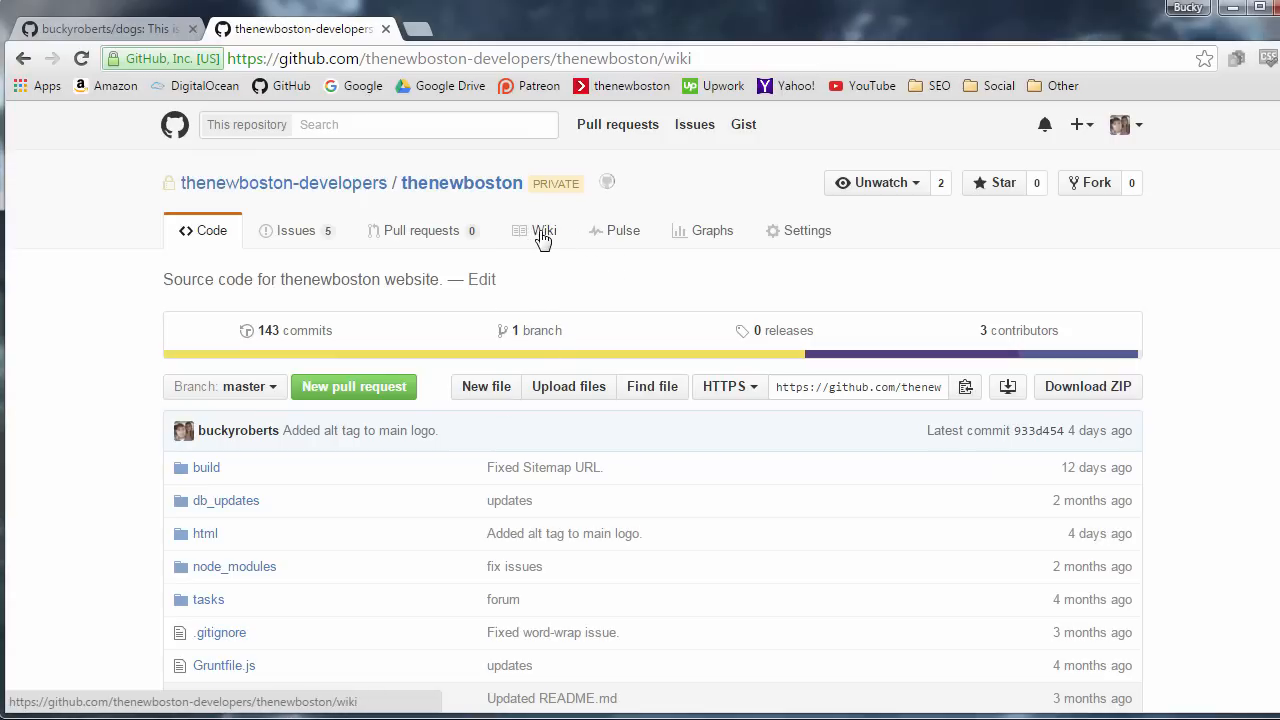
click(544, 230)
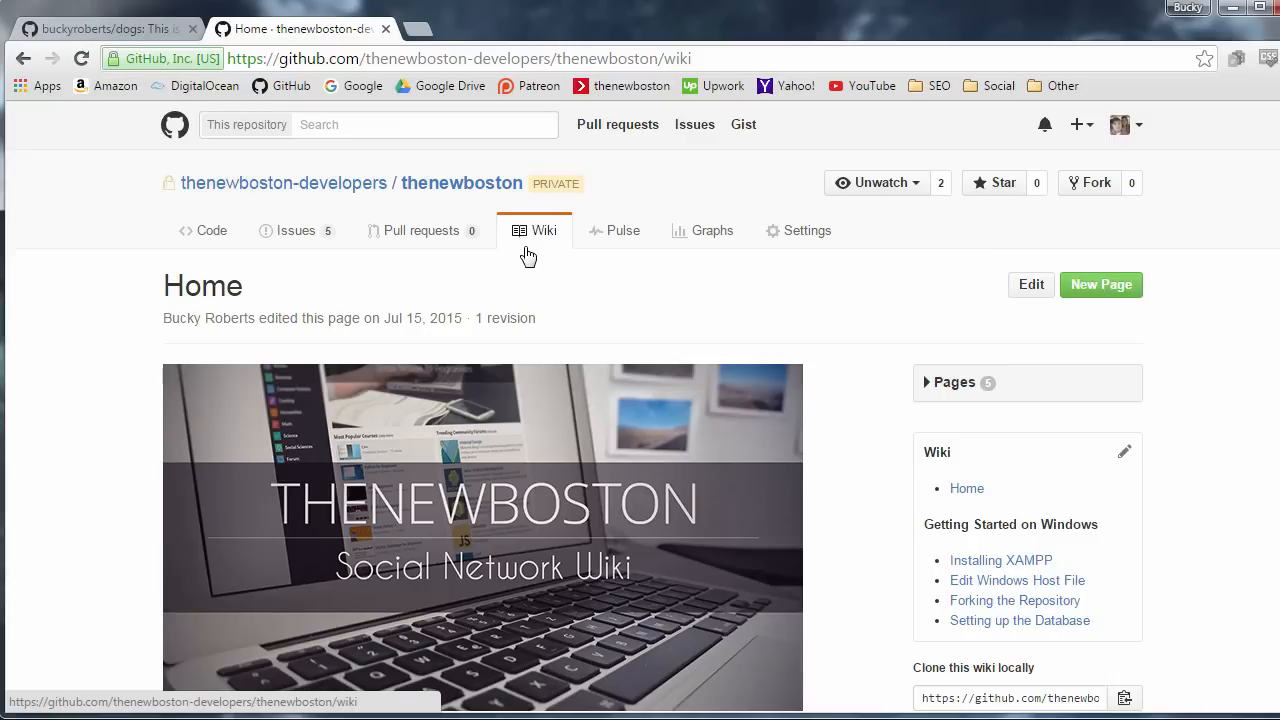
mouse_move(524, 260)
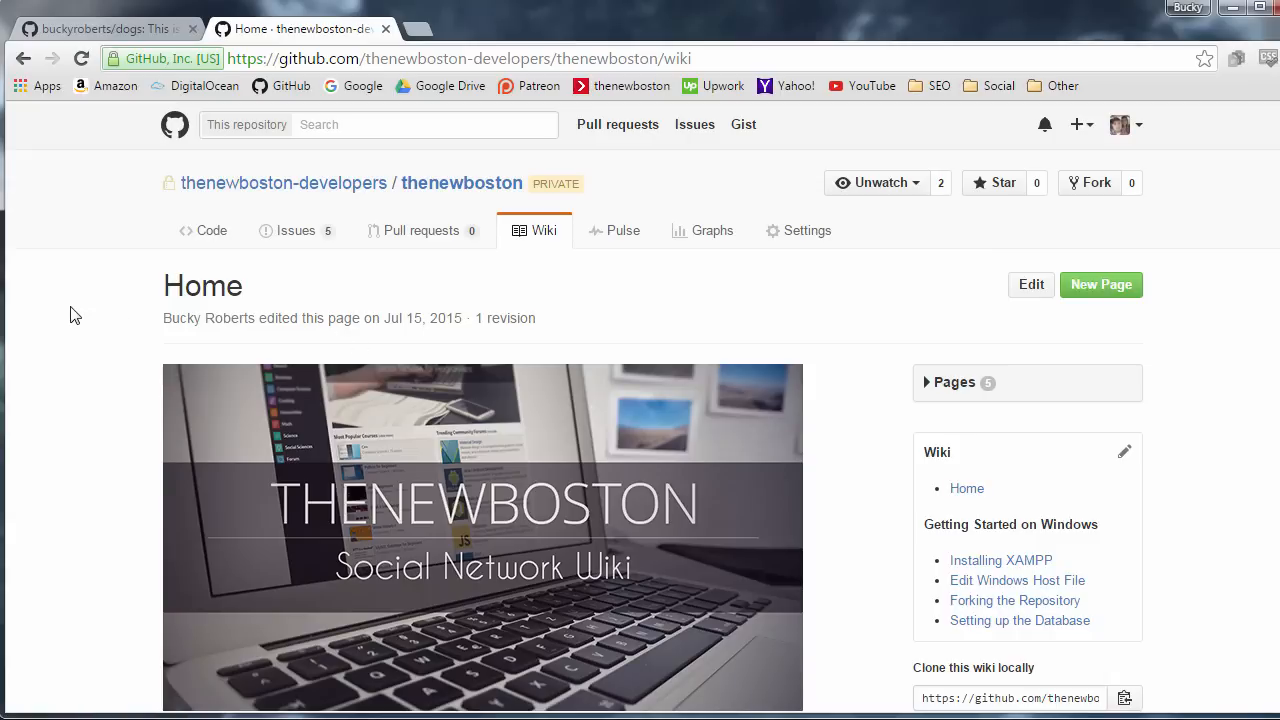
mouse_move(84, 320)
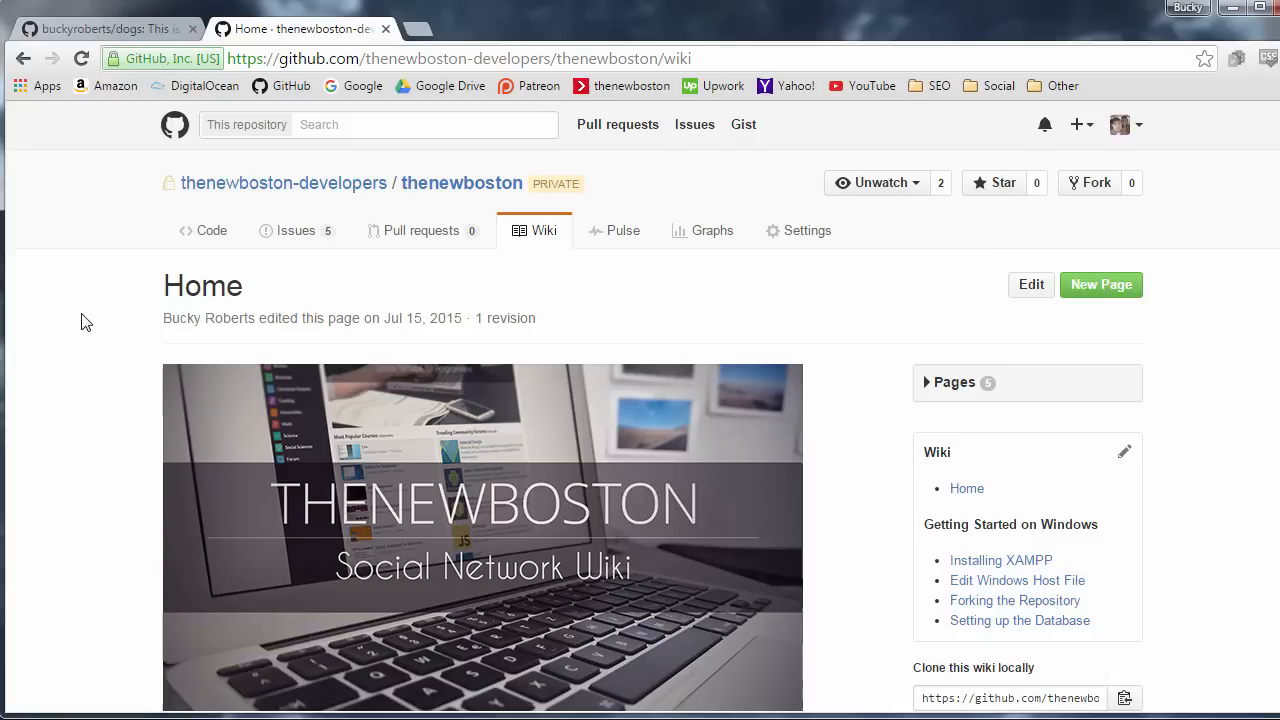
mouse_move(62, 300)
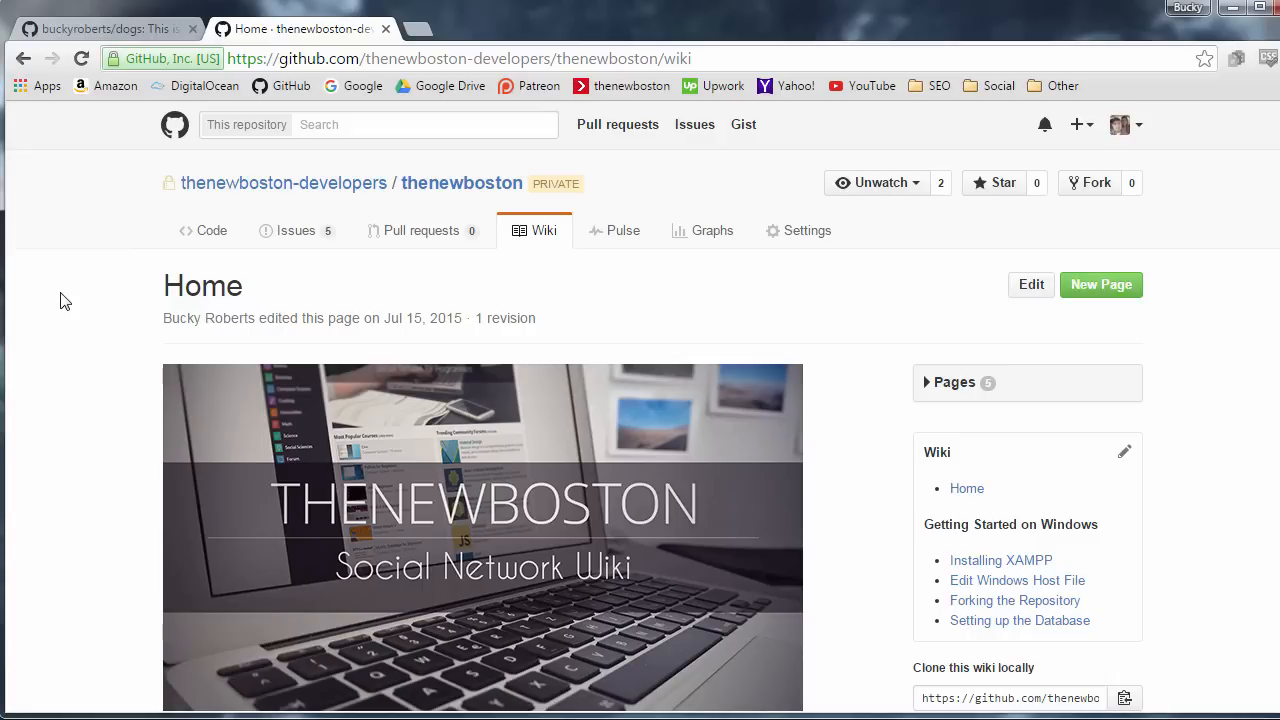
mouse_move(278, 380)
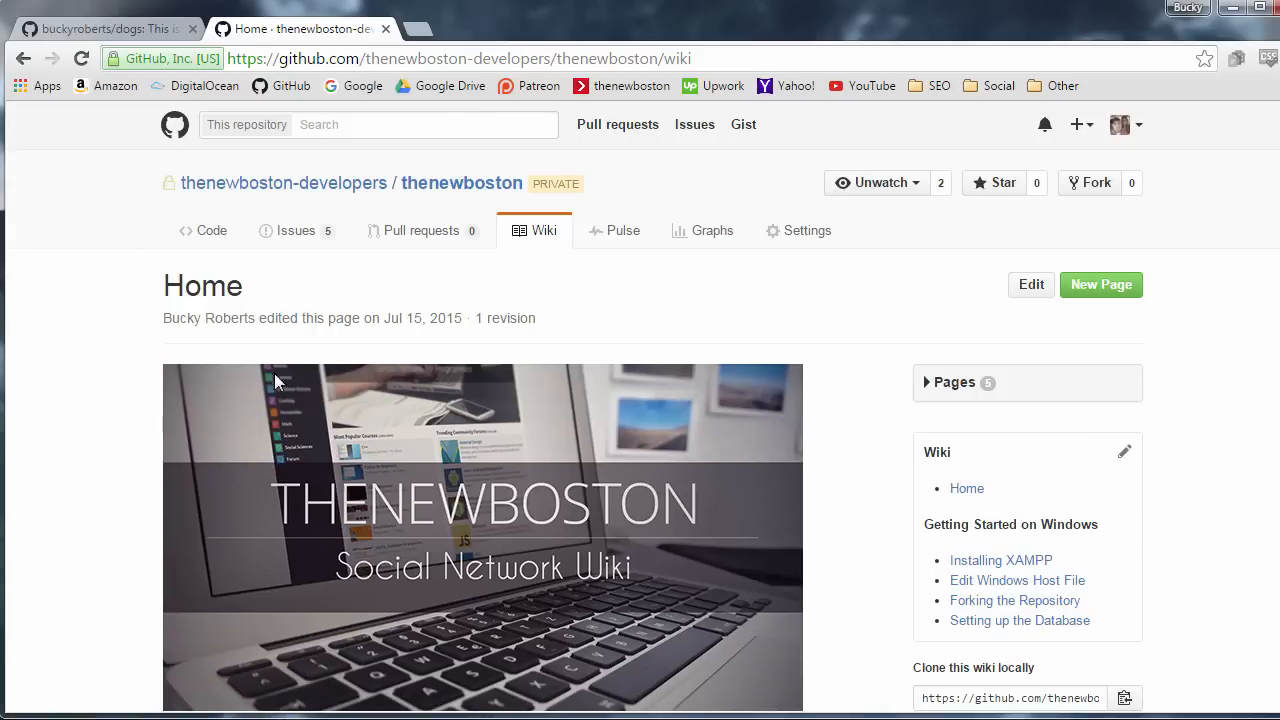
mouse_move(378, 304)
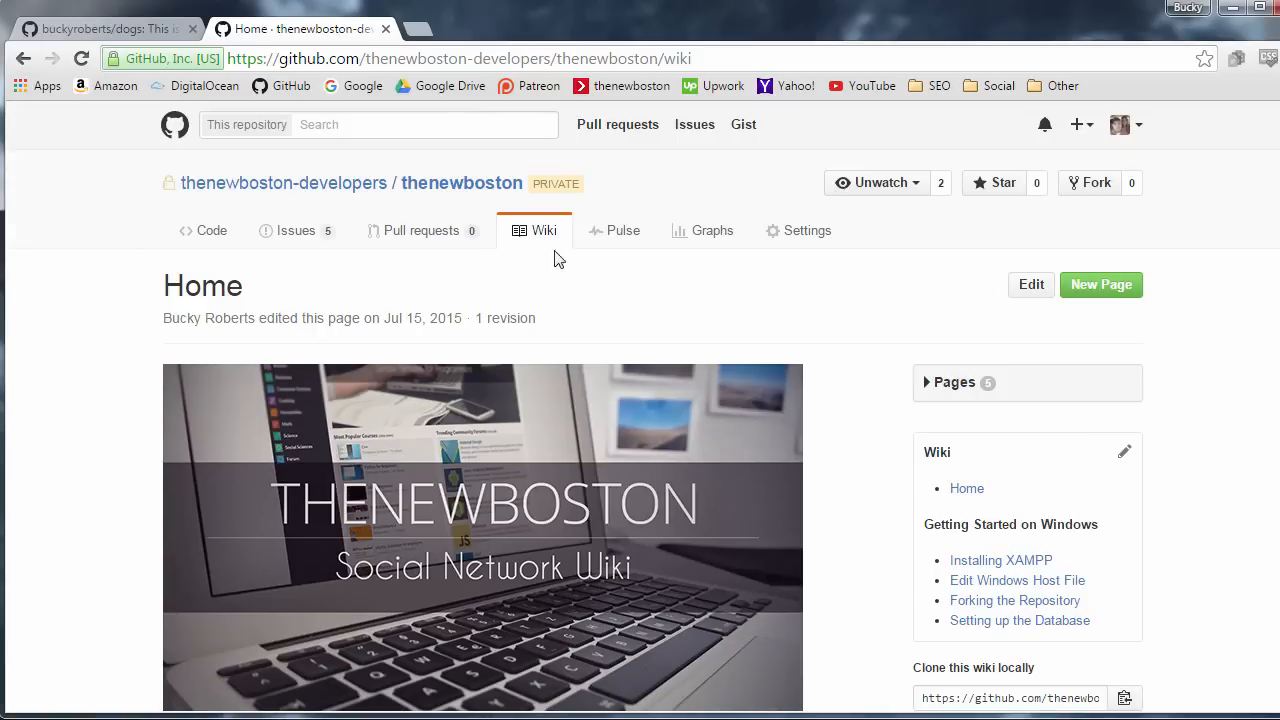
scroll(down, 3)
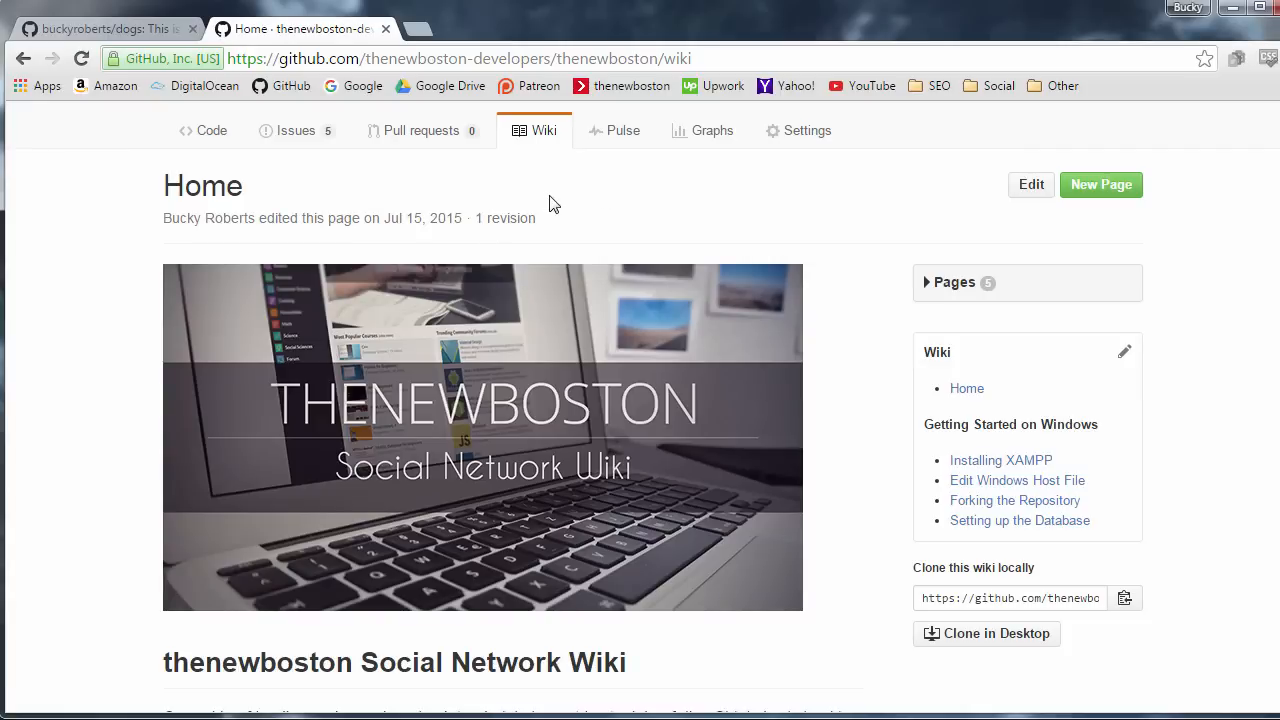
scroll(down, 3)
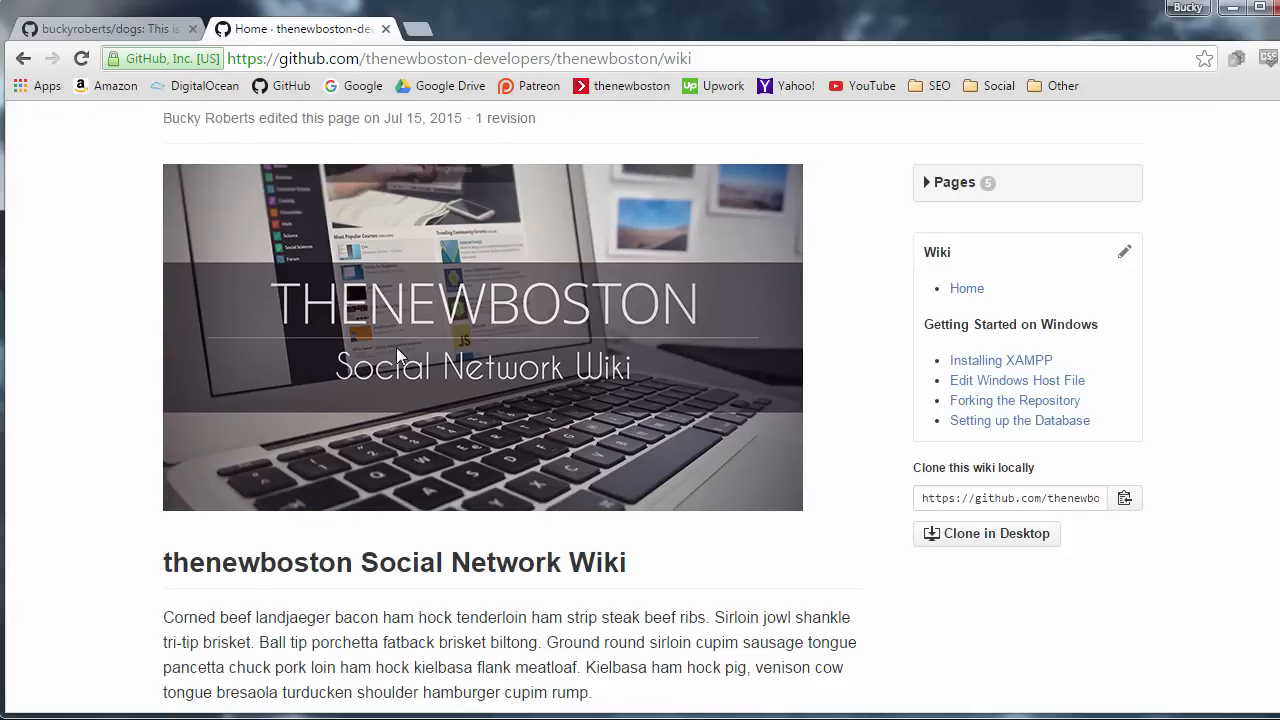
scroll(down, 3)
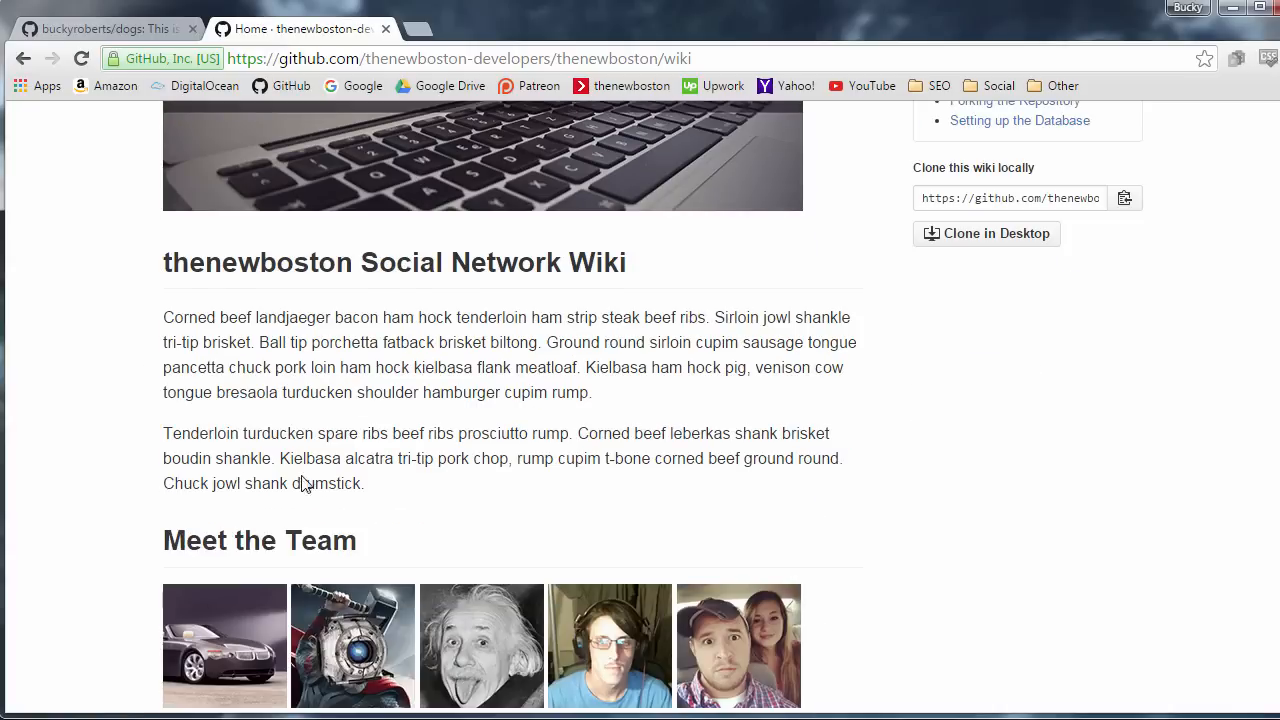
drag(164, 316, 366, 482)
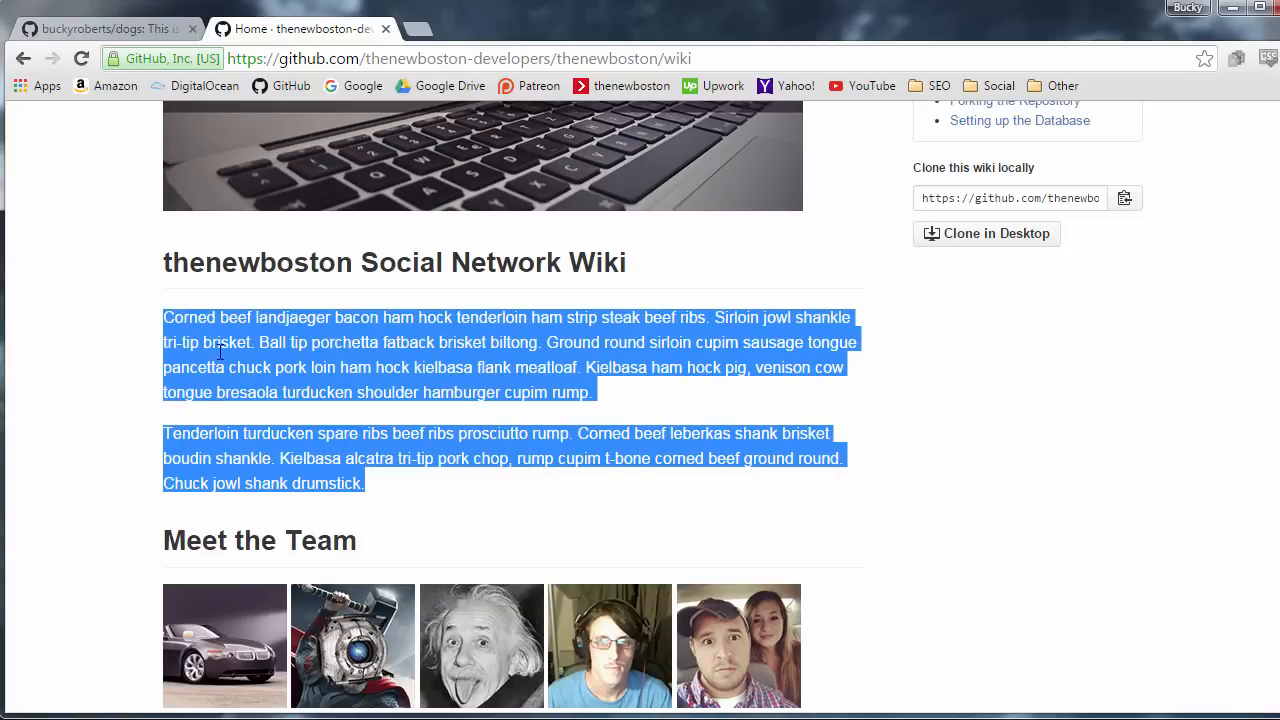
click(316, 432)
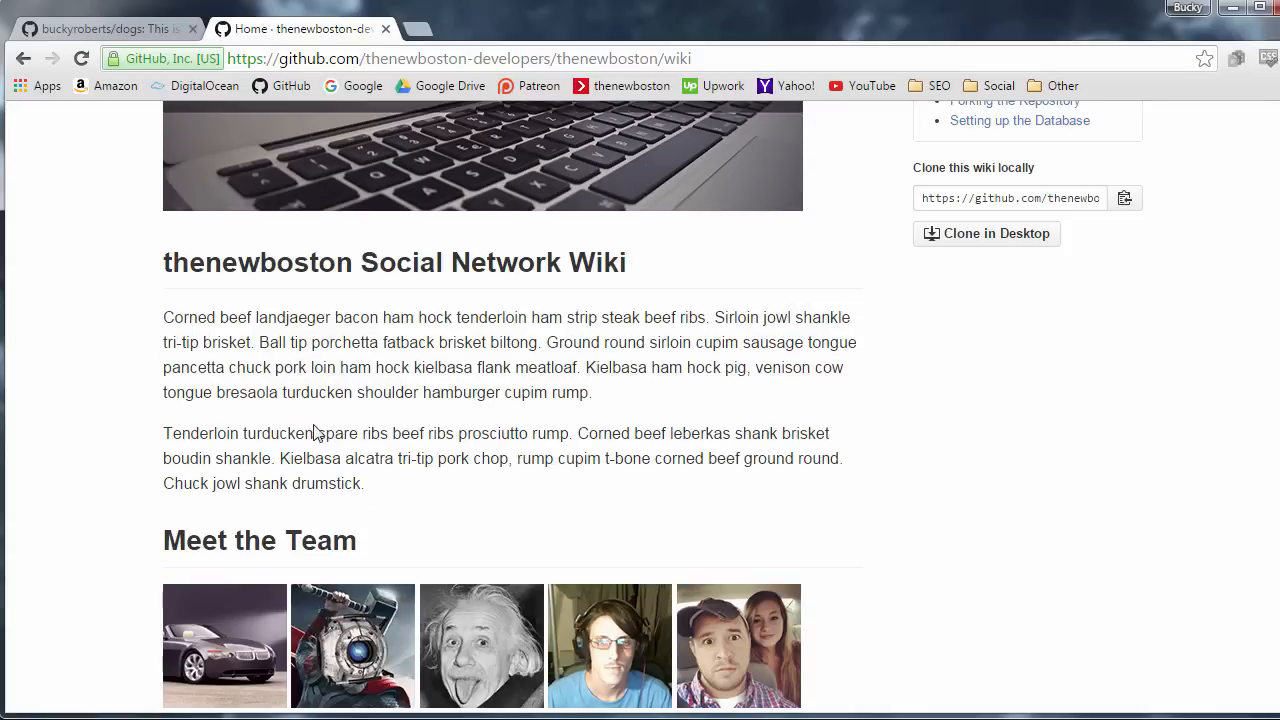
scroll(down, 3)
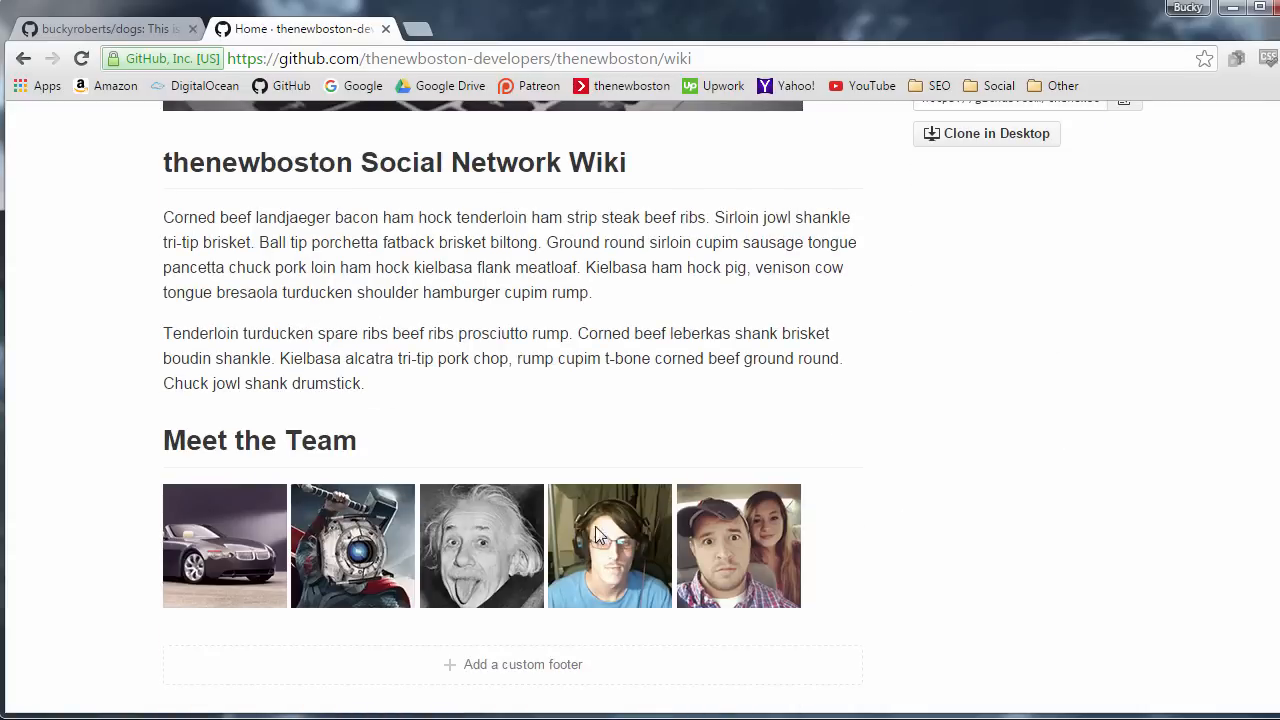
scroll(up, 3)
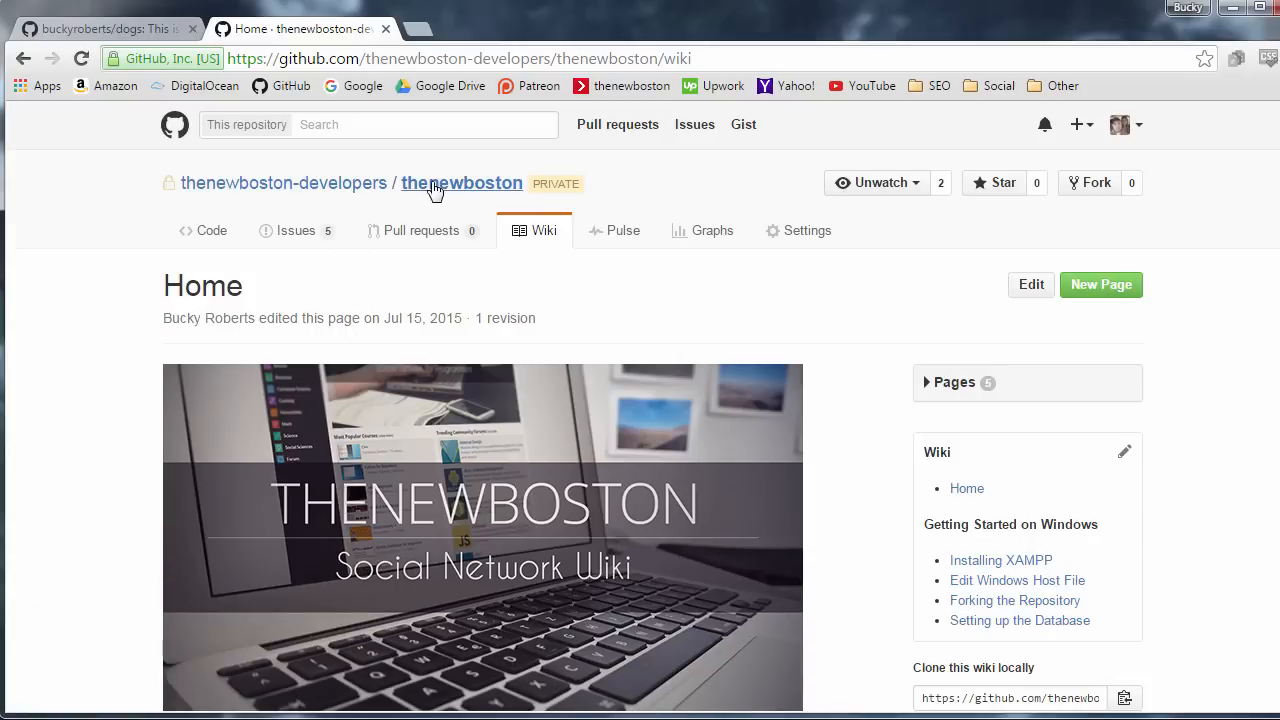
click(460, 184)
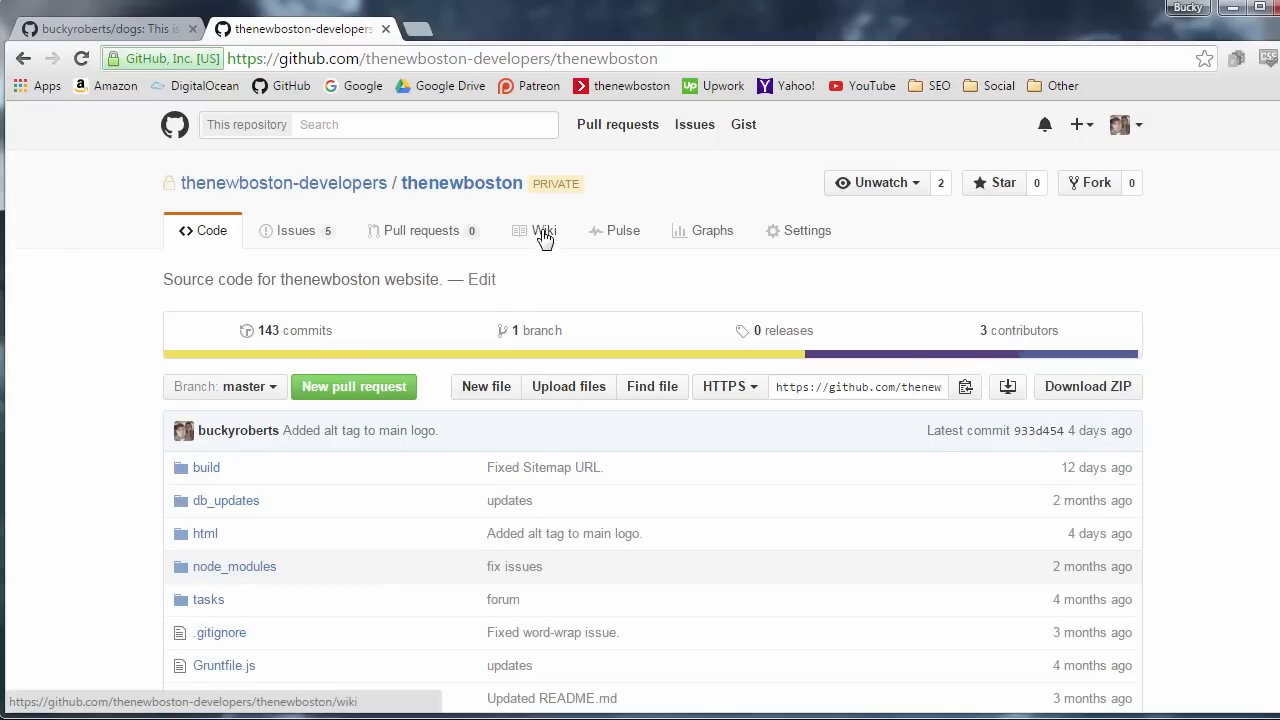
click(544, 230)
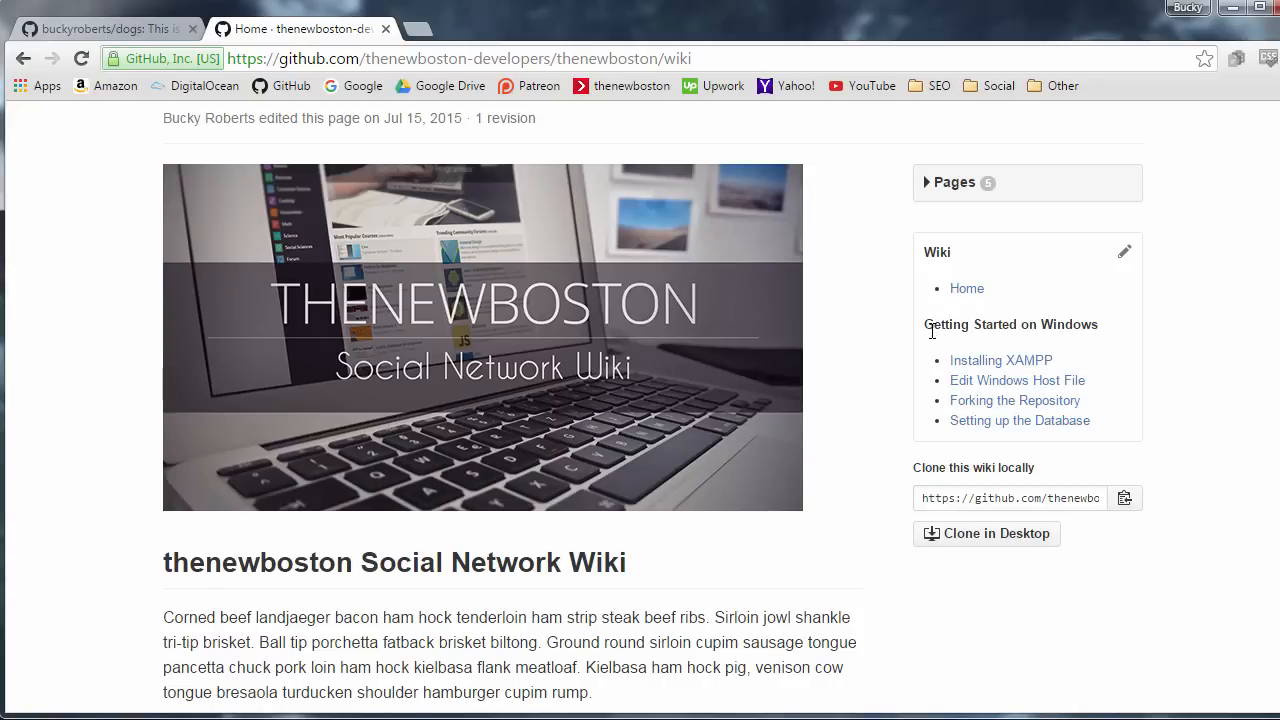
mouse_move(1000, 360)
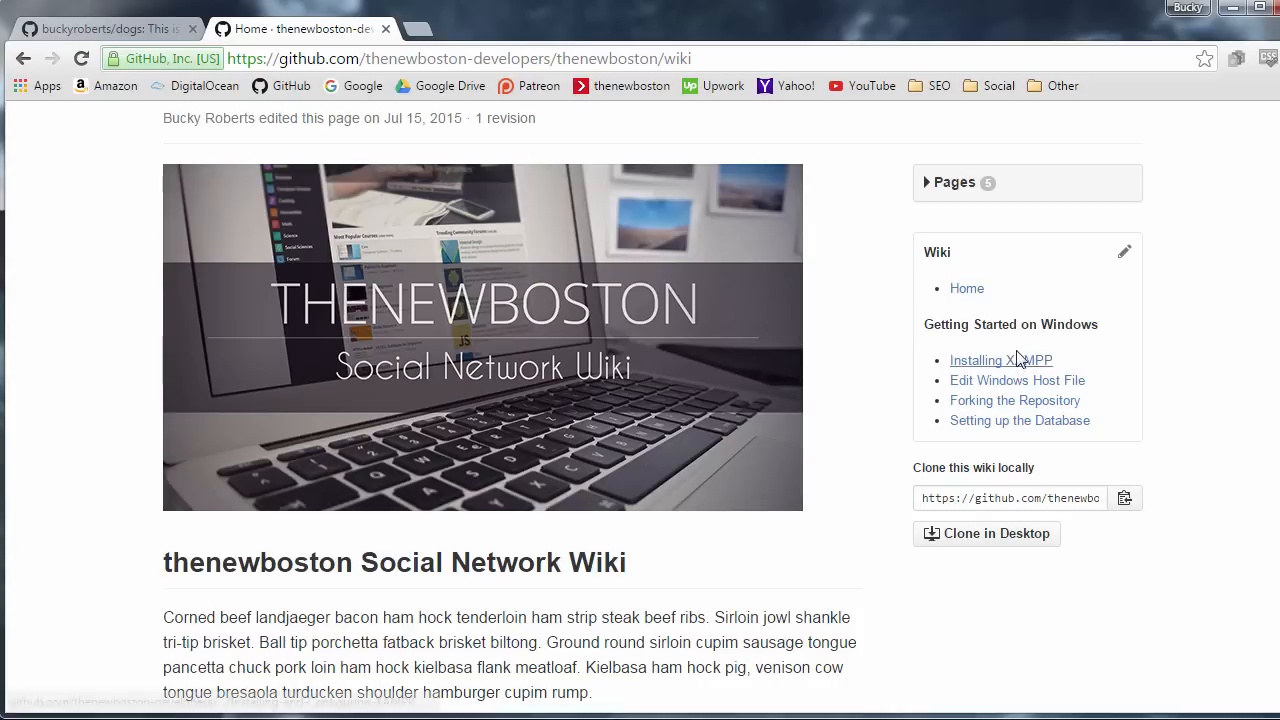
mouse_move(1000, 360)
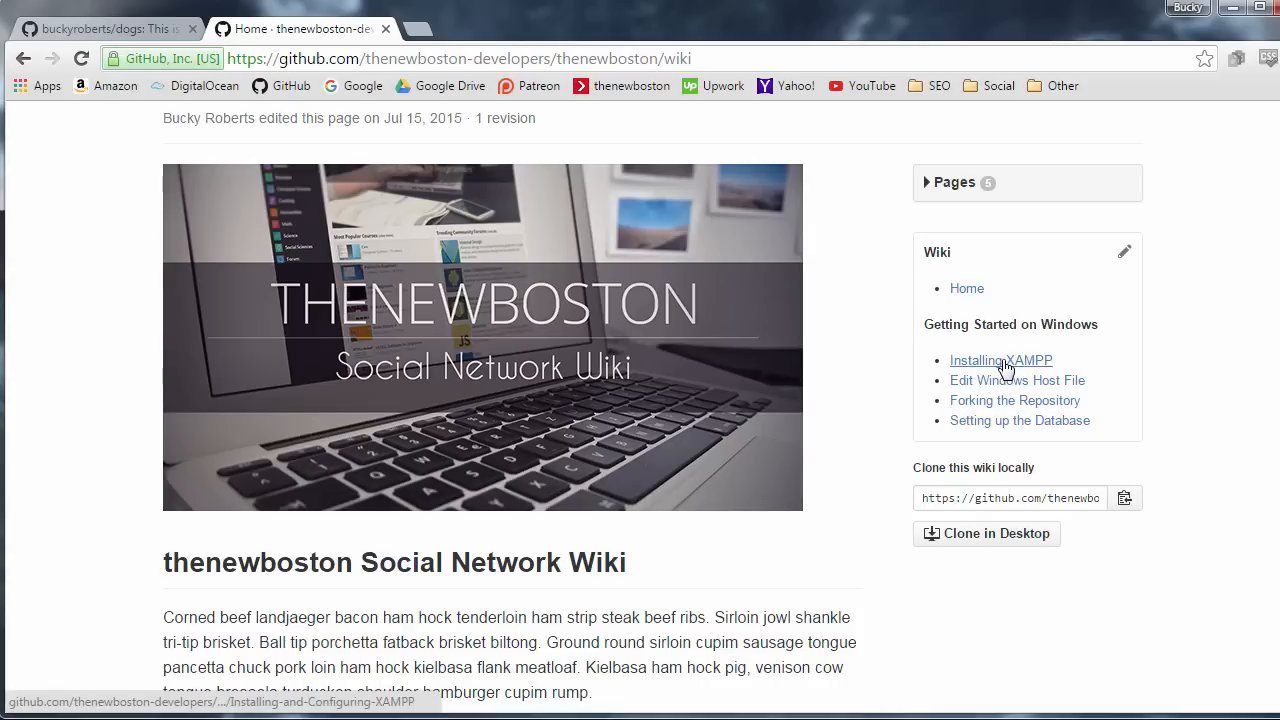
click(1000, 360)
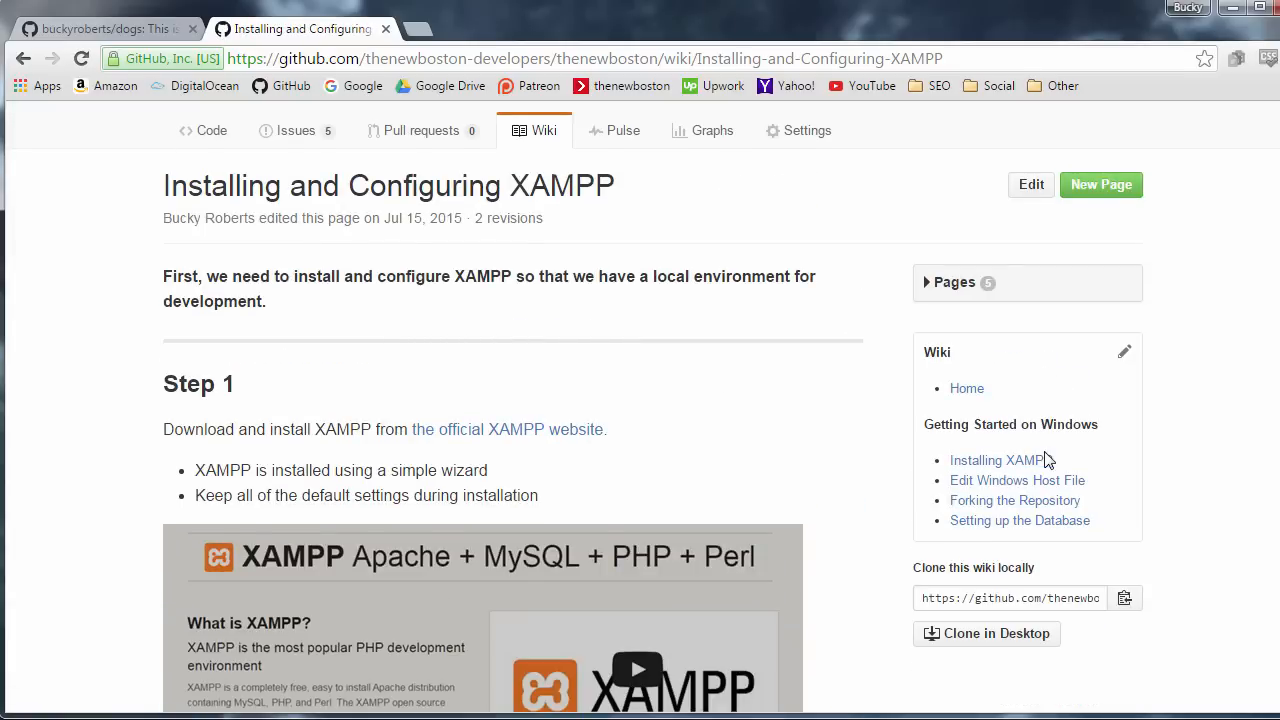
mouse_move(1016, 500)
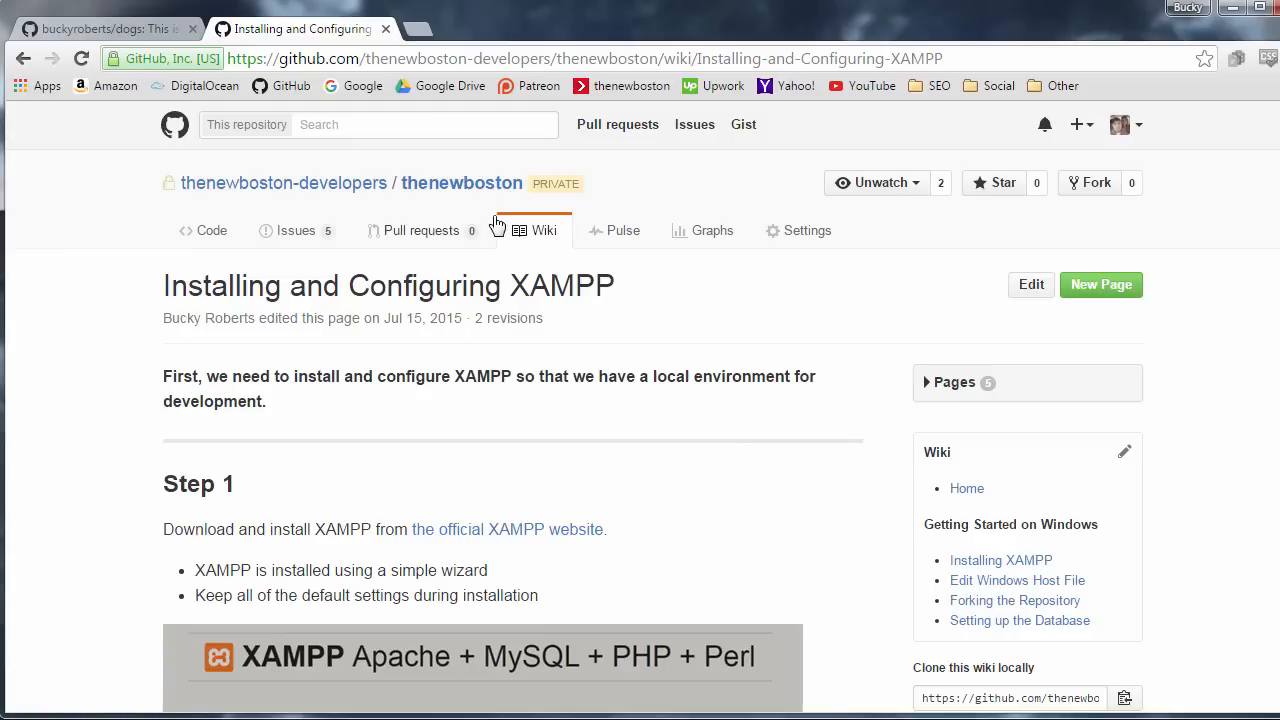
click(544, 230)
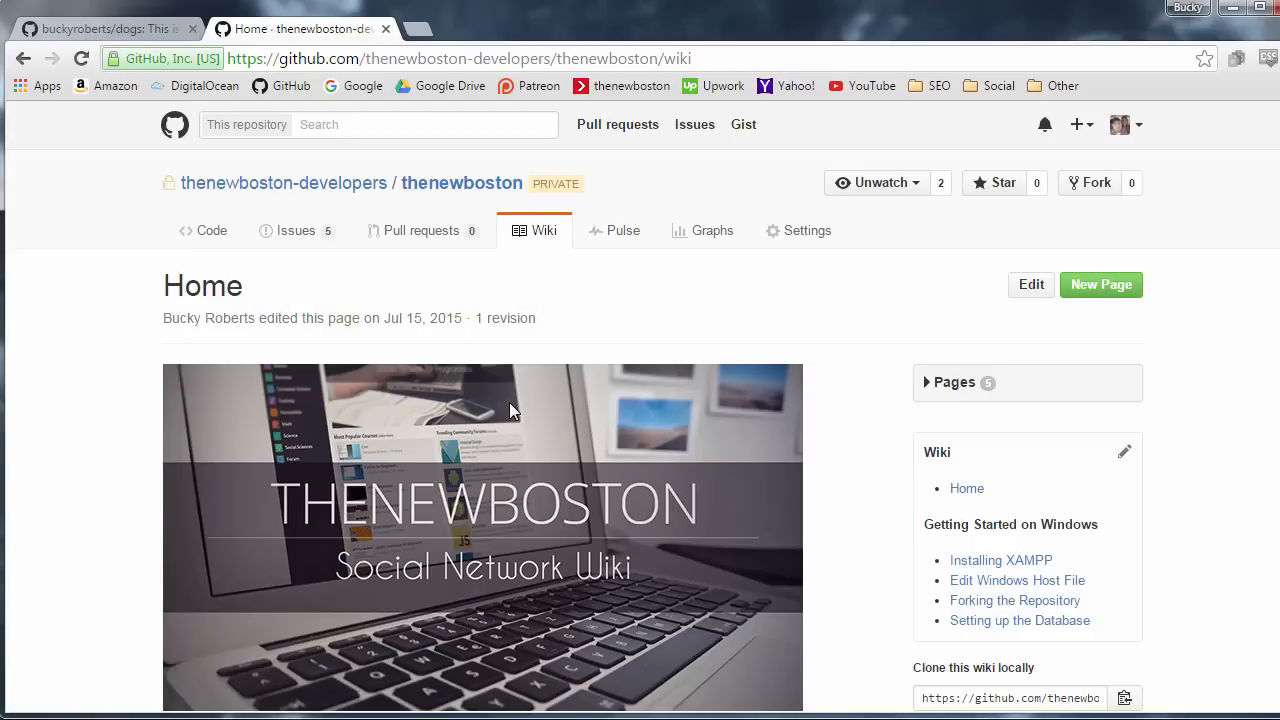
mouse_move(504, 400)
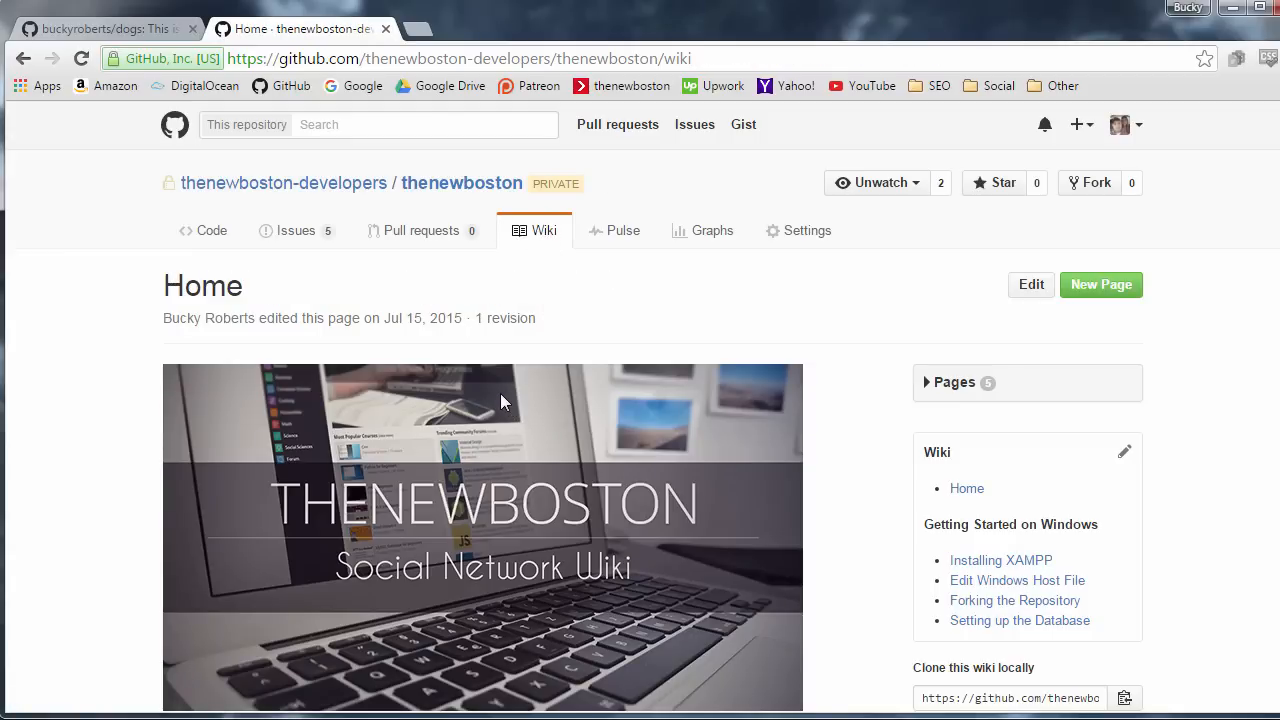
mouse_move(464, 296)
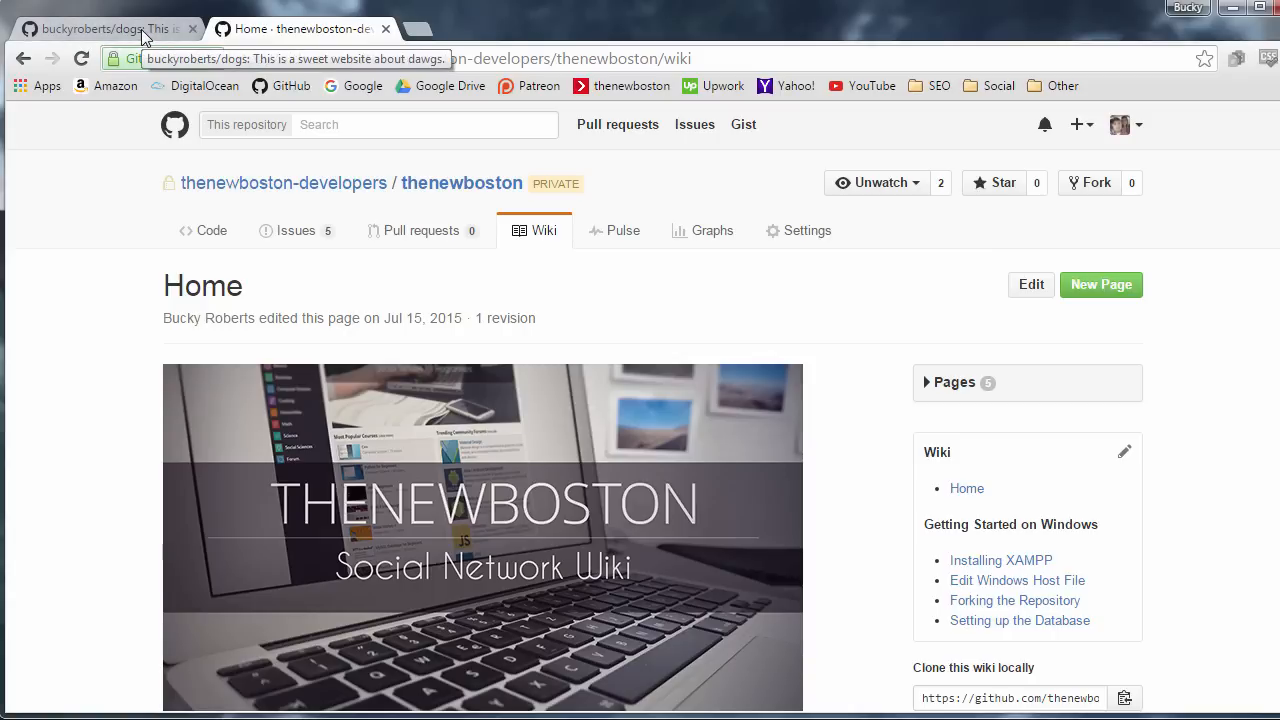
Show the buckyroberts/dogs repository's empty wiki welcome page.
click(100, 28)
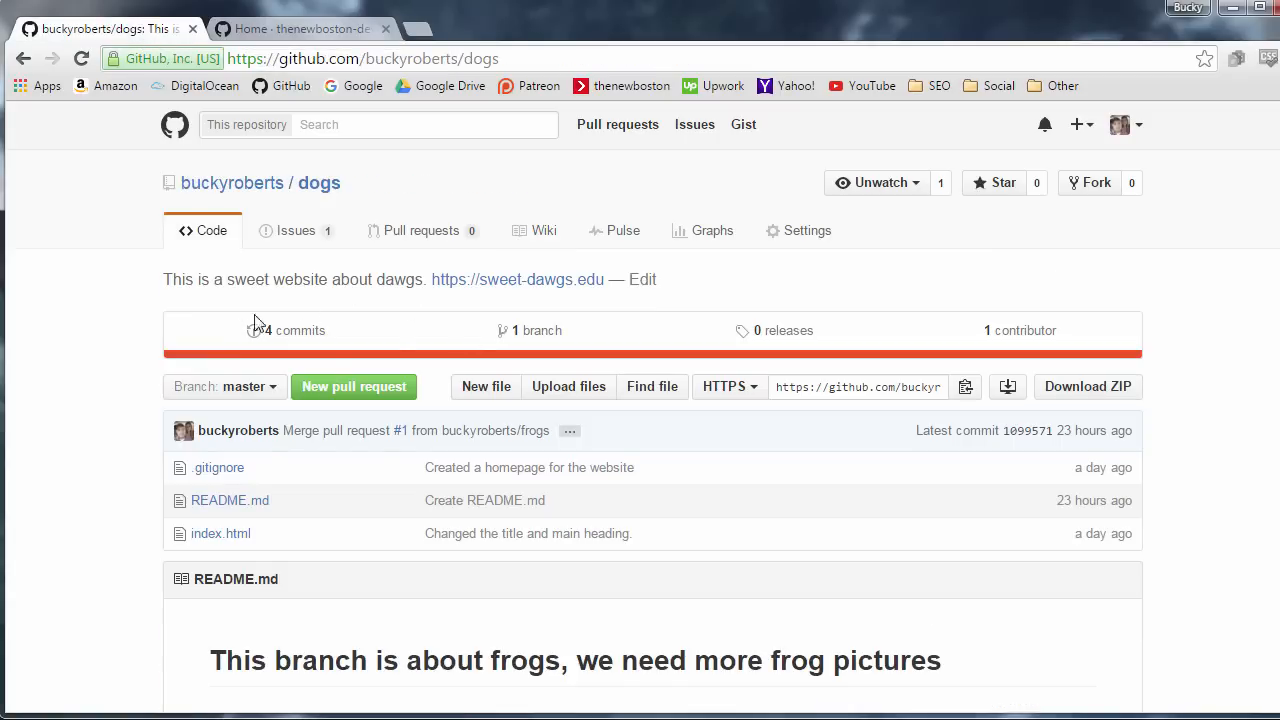
click(300, 28)
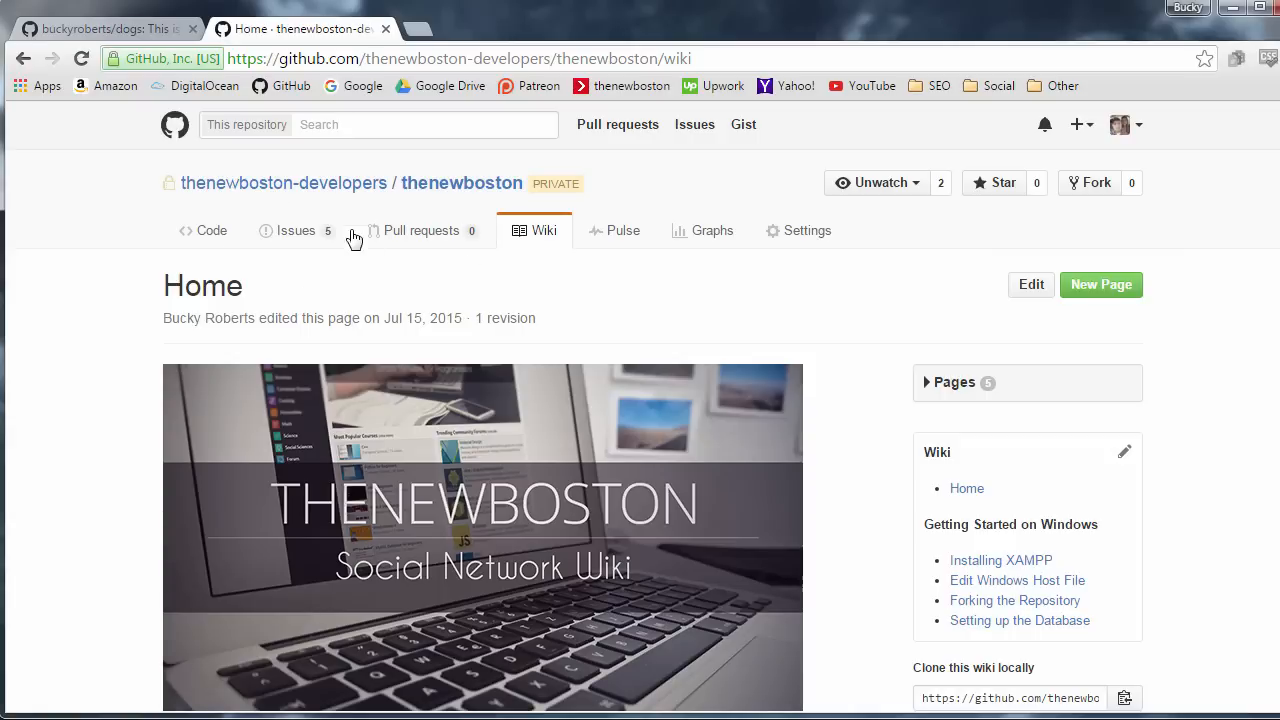
click(100, 28)
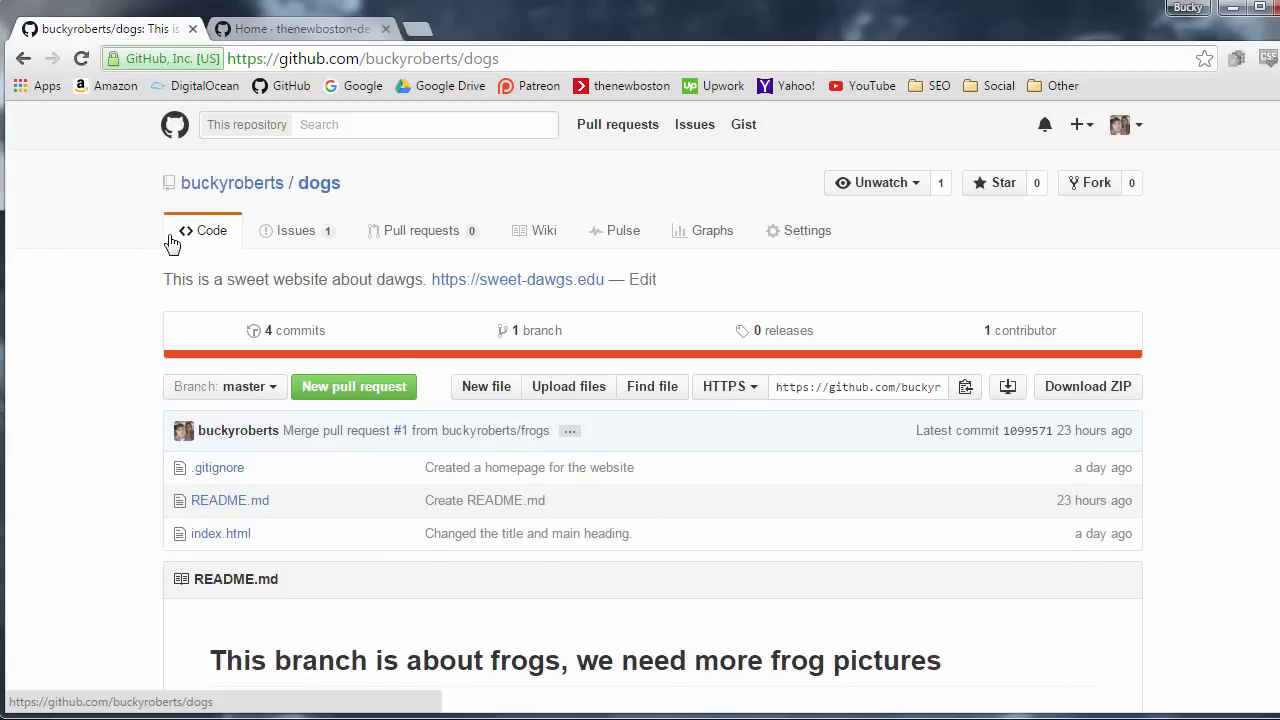
click(544, 230)
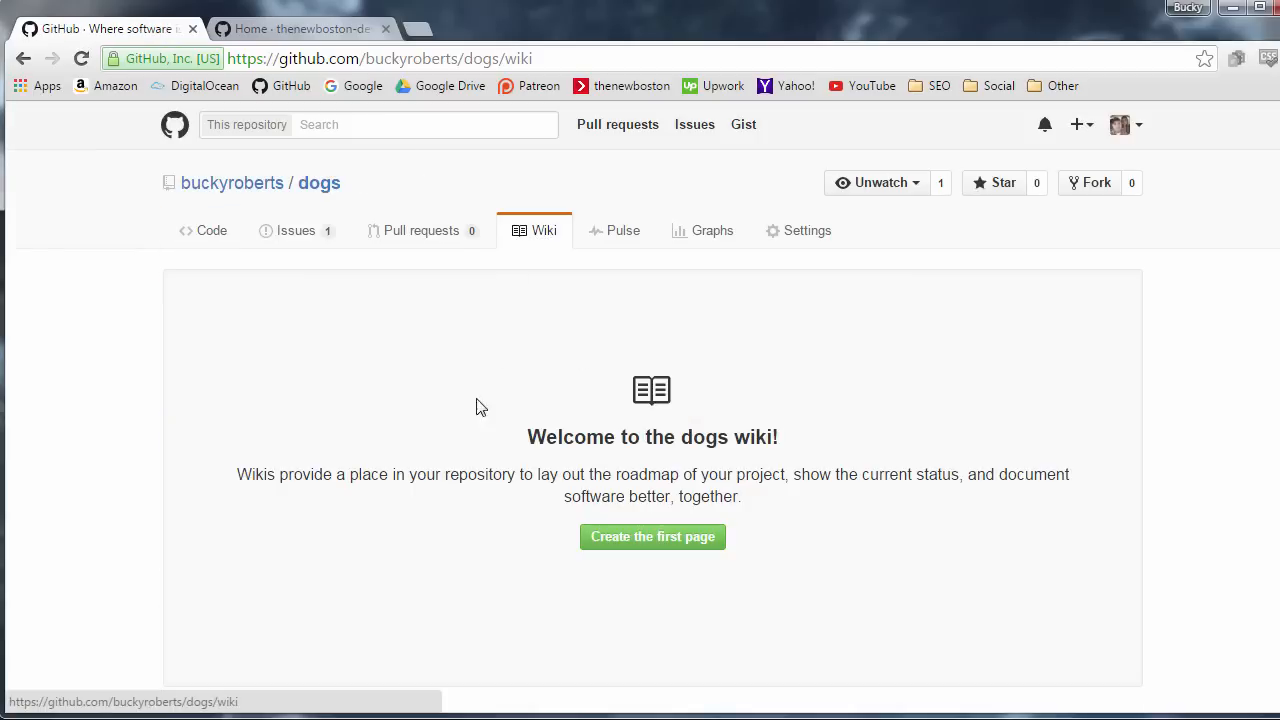
mouse_move(420, 424)
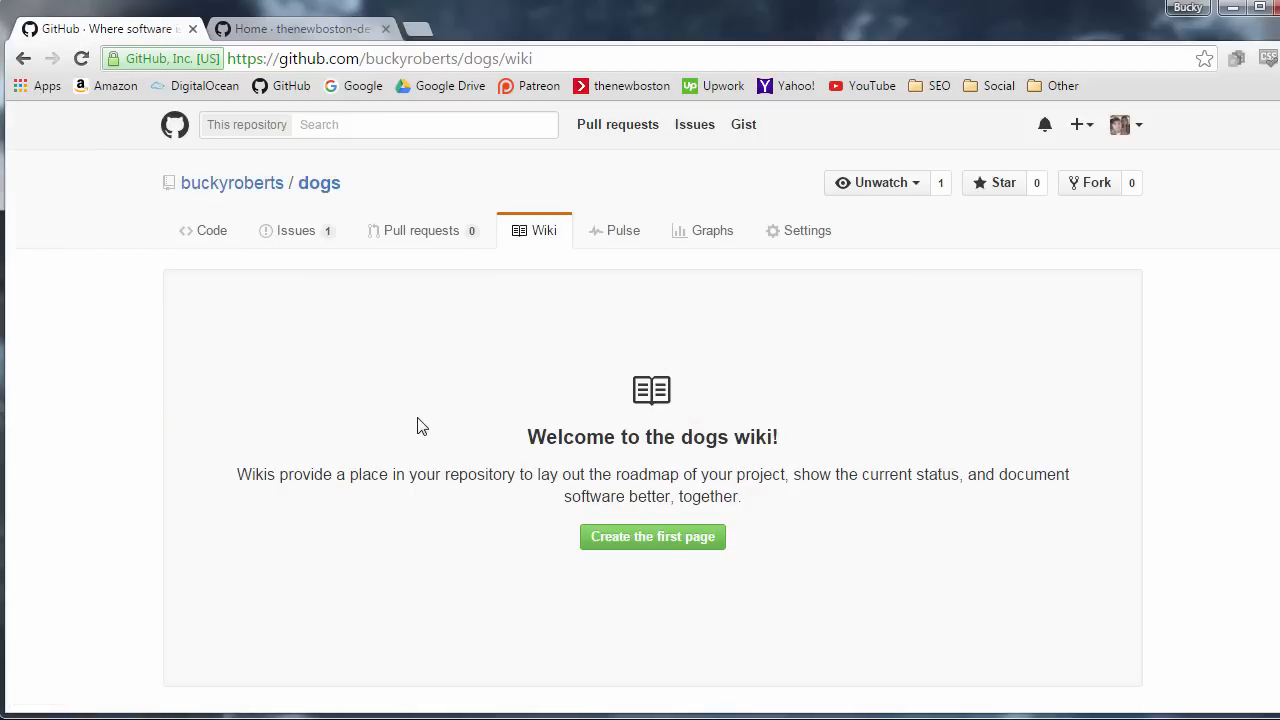
mouse_move(652, 536)
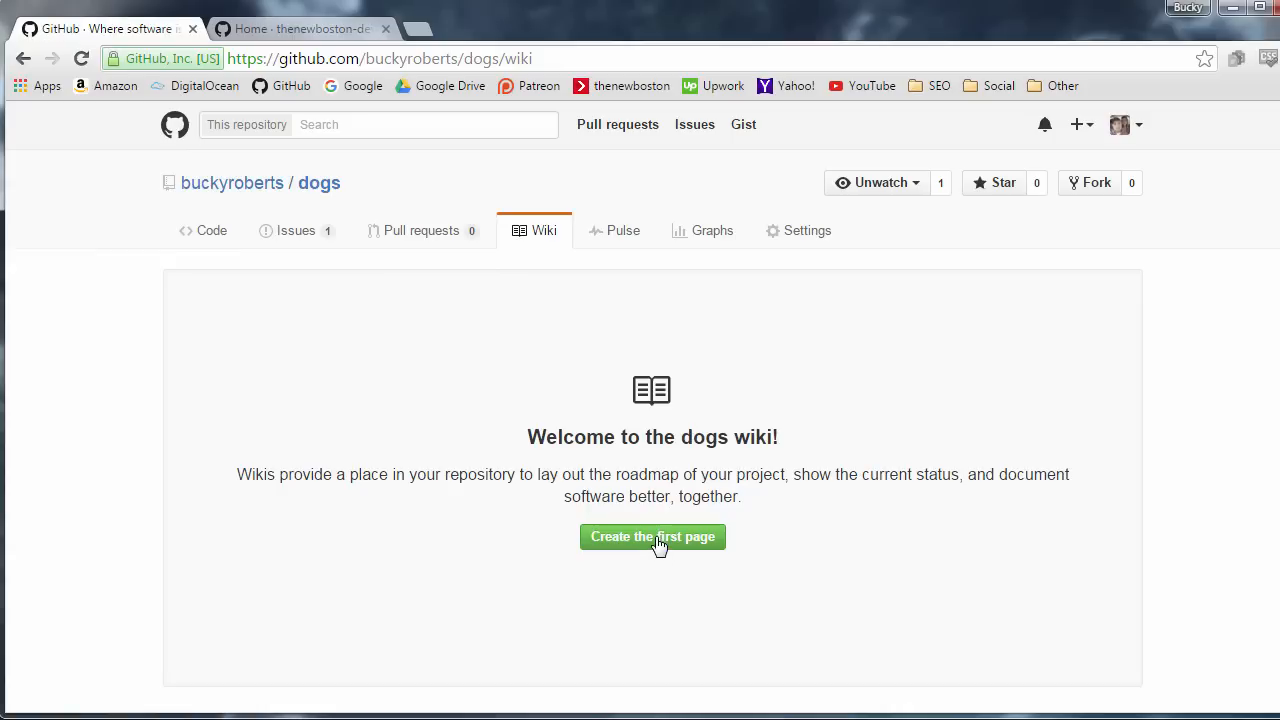
Start the first dogs wiki page reading 'Welcome to the Dogs repo wiki, this is the best wiki ever!'.
click(652, 536)
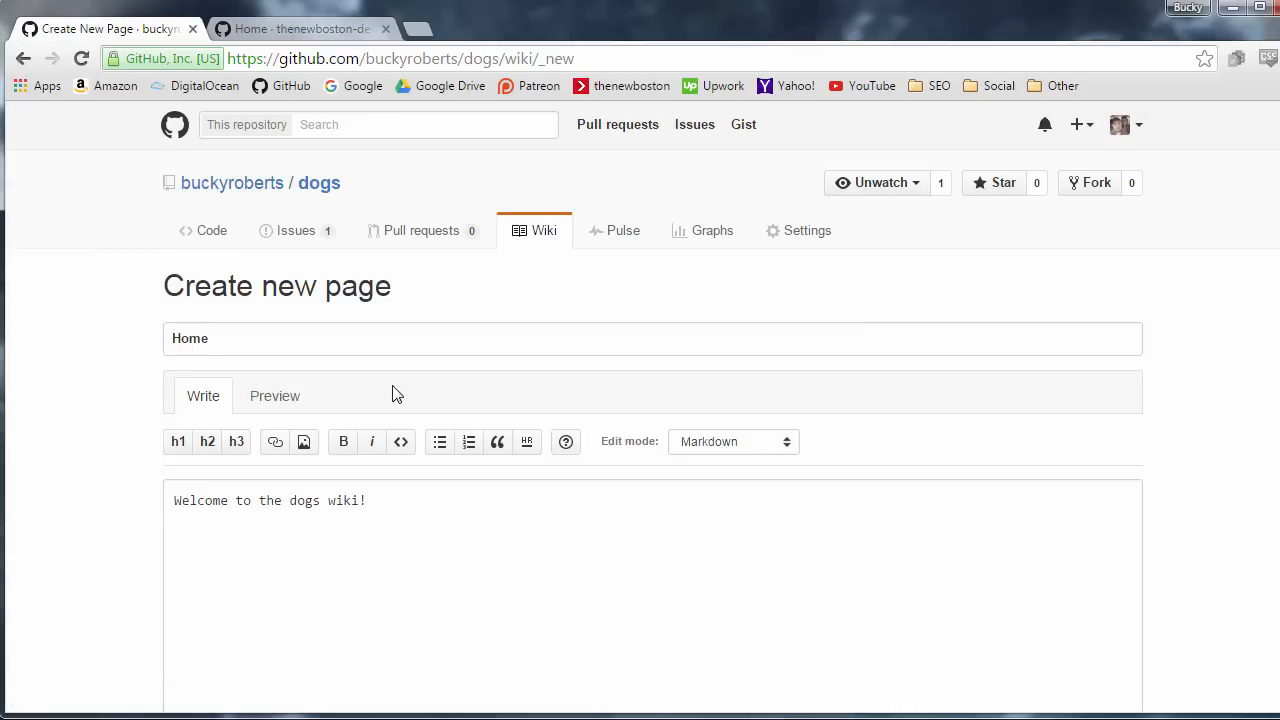
mouse_move(170, 418)
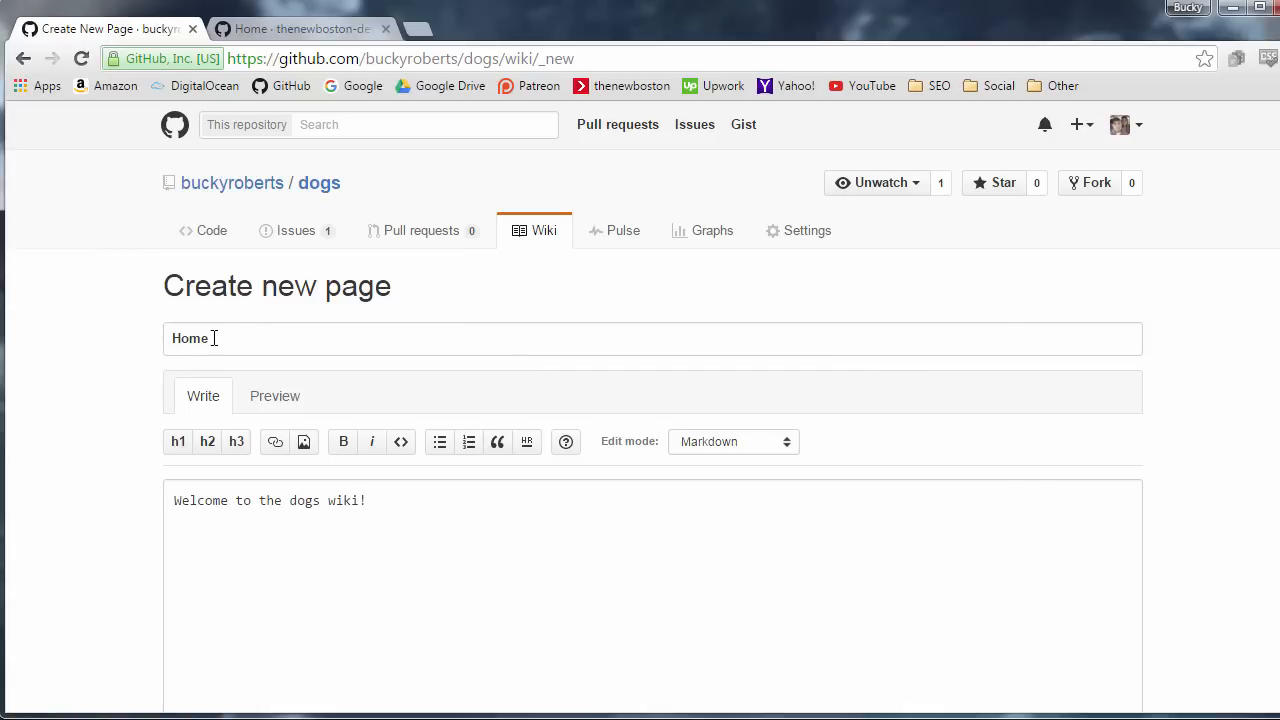
scroll(down, 3)
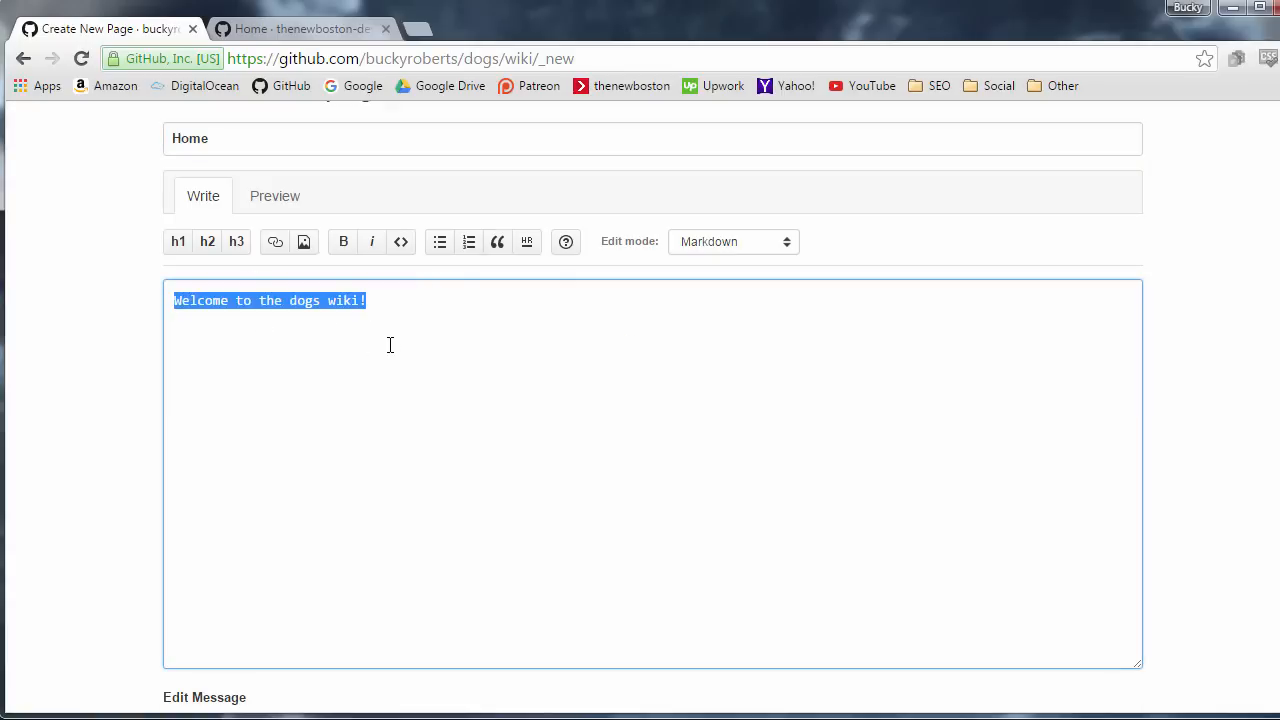
key(Backspace)
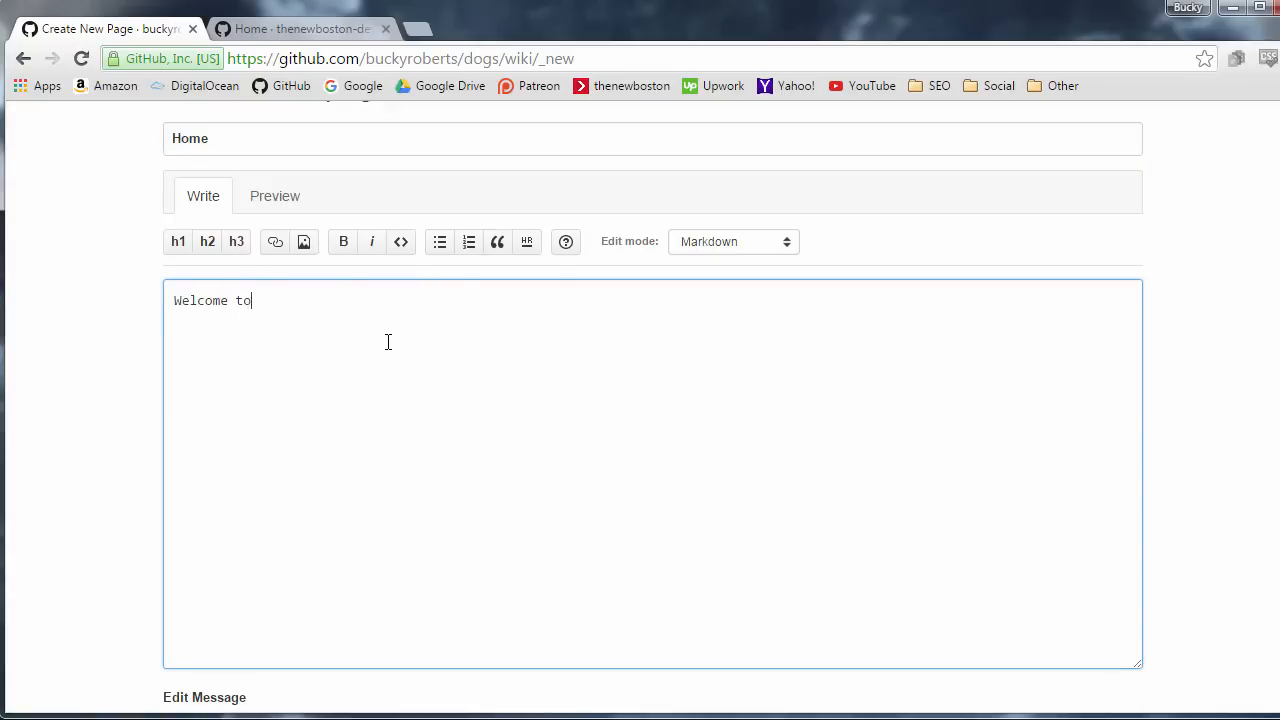
text(the Dogs)
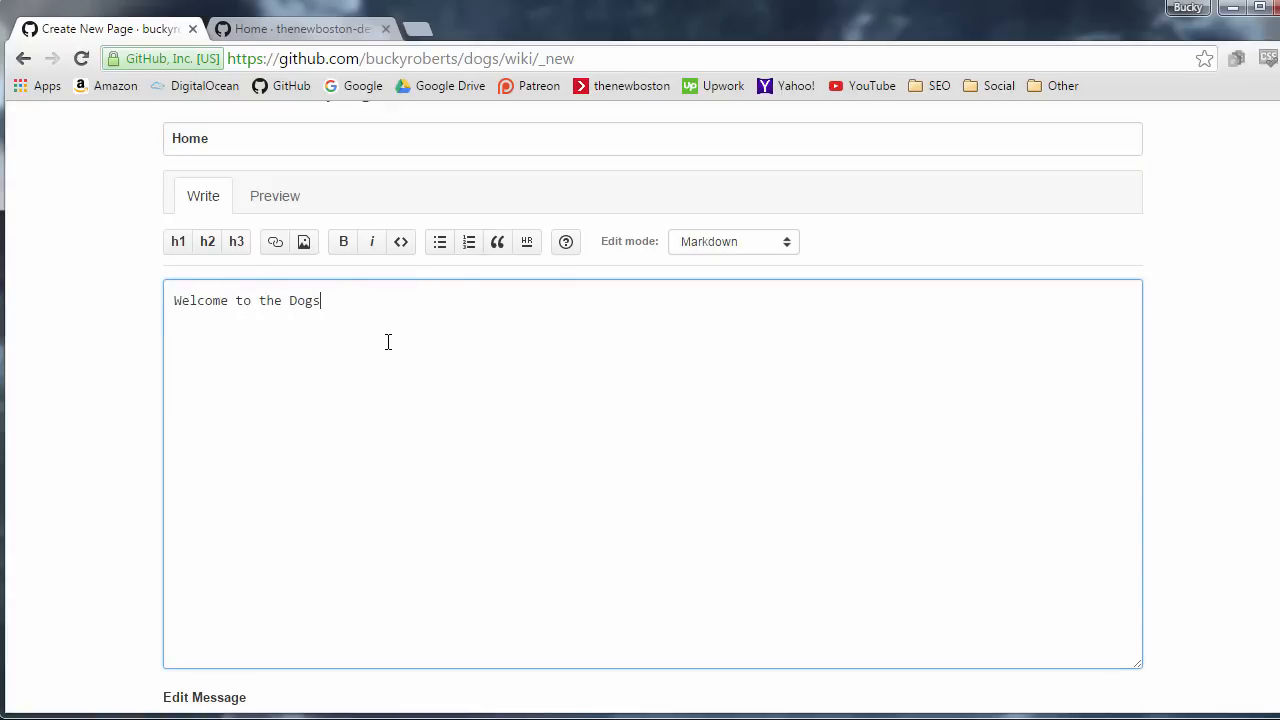
text(repo)
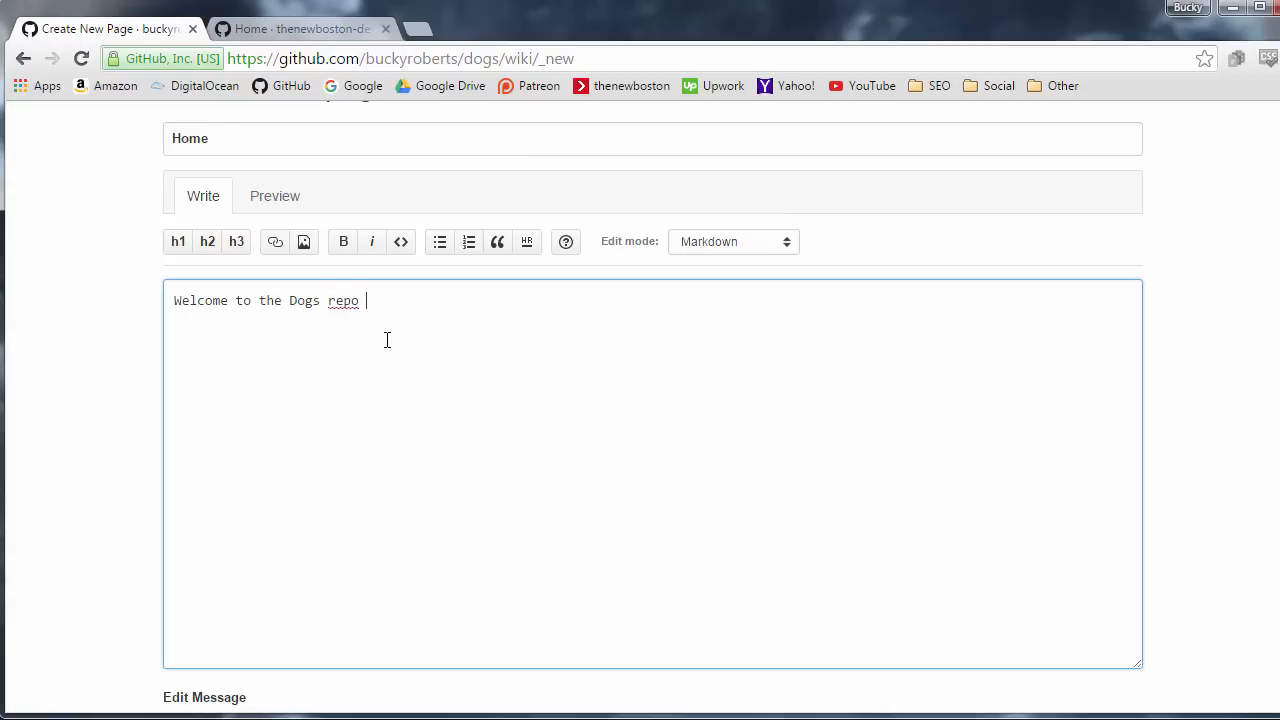
text(wiki, this)
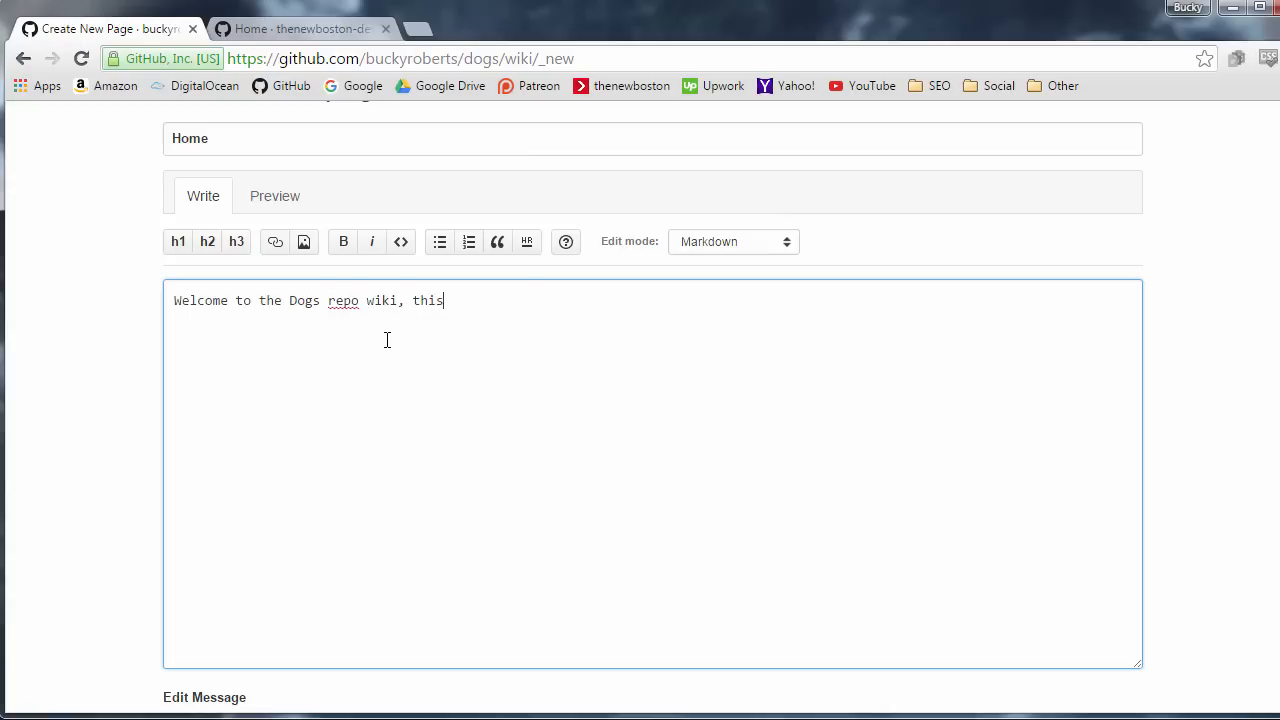
text(is the)
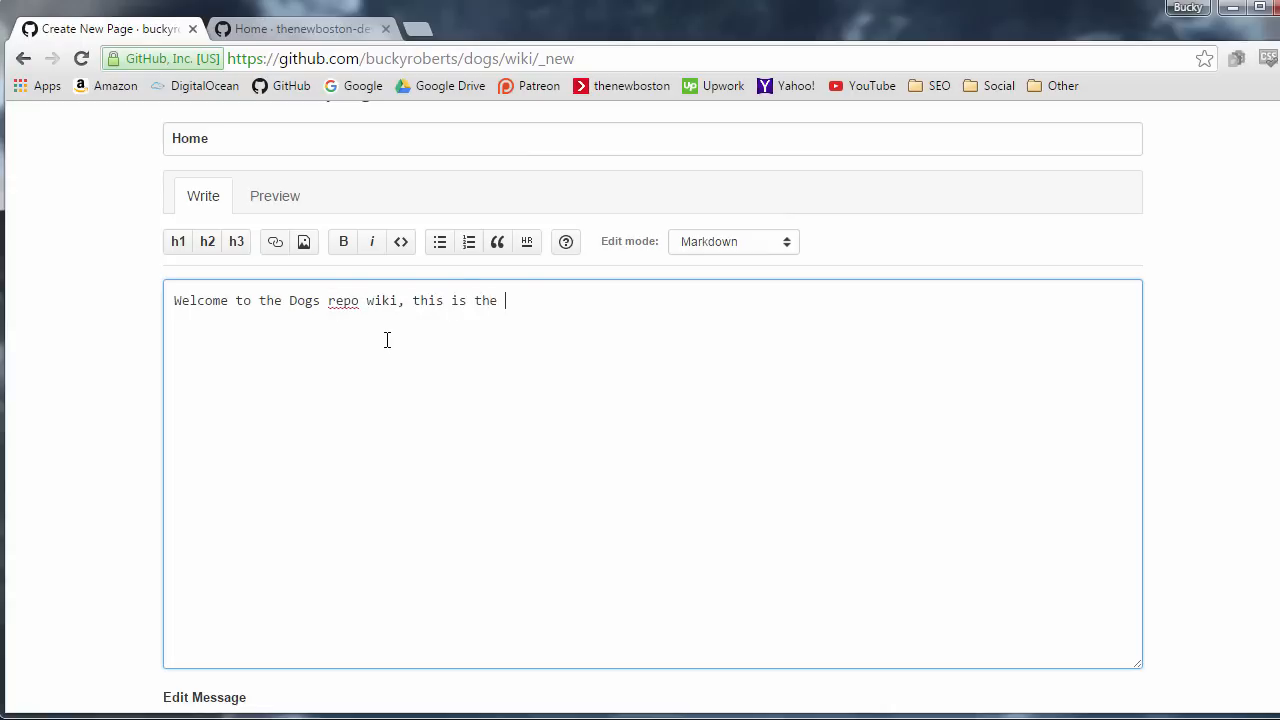
text(best wiki e)
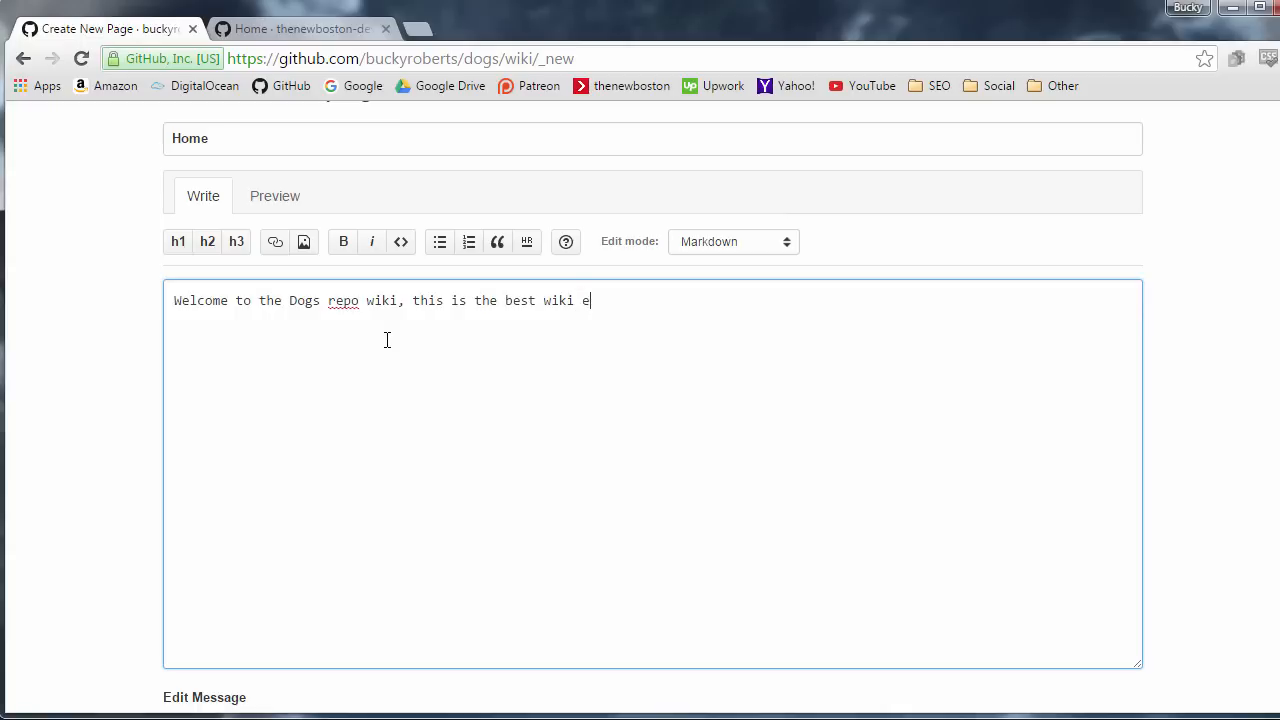
text(ver!)
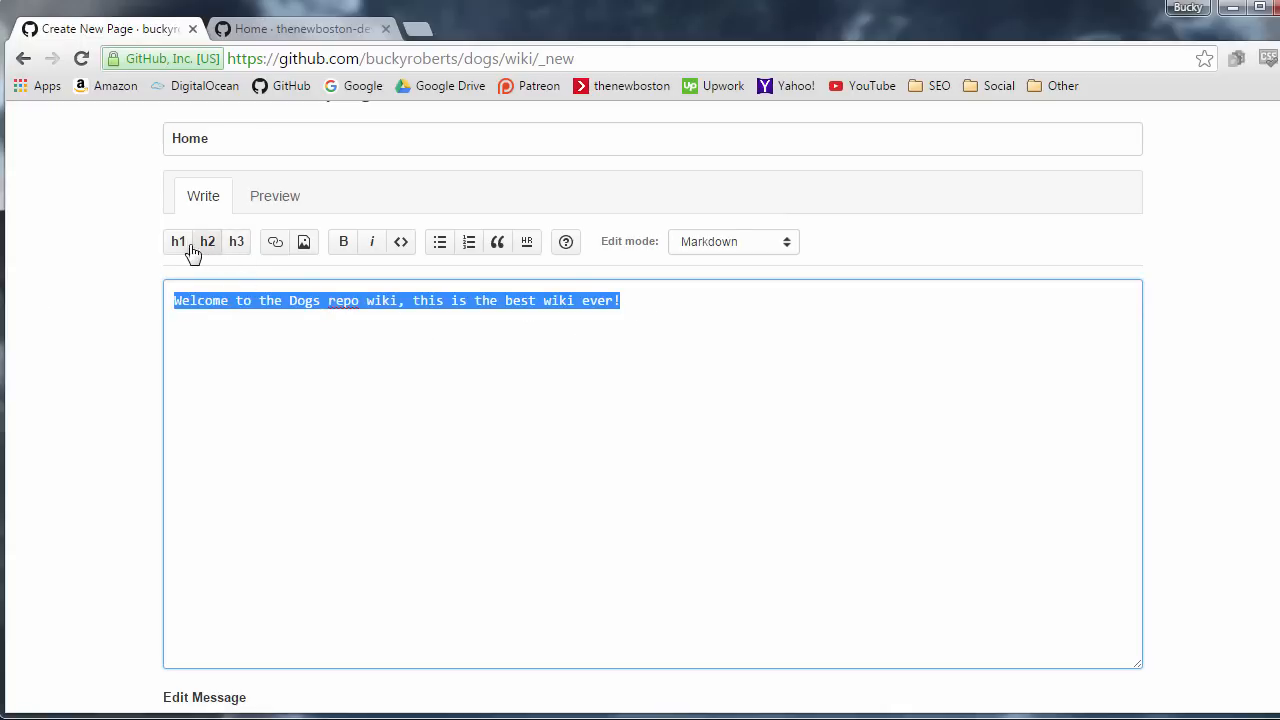
Make the welcome sentence an h2 heading and check how it renders in Preview.
click(208, 240)
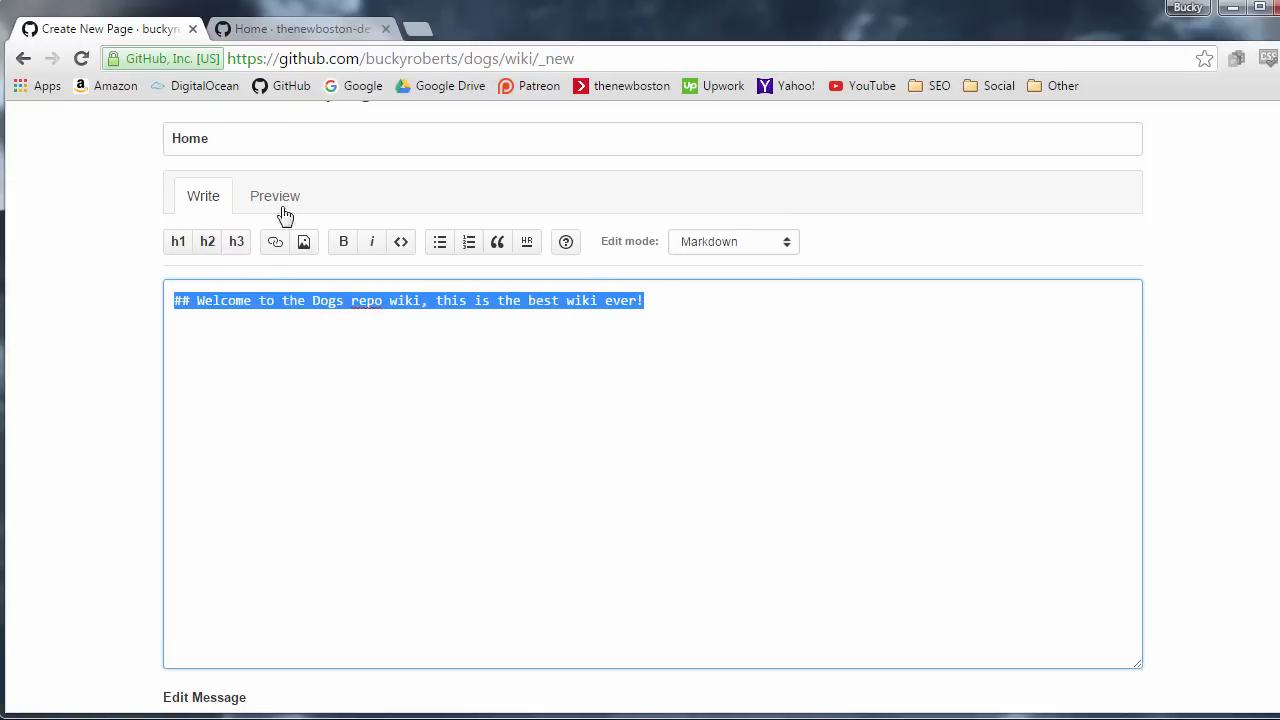
click(274, 196)
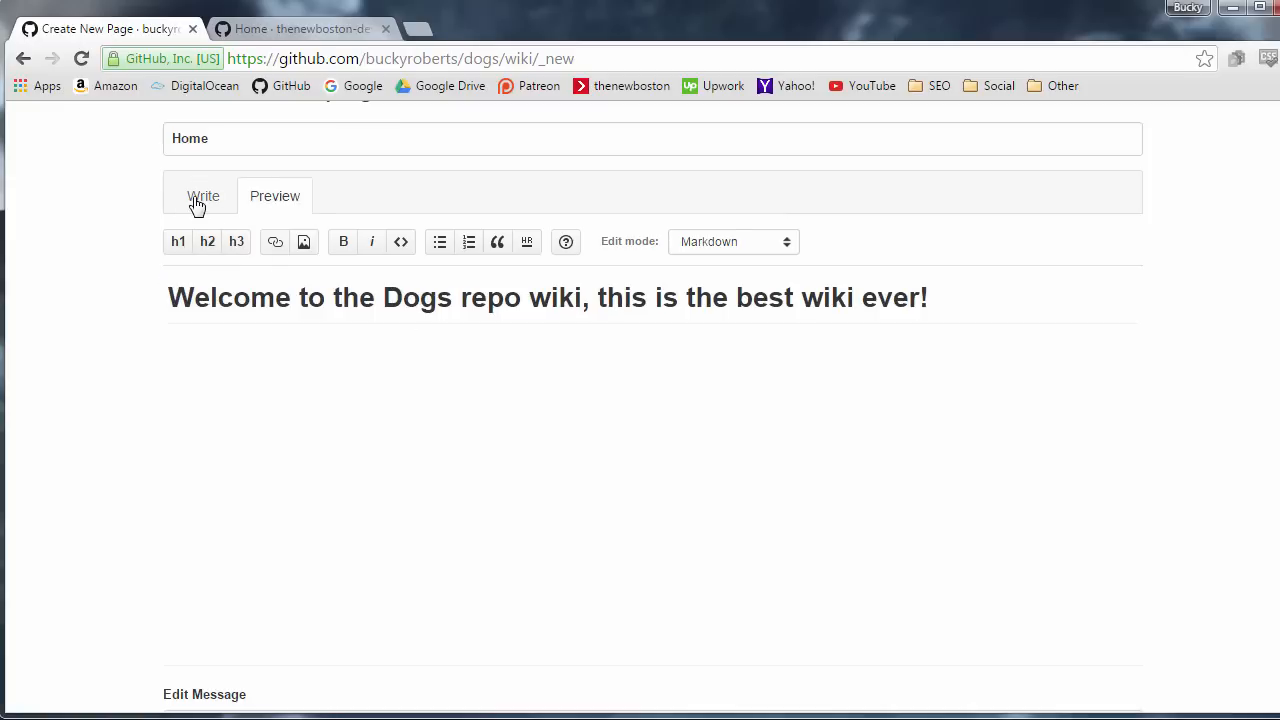
click(204, 196)
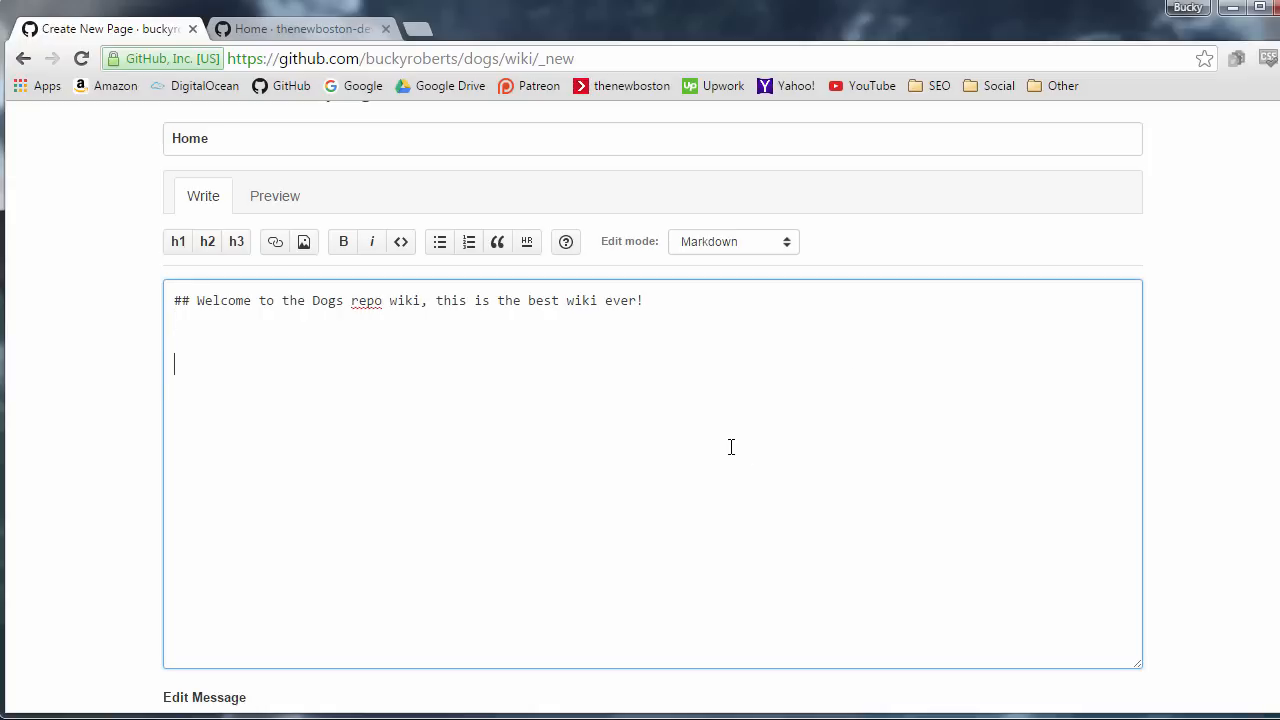
Add 'More to come soon....' below the heading and save the Home page to the dogs wiki.
text(More to come soon)
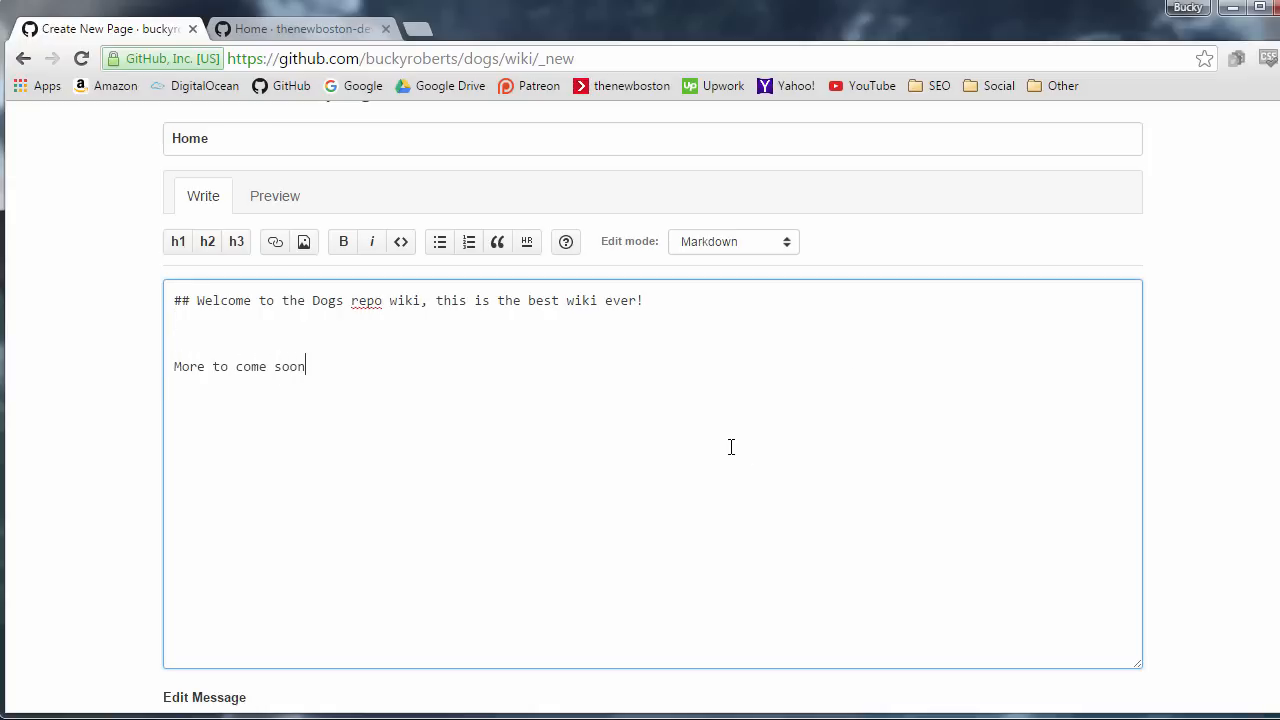
text(....)
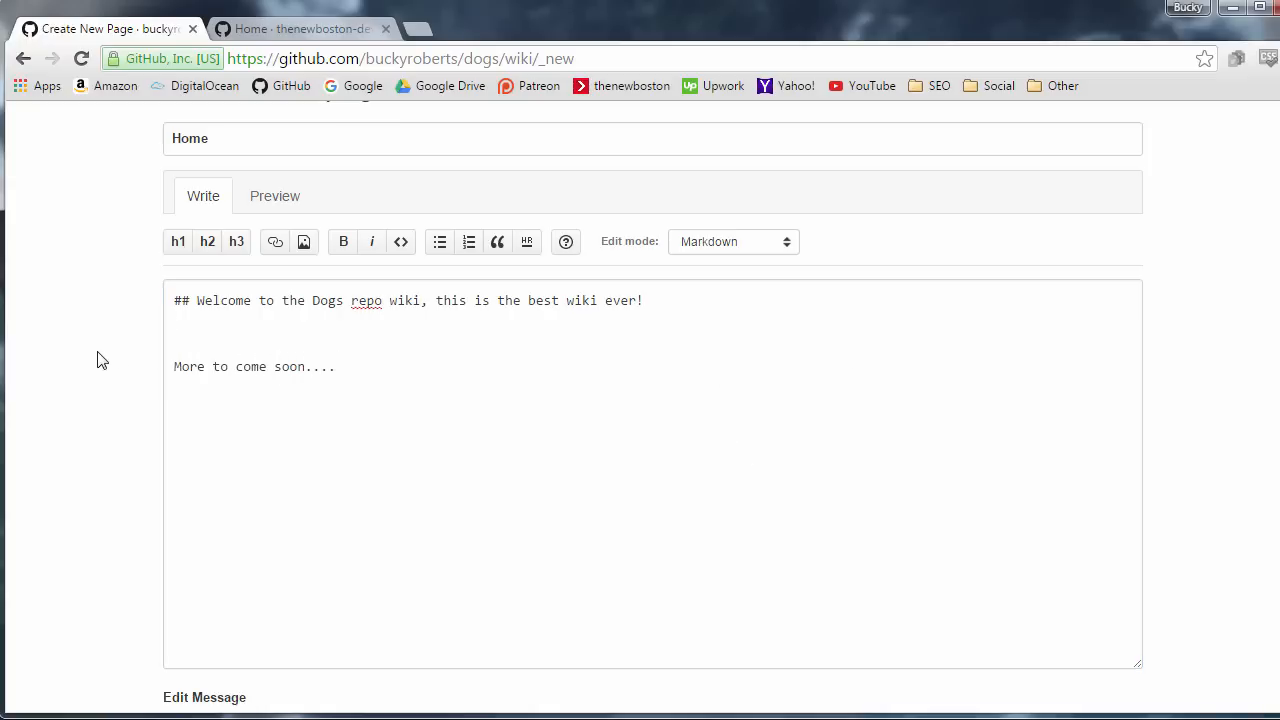
scroll(down, 3)
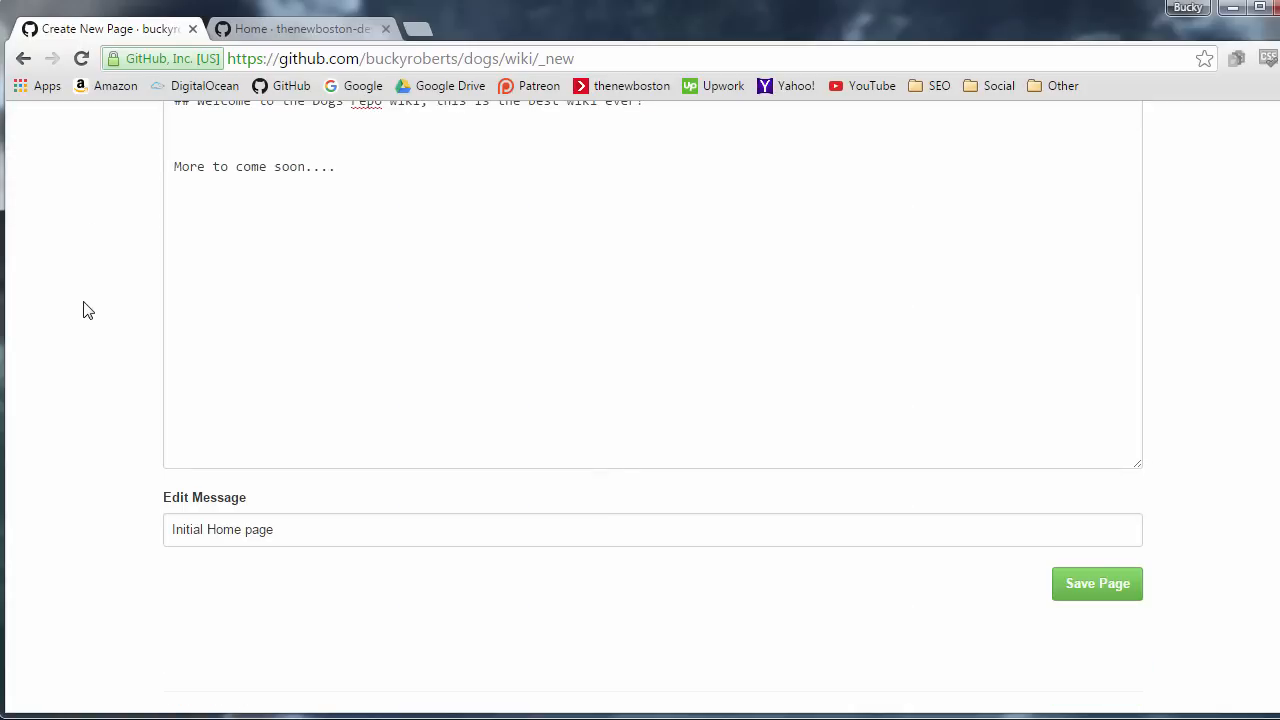
click(1096, 584)
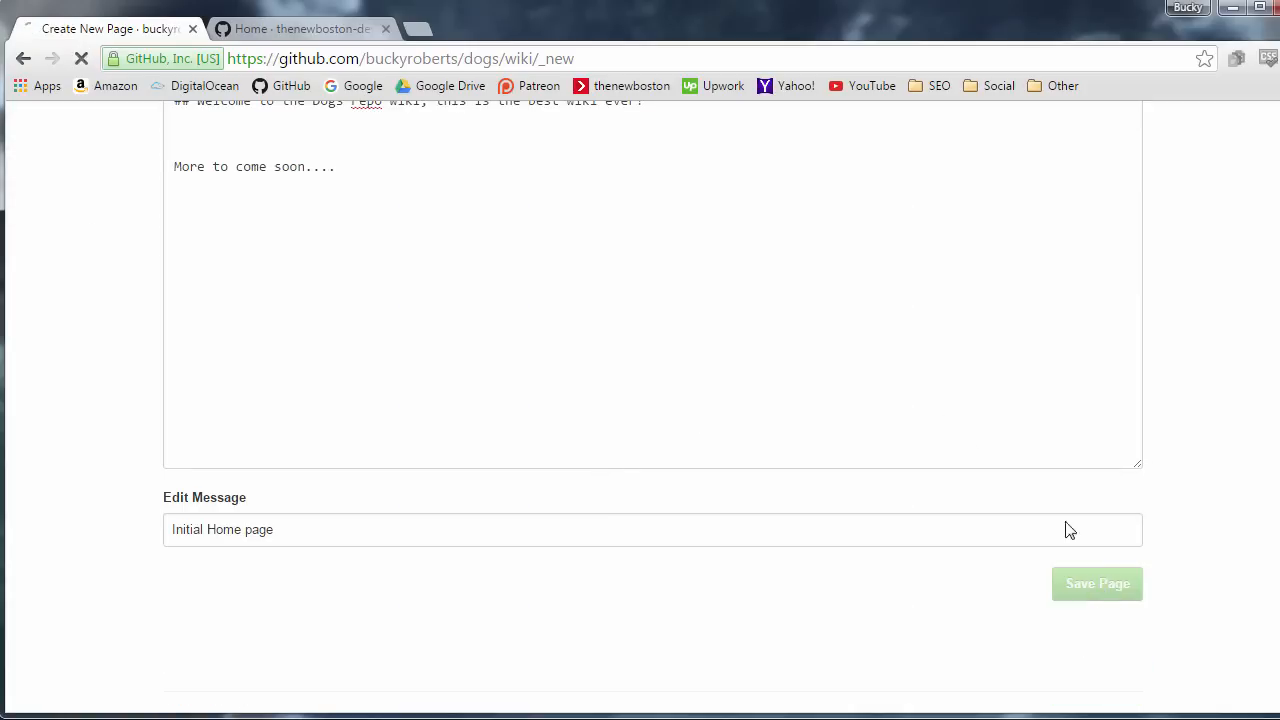
click(1096, 584)
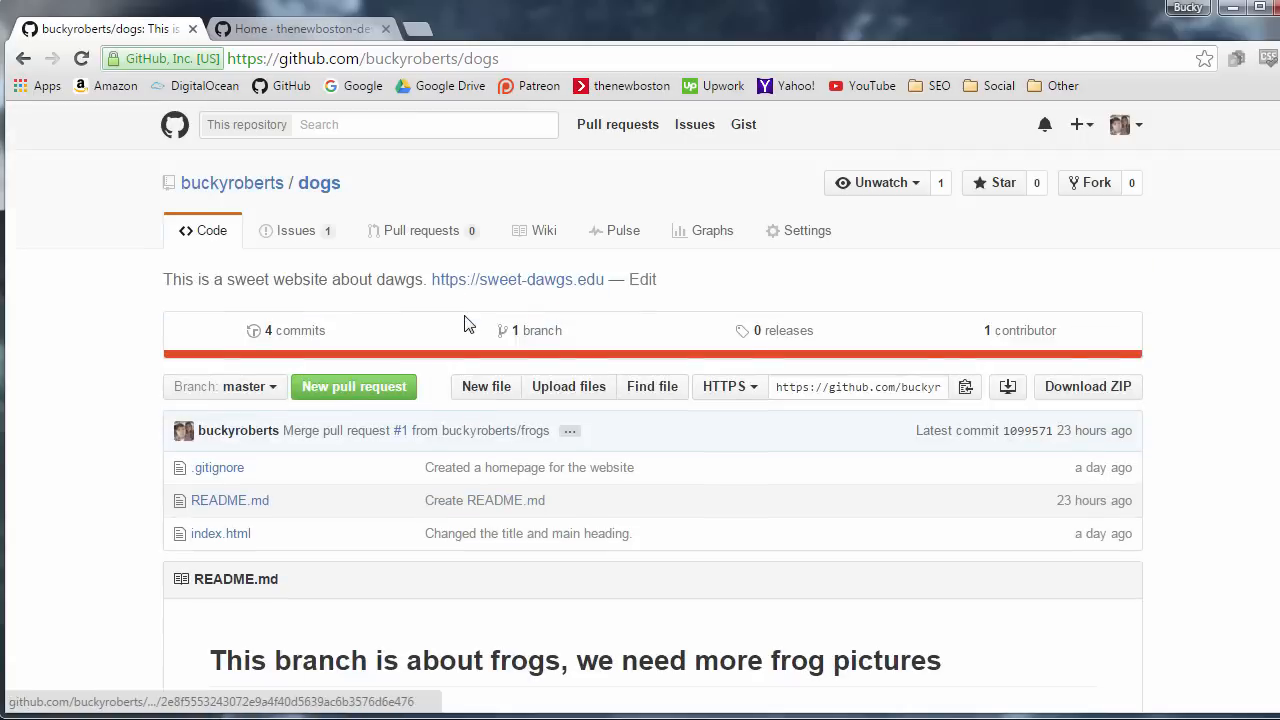
mouse_move(544, 230)
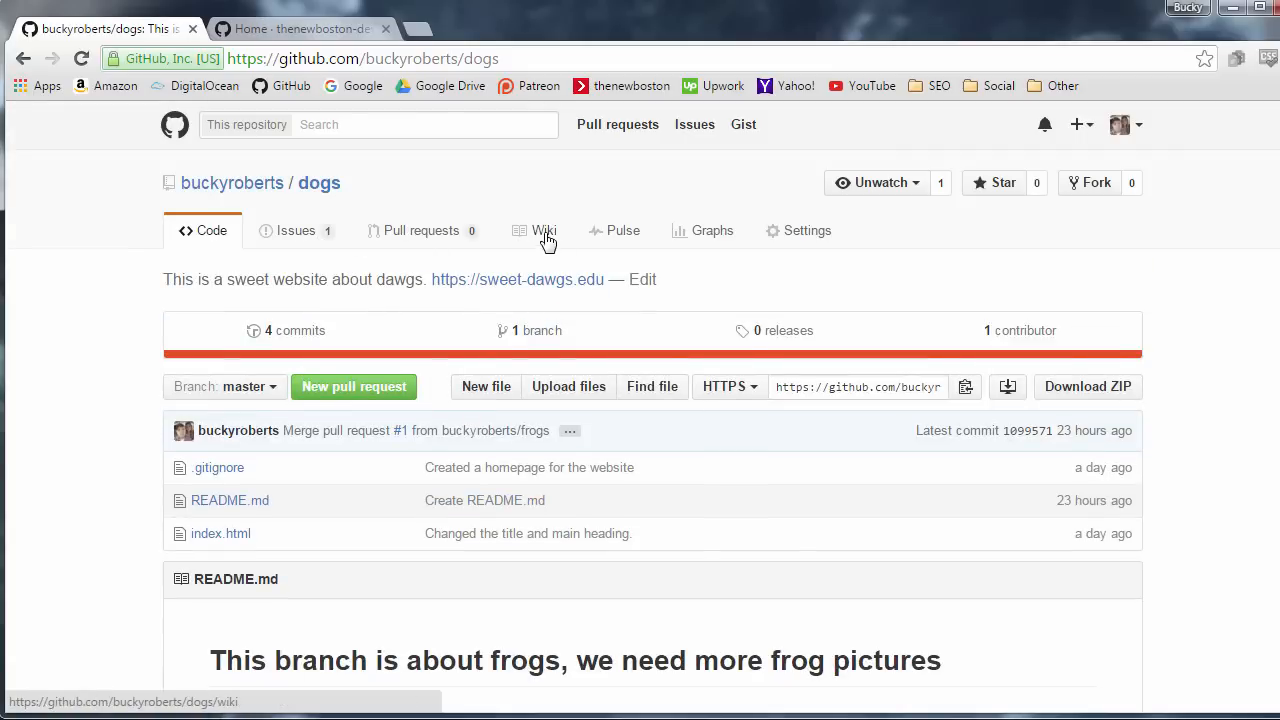
click(544, 232)
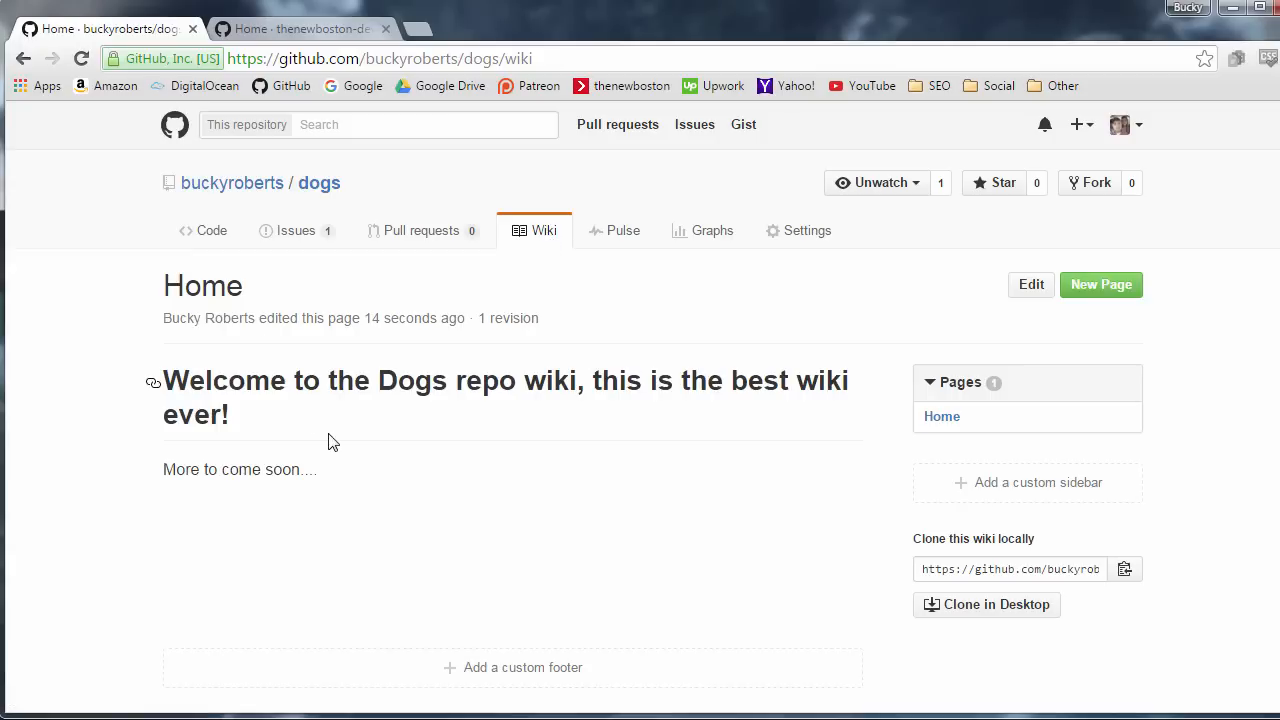
mouse_move(346, 344)
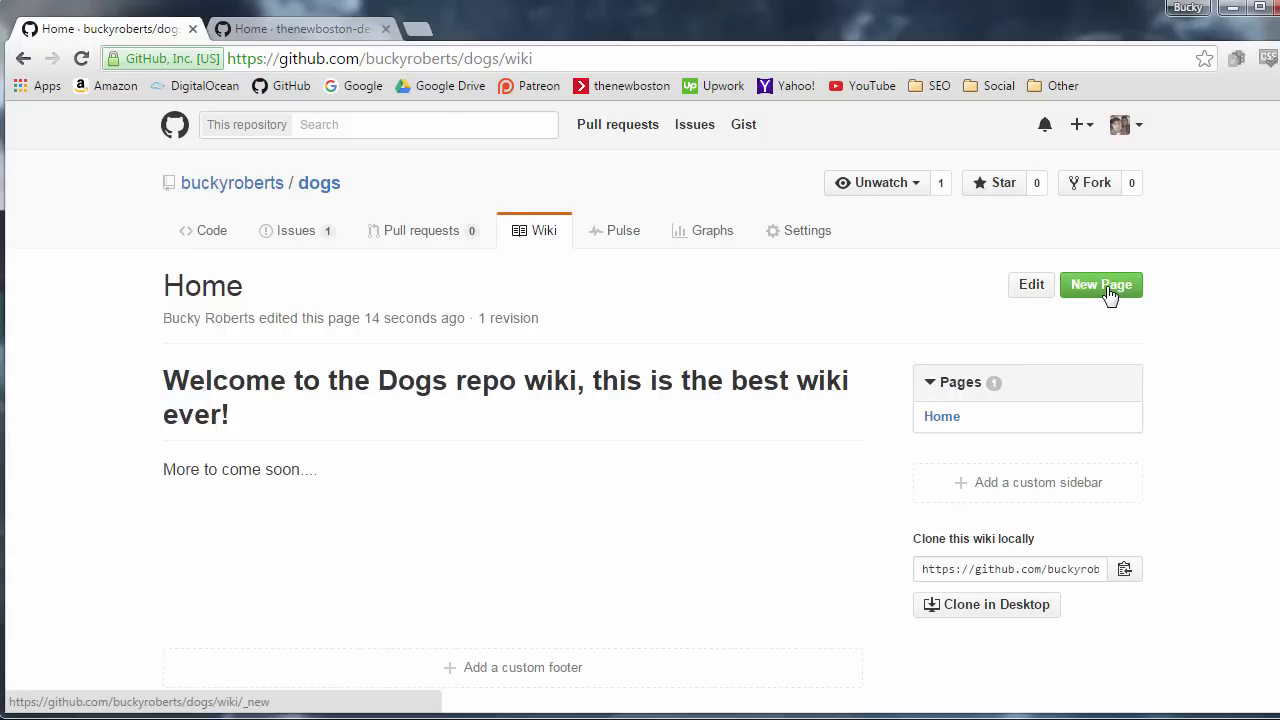
Create a page titled 'Random Page 2' with body 'Dank memes coming soon' and save it.
click(1100, 284)
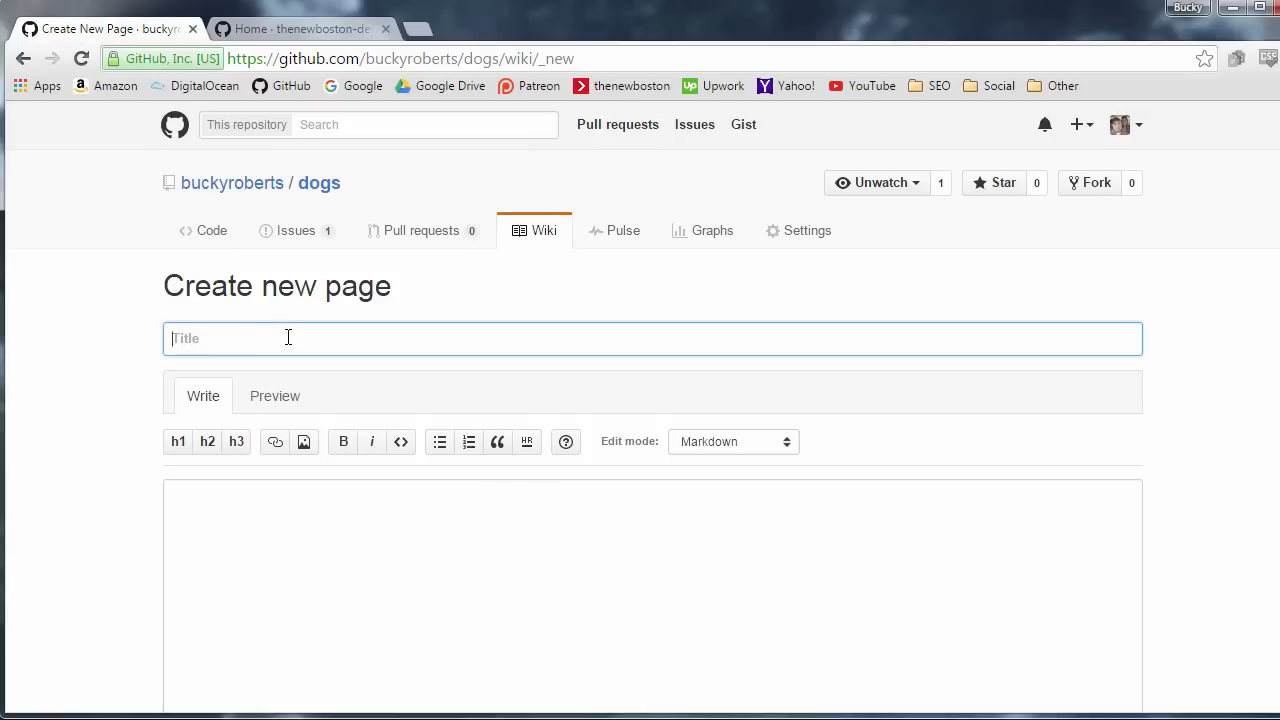
text(Do)
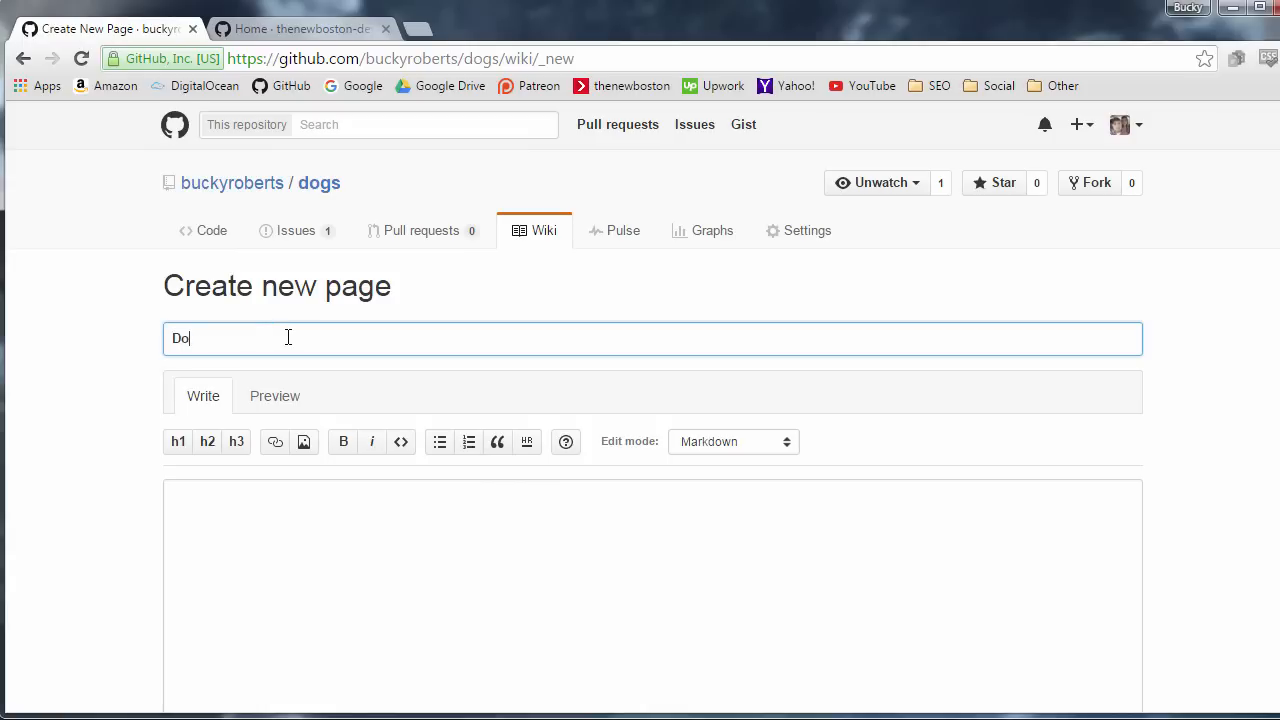
key(Backspace)
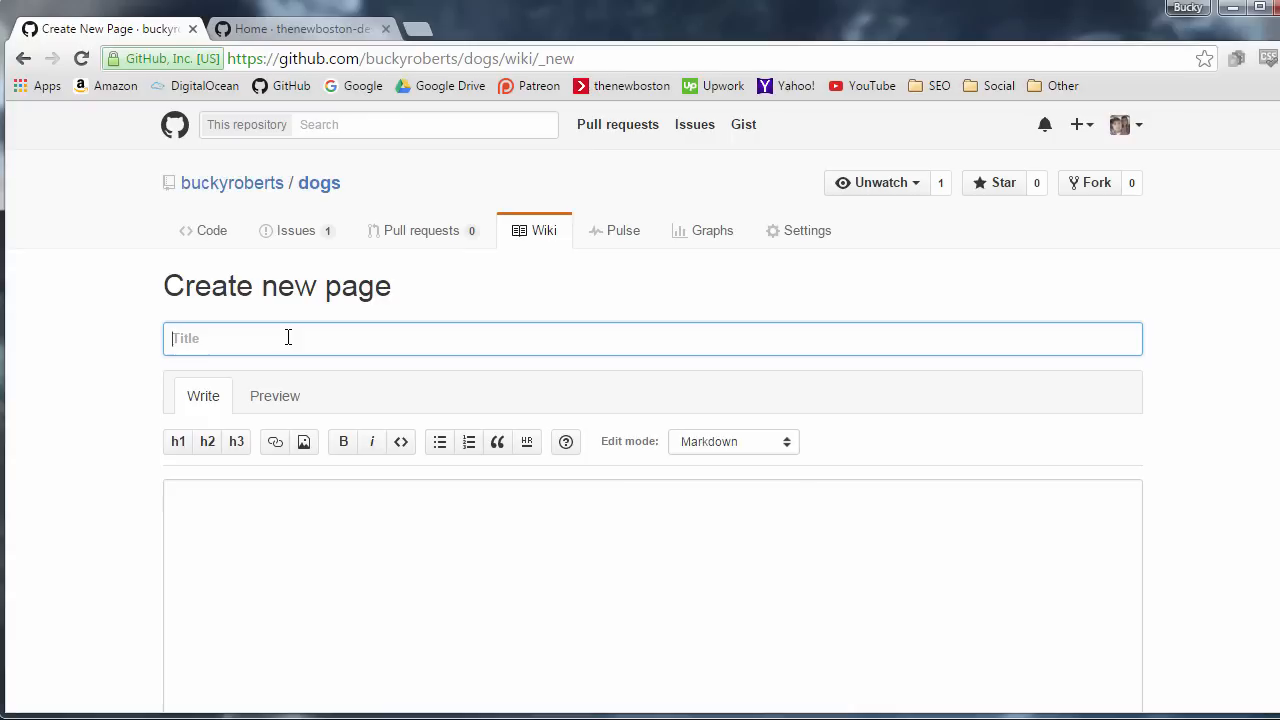
text(Random Page 2)
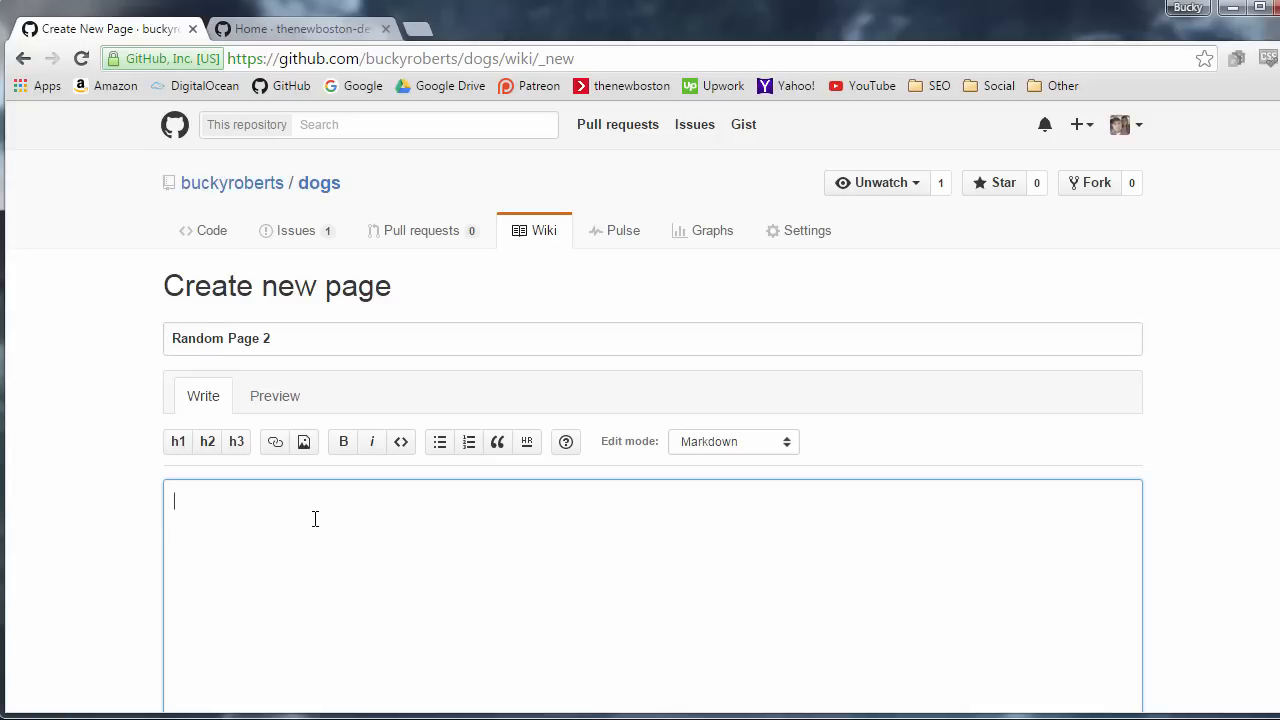
text(Dank m)
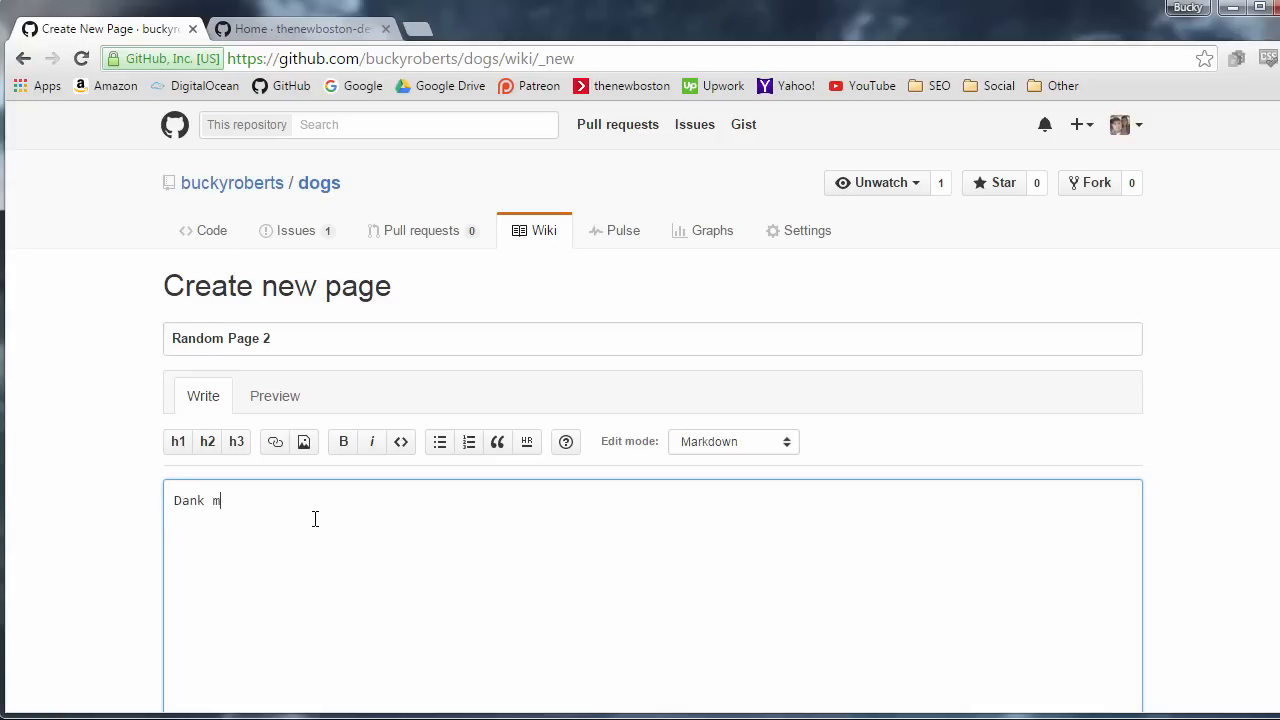
text(emes coming soon)
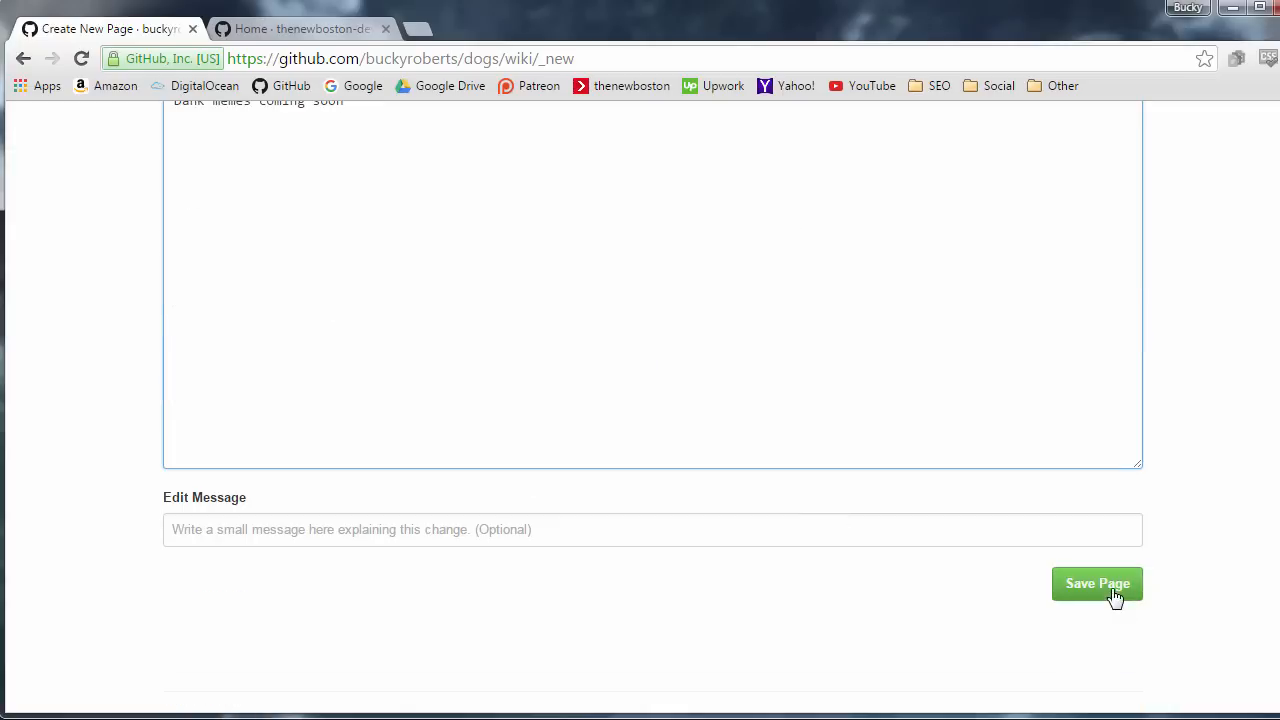
click(1096, 584)
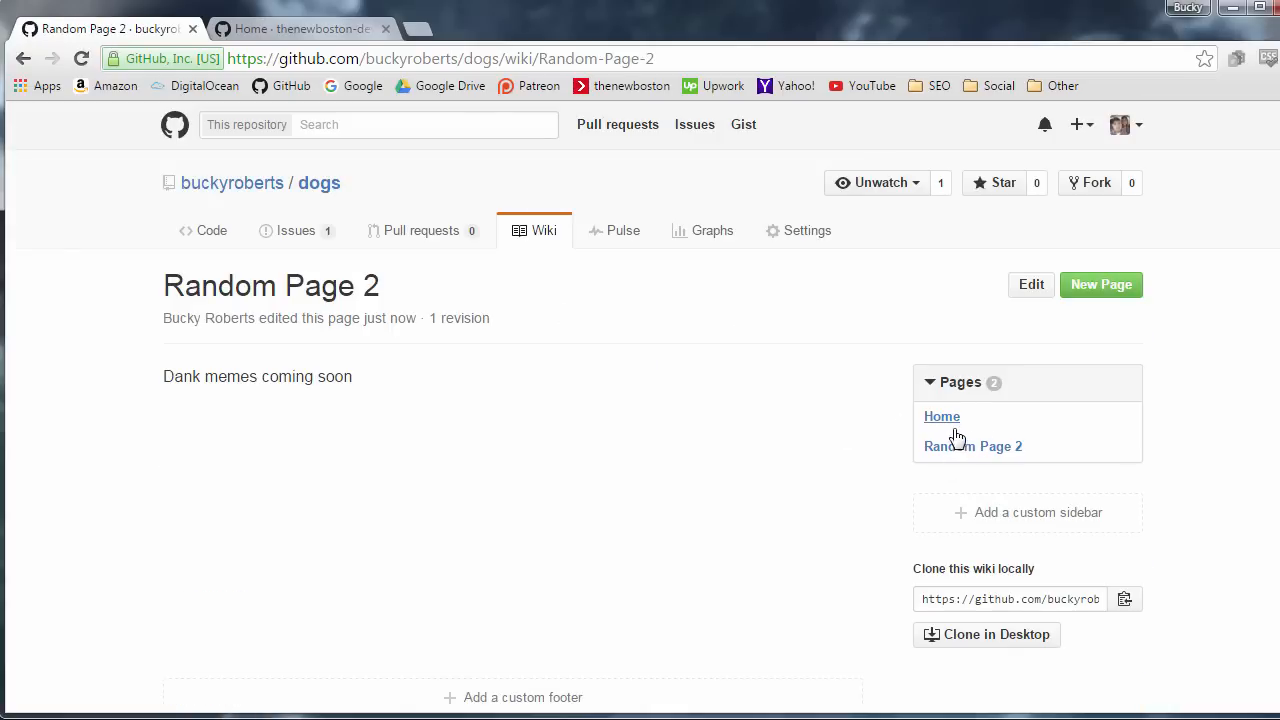
View Home and Random Page 2 from the dogs wiki's Pages list to confirm both display.
click(940, 416)
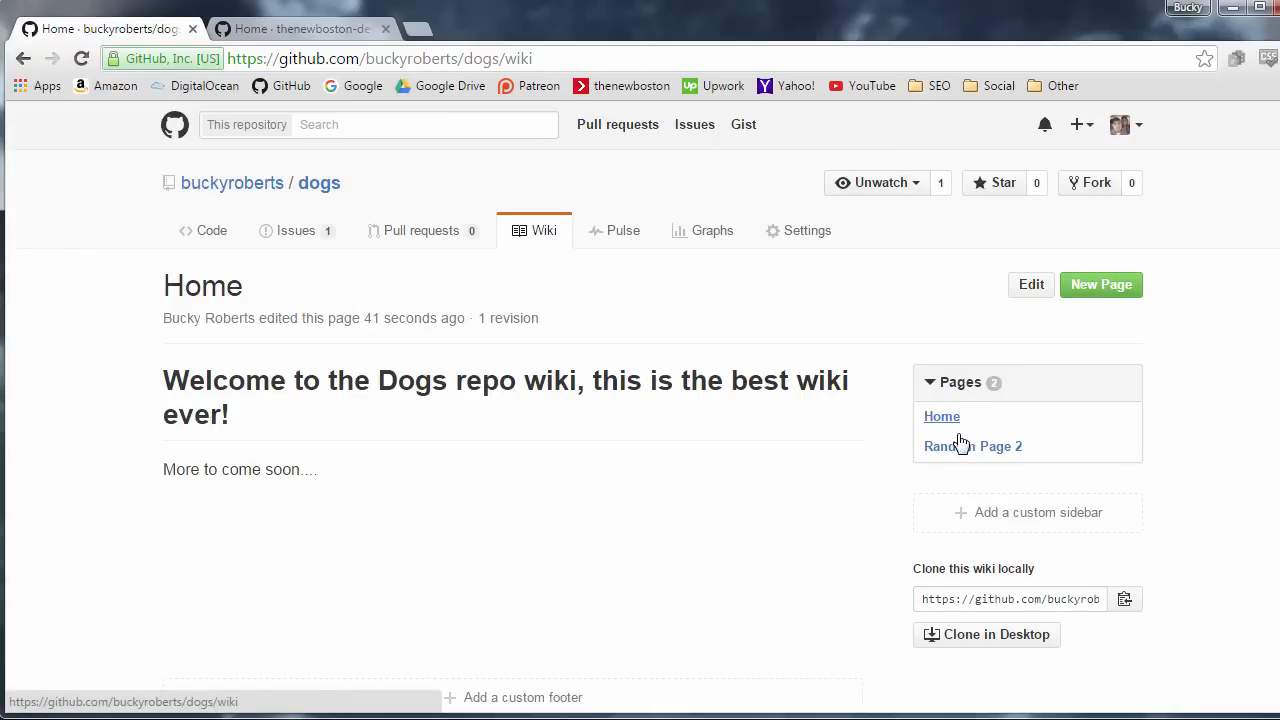
click(972, 446)
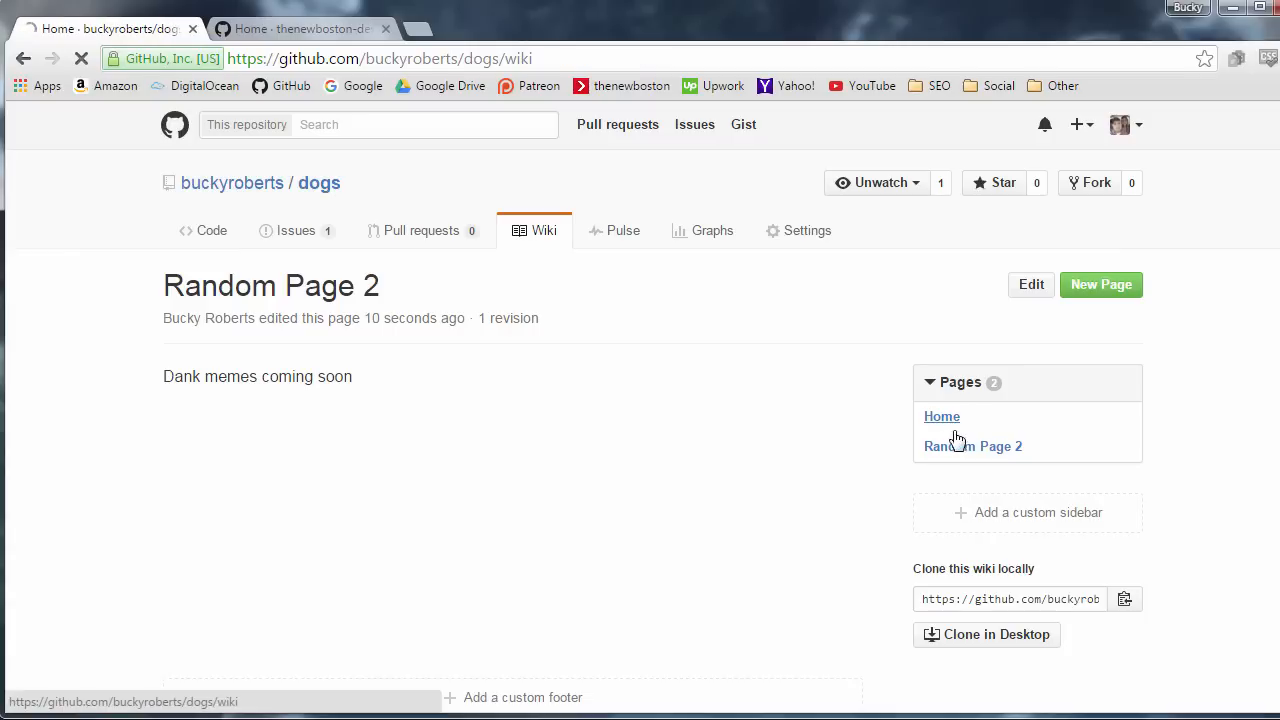
click(972, 446)
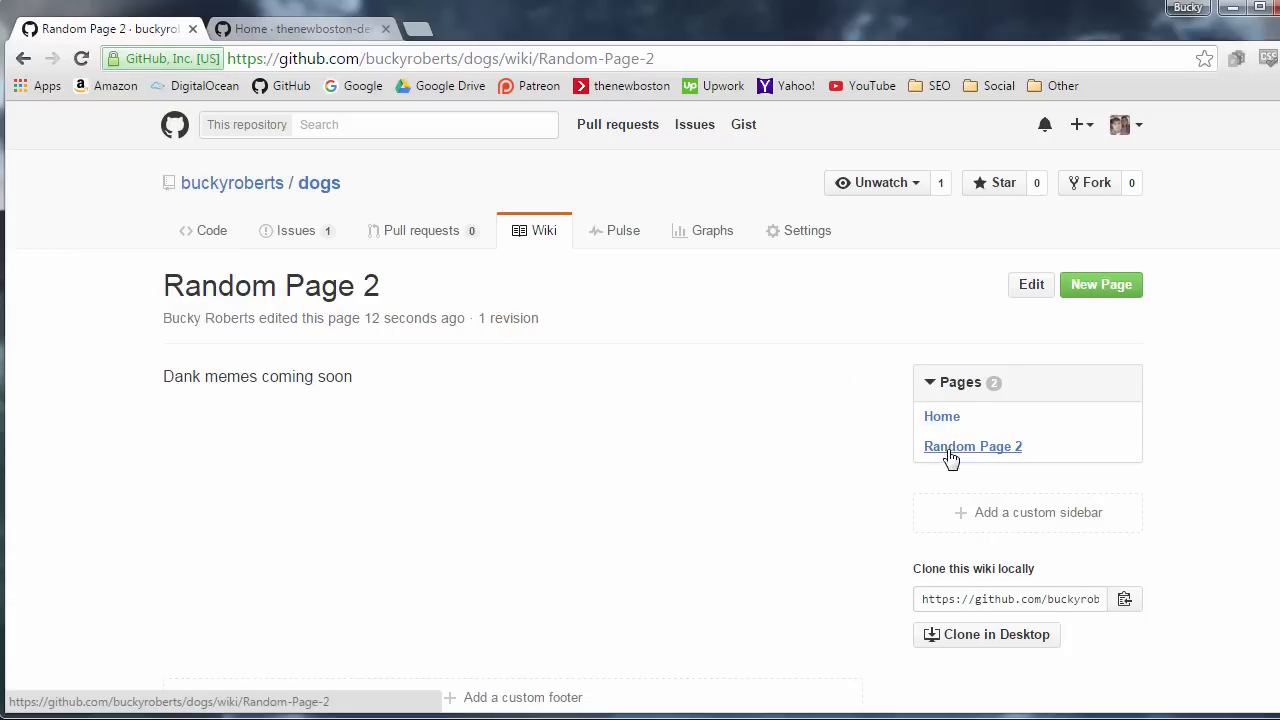
mouse_move(896, 640)
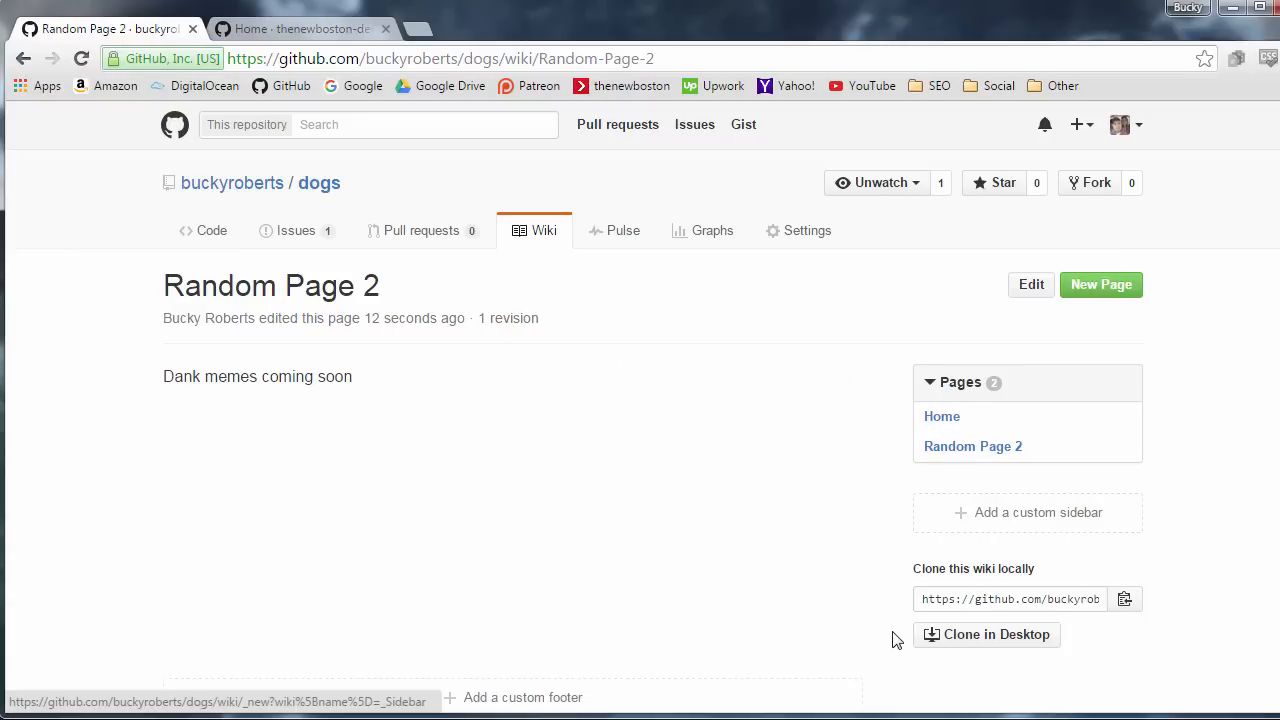
mouse_move(652, 350)
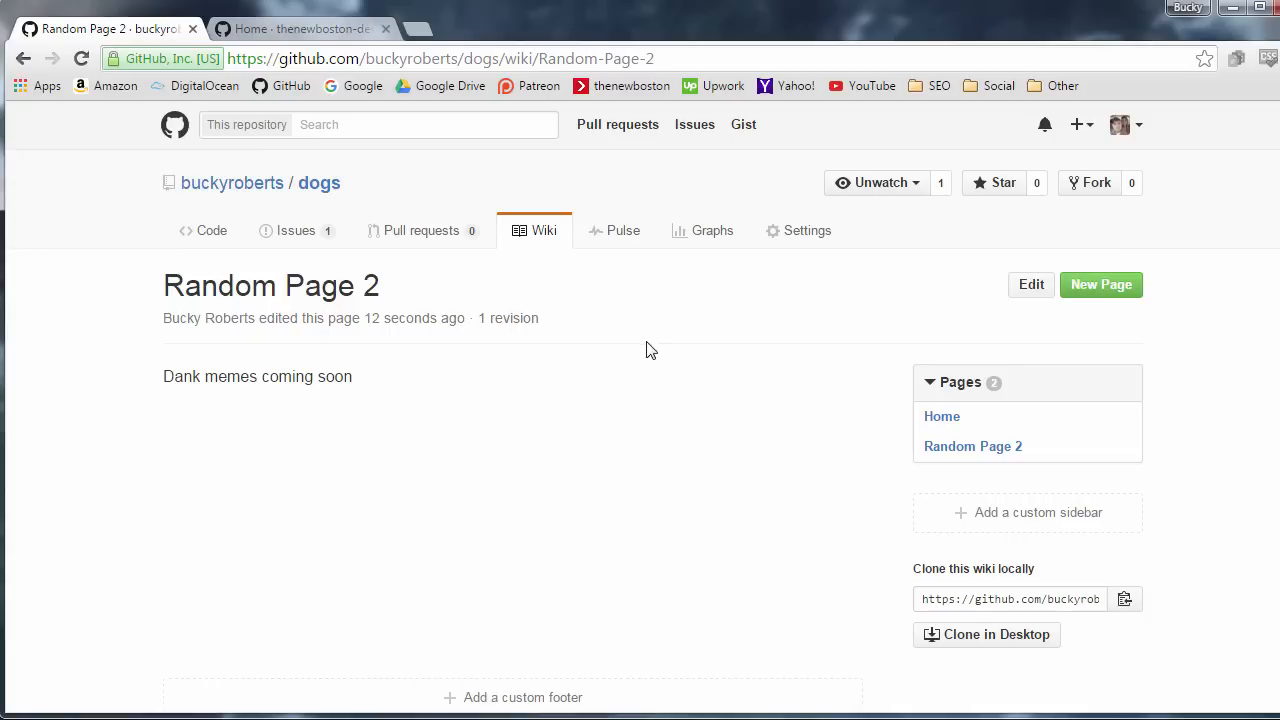
mouse_move(1036, 540)
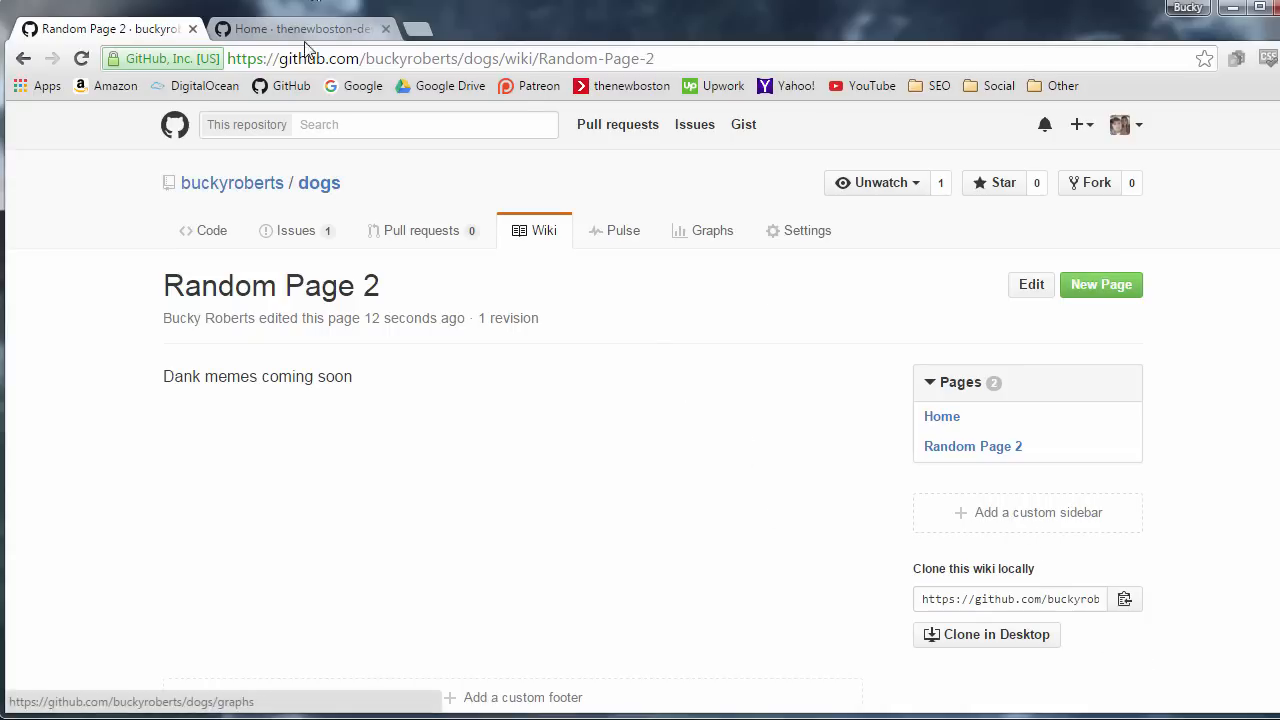
mouse_move(972, 446)
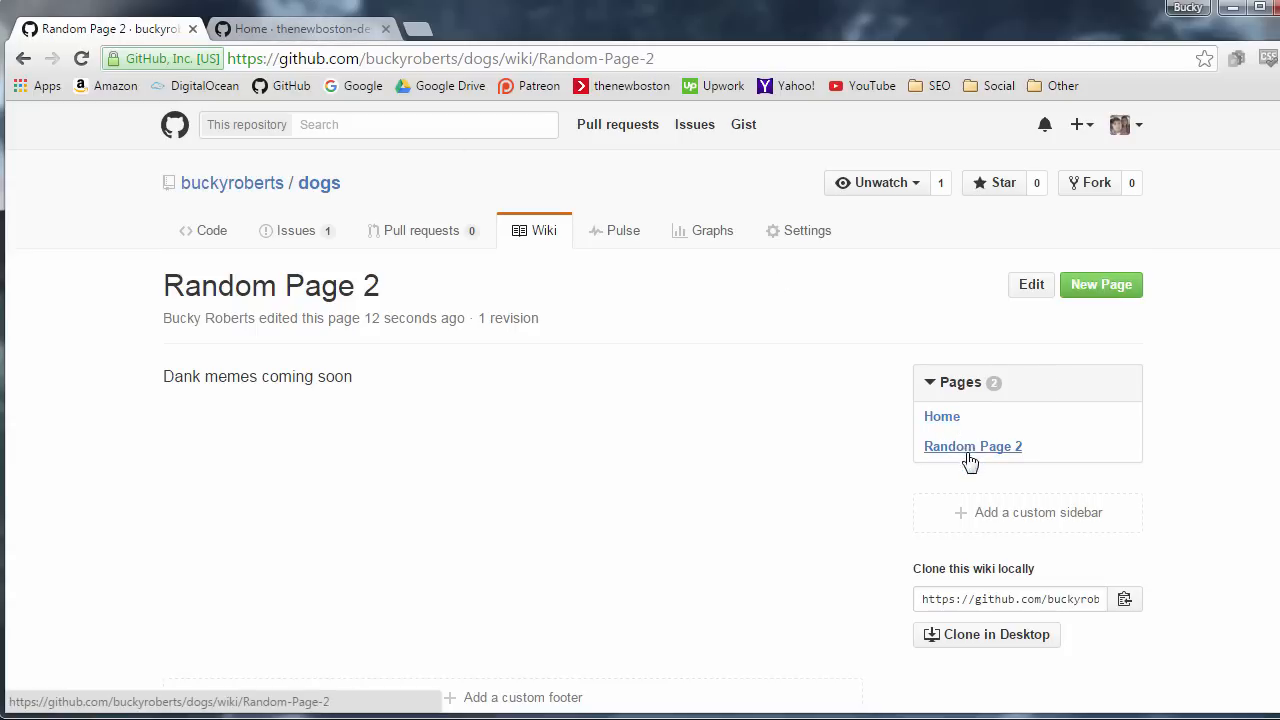
mouse_move(974, 470)
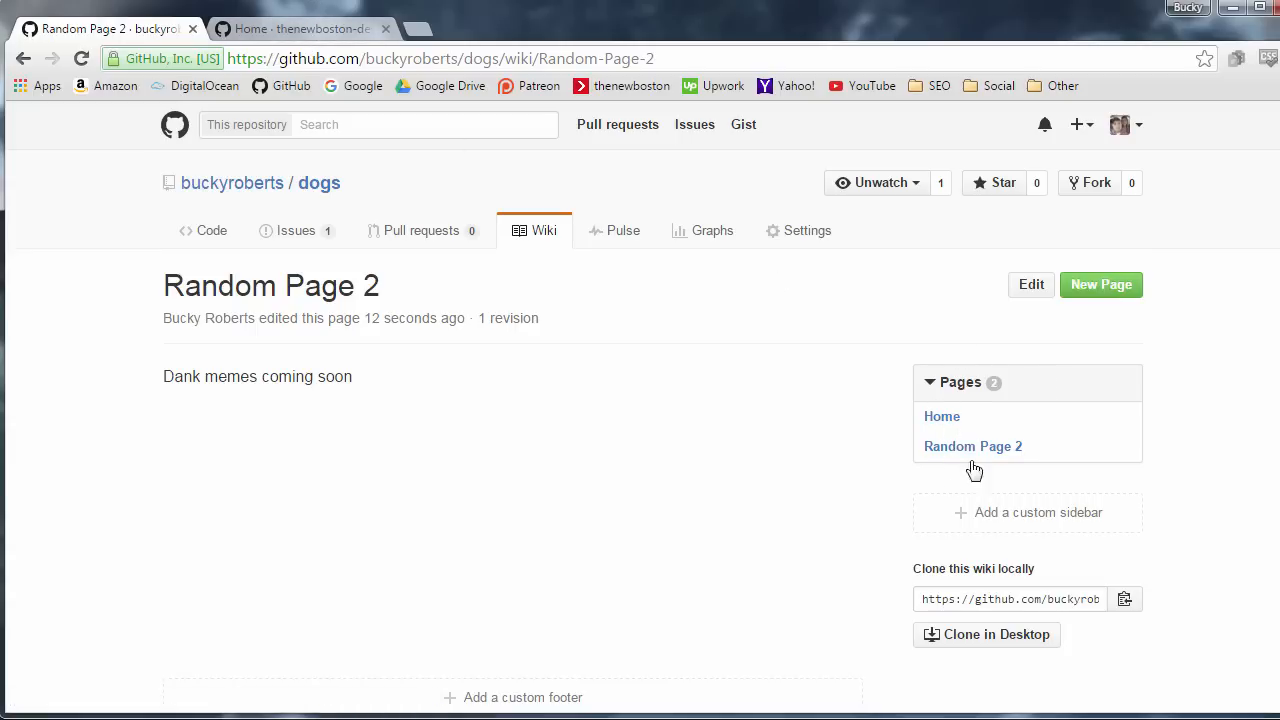
Check the reference wiki's sidebar, then start a custom sidebar page for the dogs wiki.
click(300, 28)
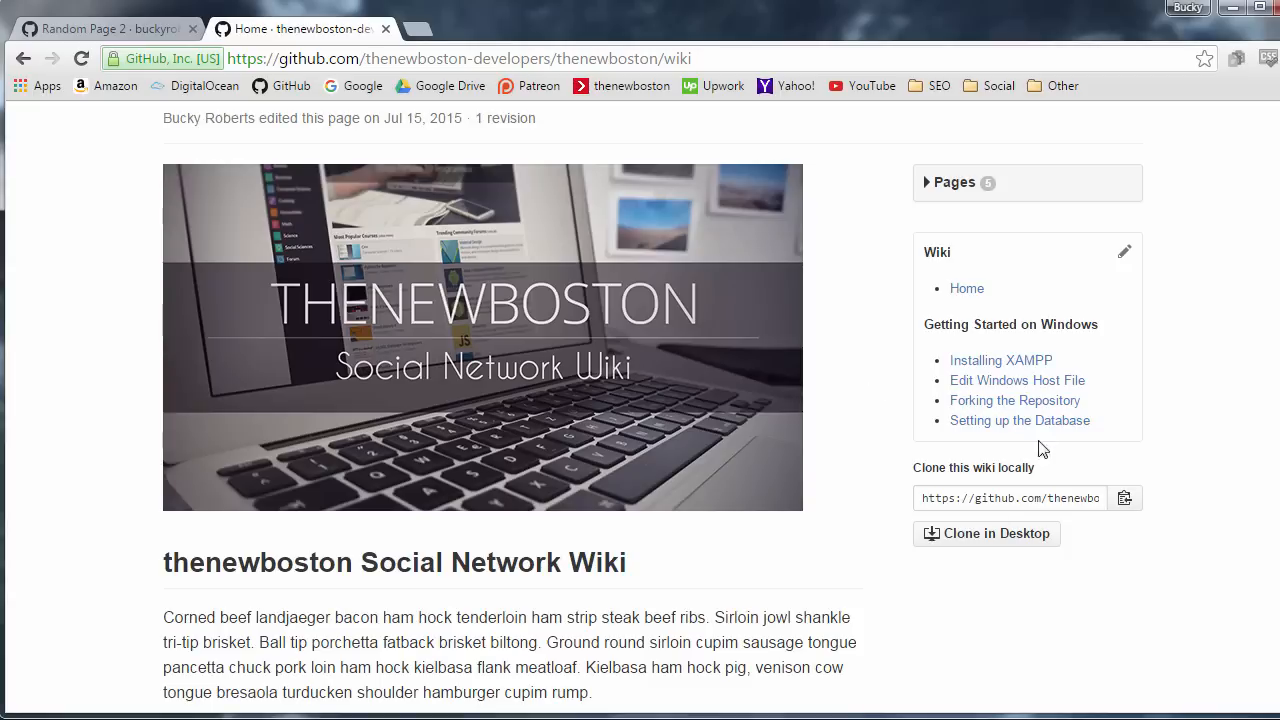
mouse_move(988, 420)
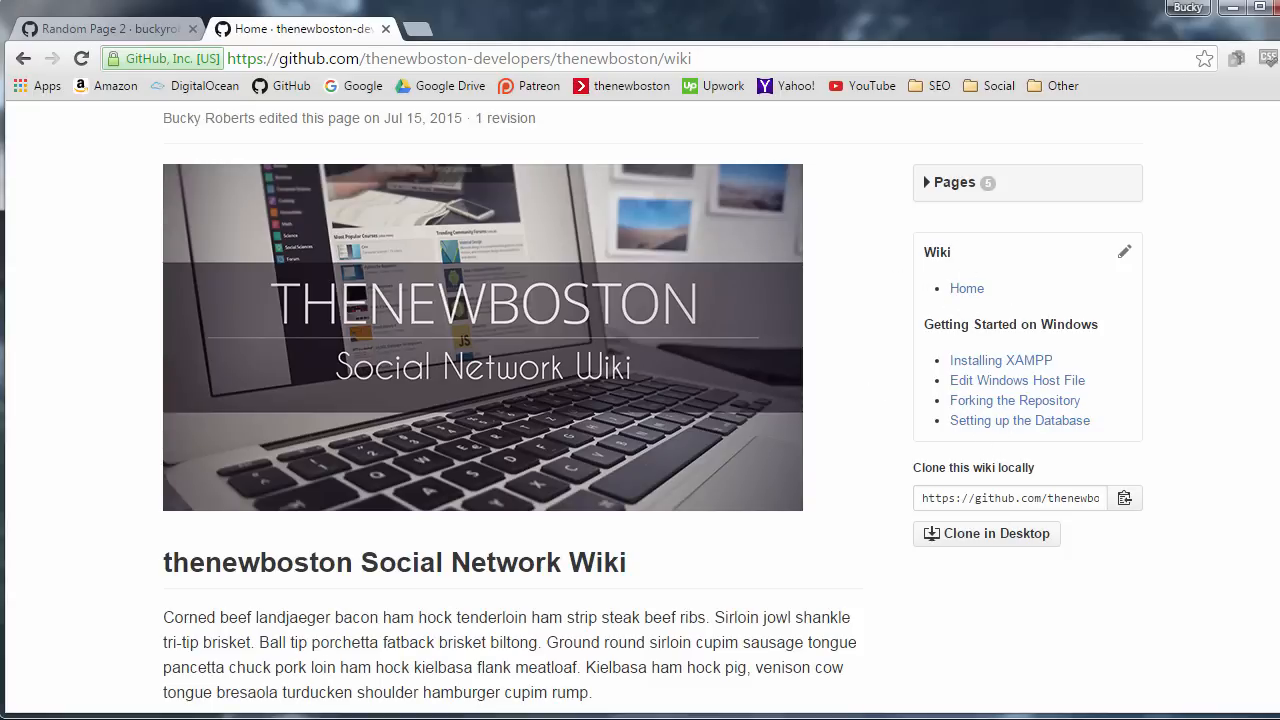
click(104, 28)
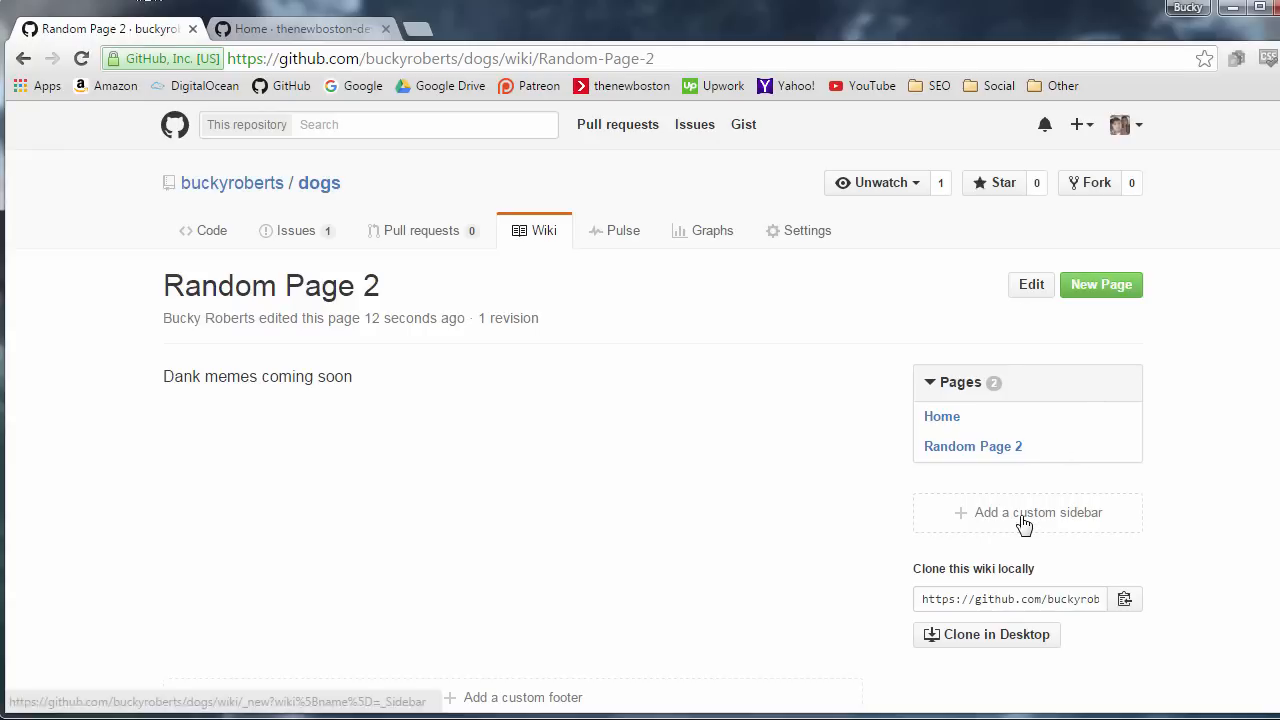
click(1028, 512)
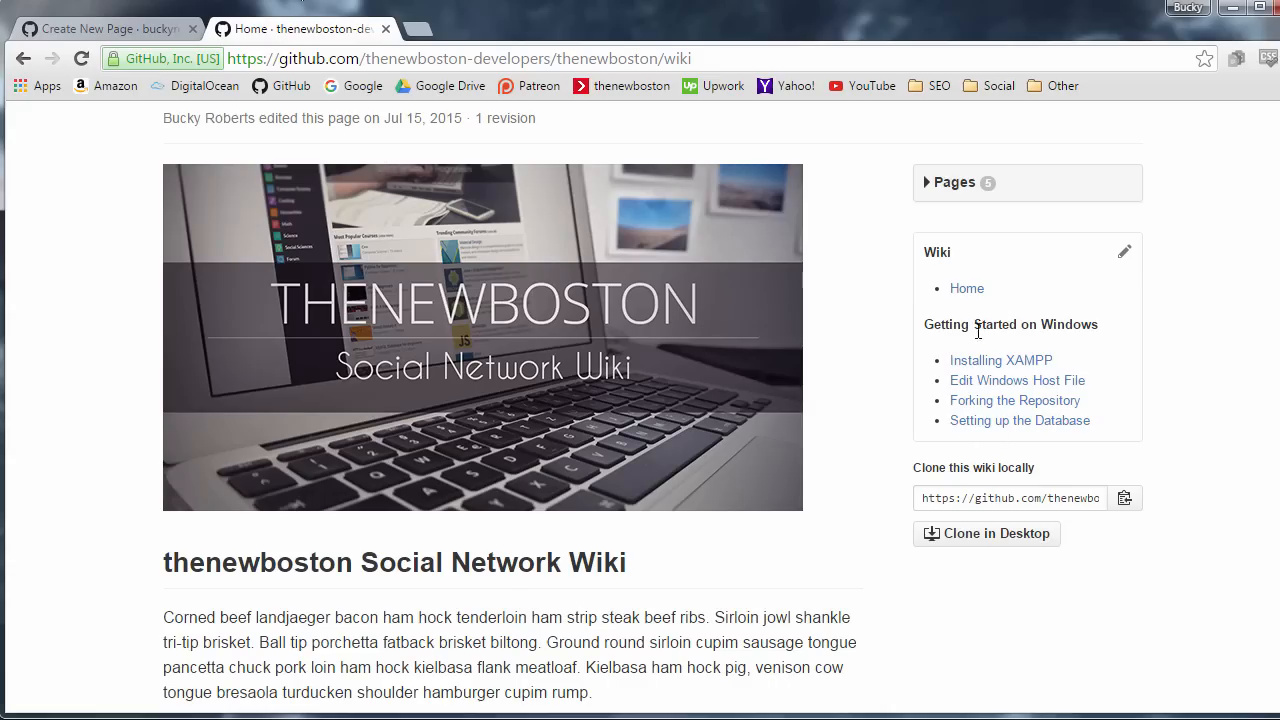
mouse_move(1124, 252)
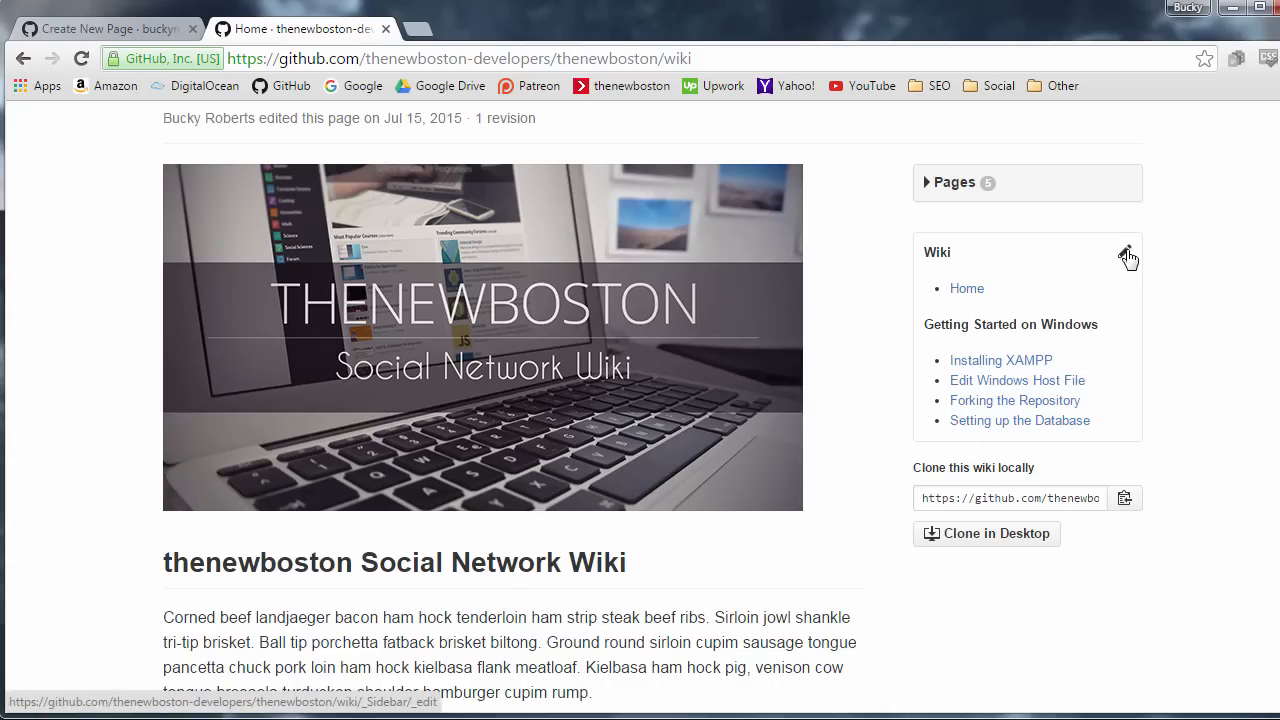
Study the reference _Sidebar markdown, comparing its bold Wiki heading markup with the rendered preview.
click(1128, 252)
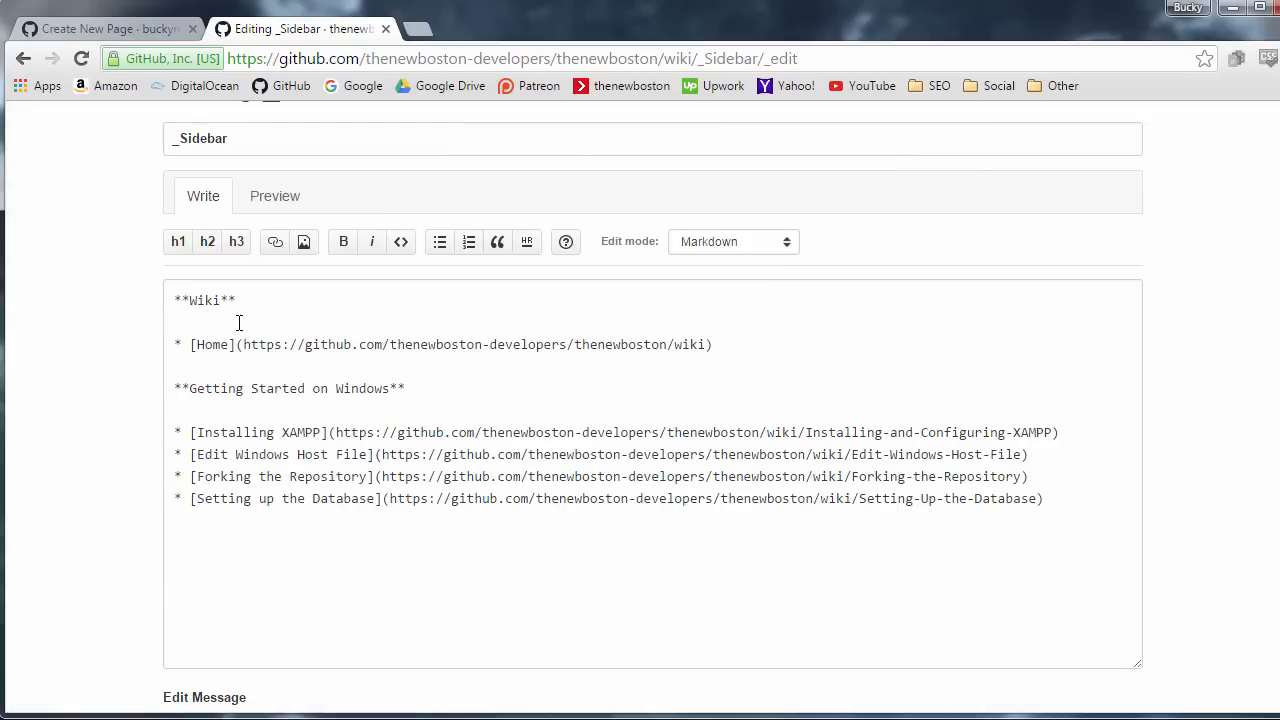
double_click(204, 300)
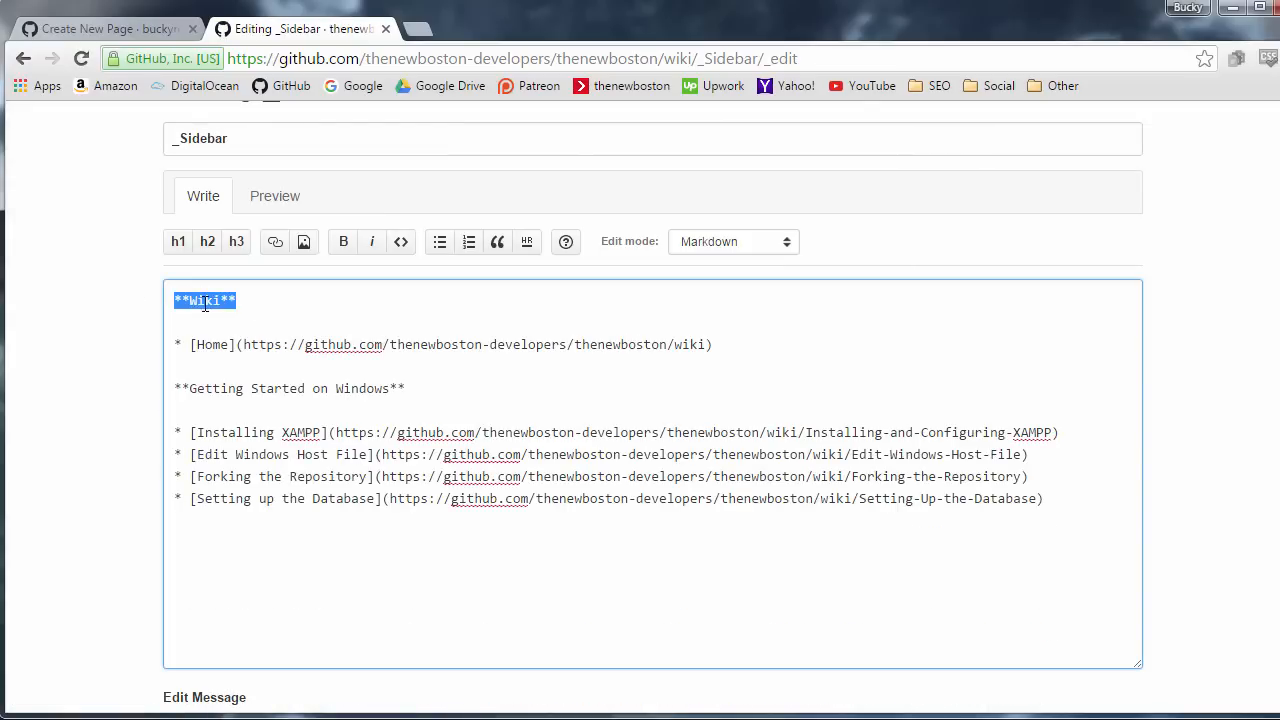
click(274, 196)
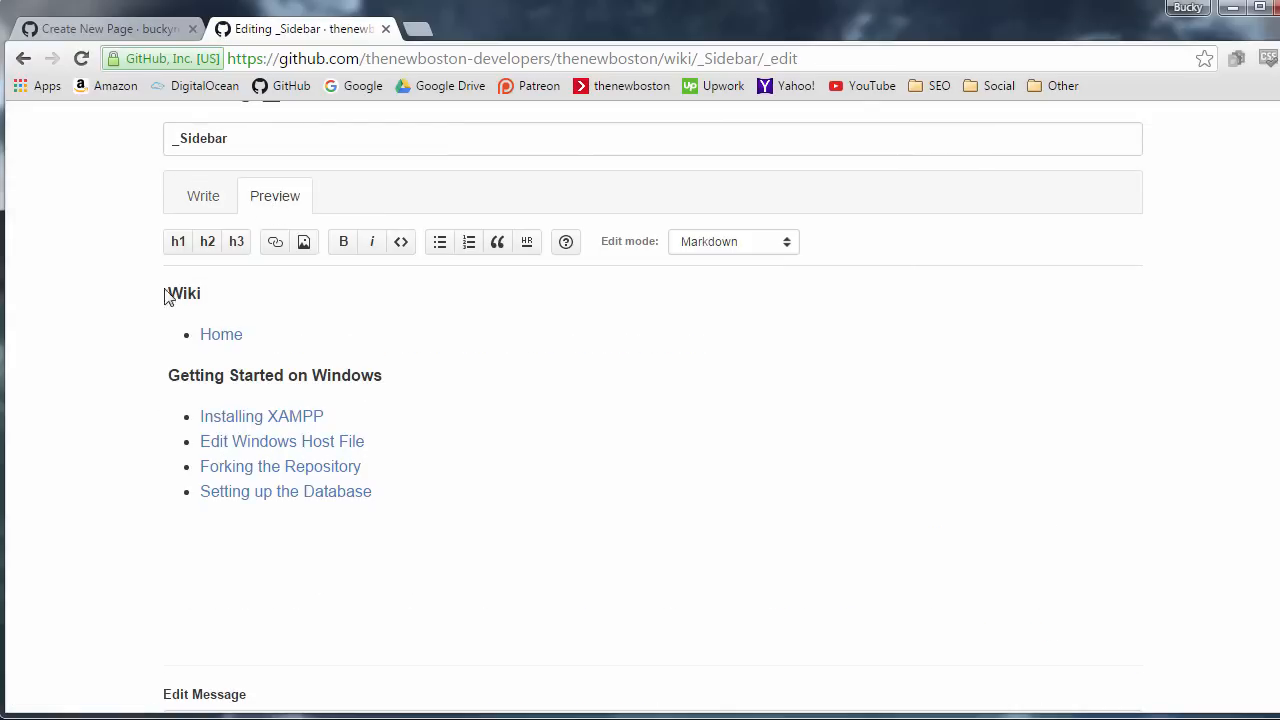
click(204, 196)
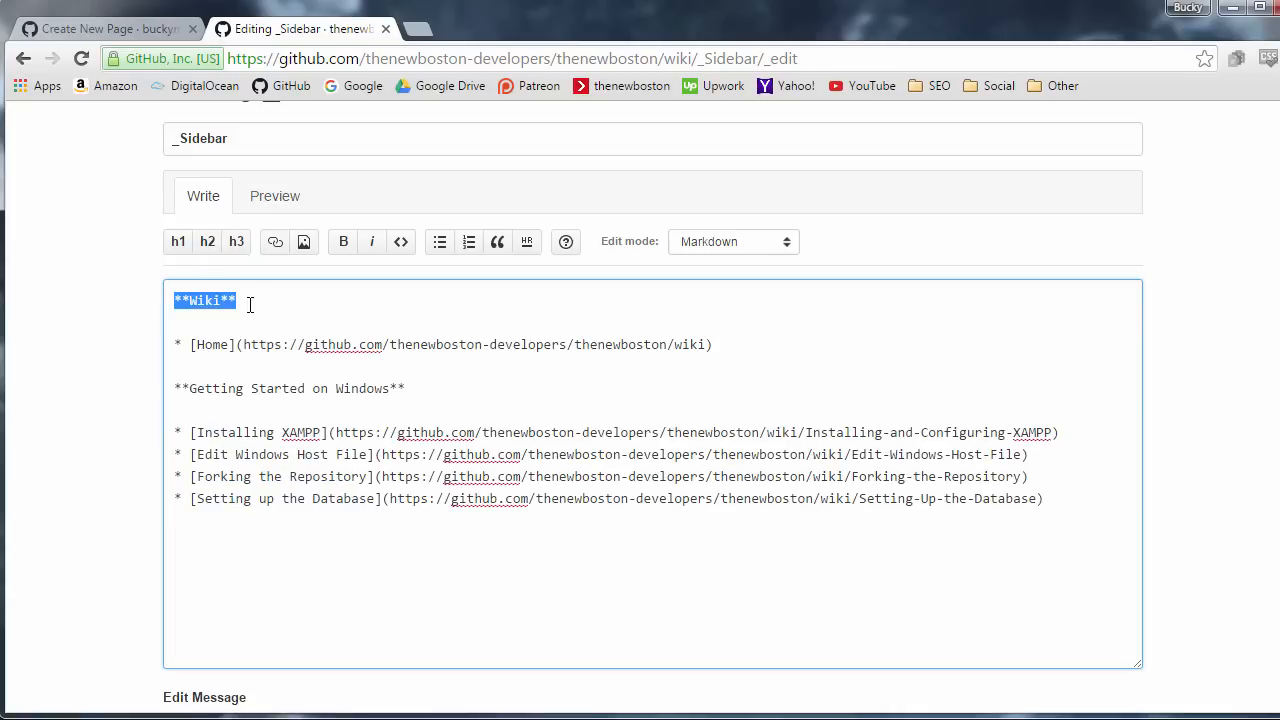
click(282, 292)
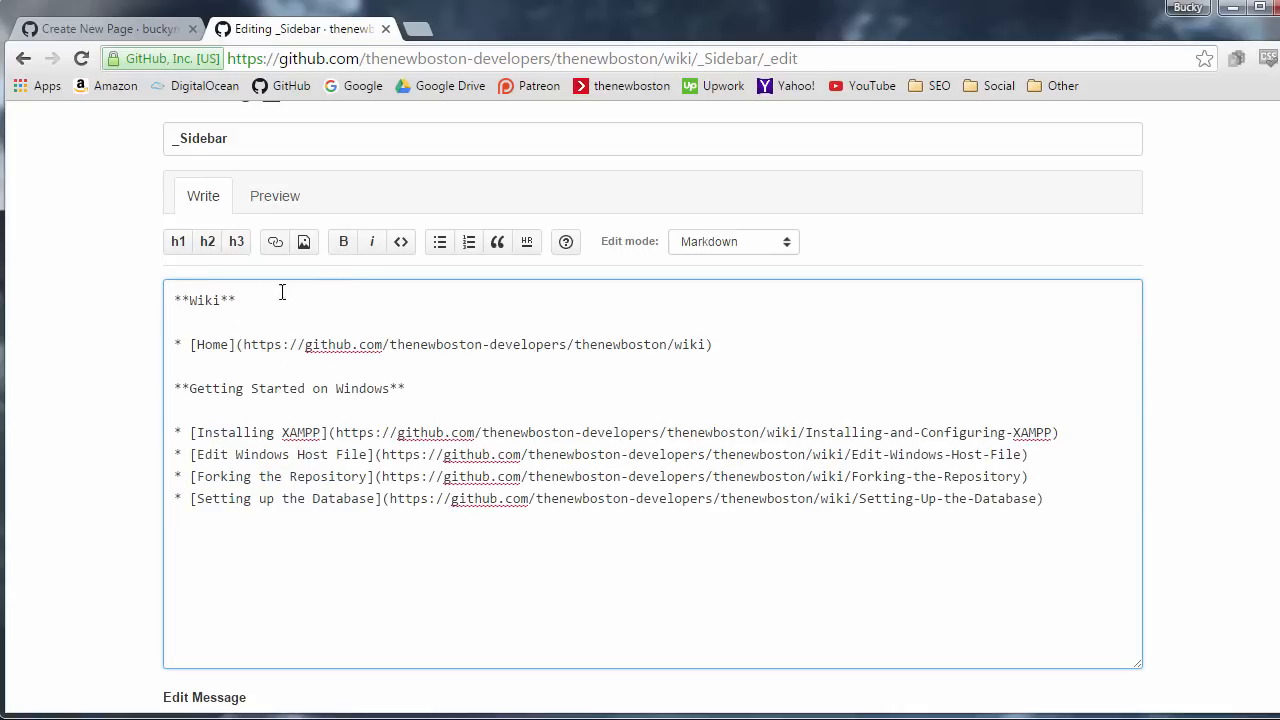
click(274, 196)
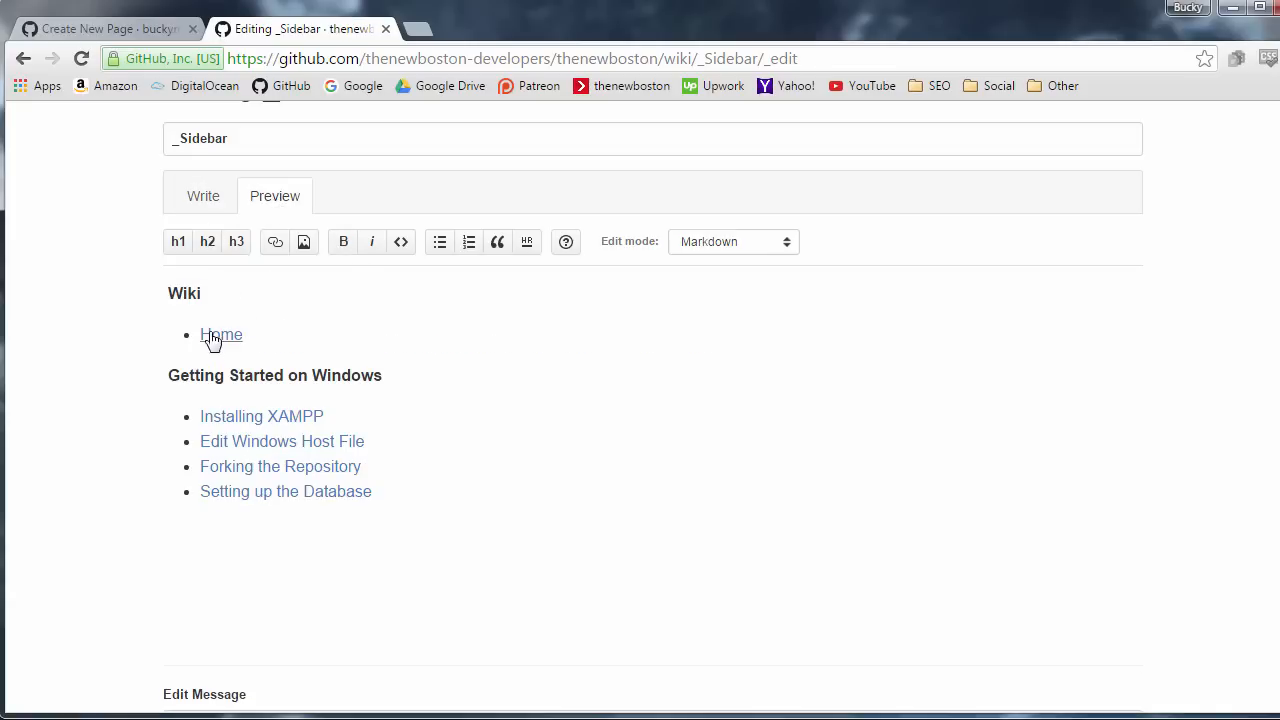
mouse_move(520, 258)
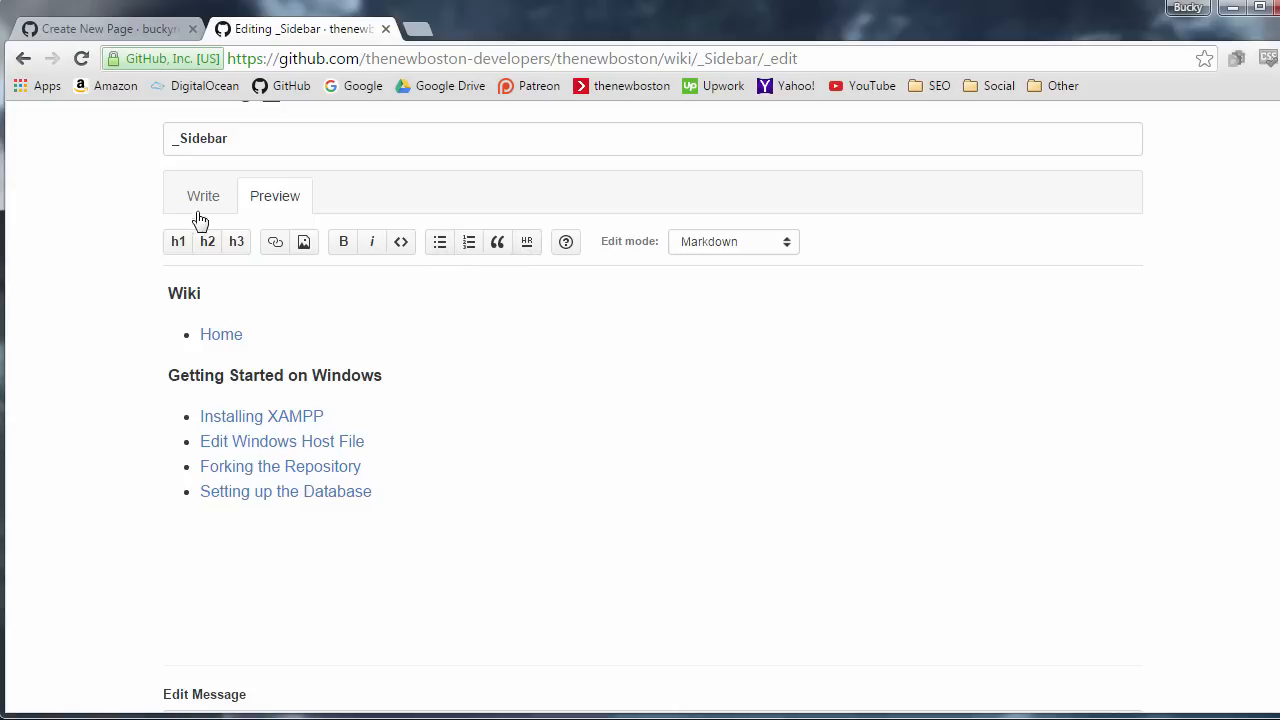
click(204, 196)
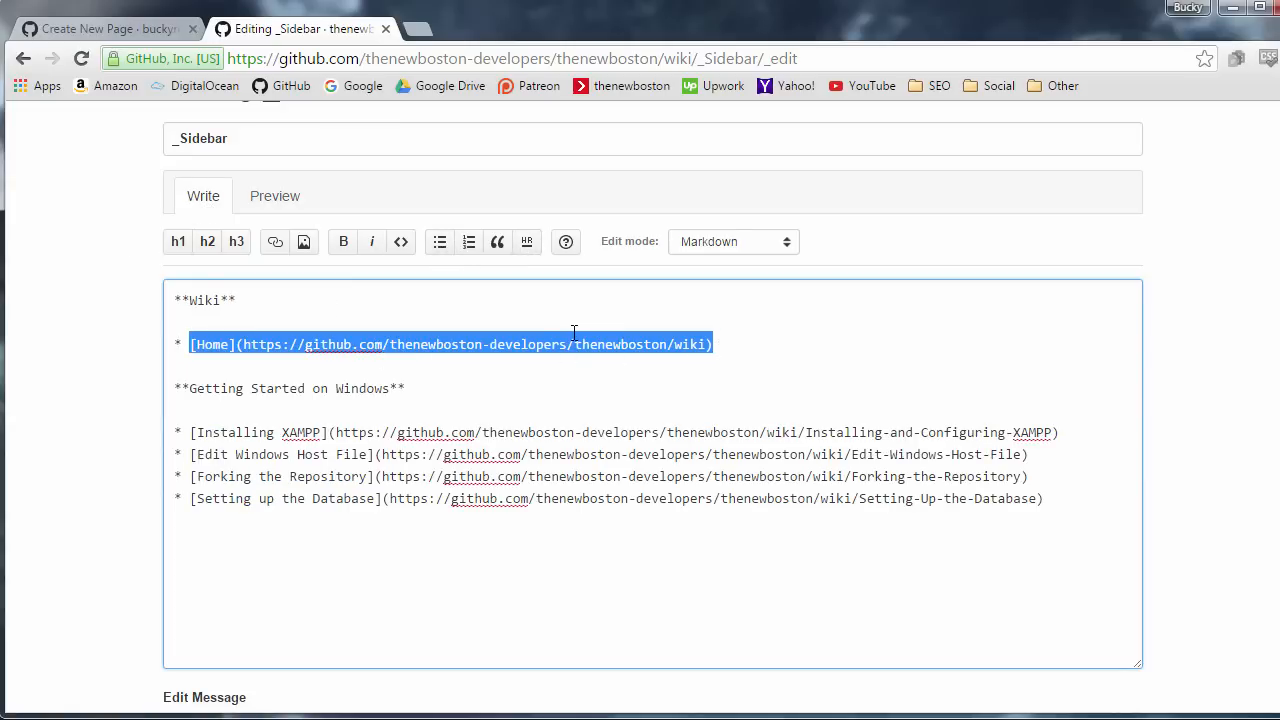
Examine the Home link's URL markup and bring it over to the dogs _Sidebar page.
click(212, 344)
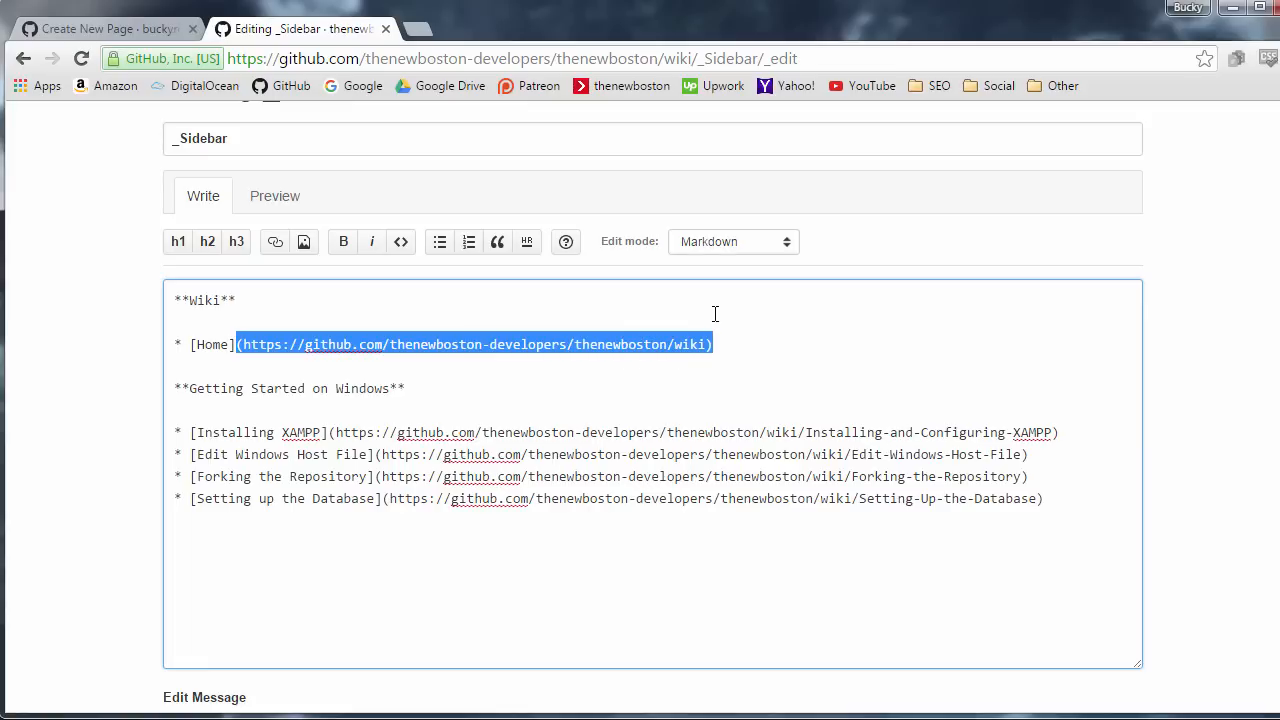
mouse_move(280, 196)
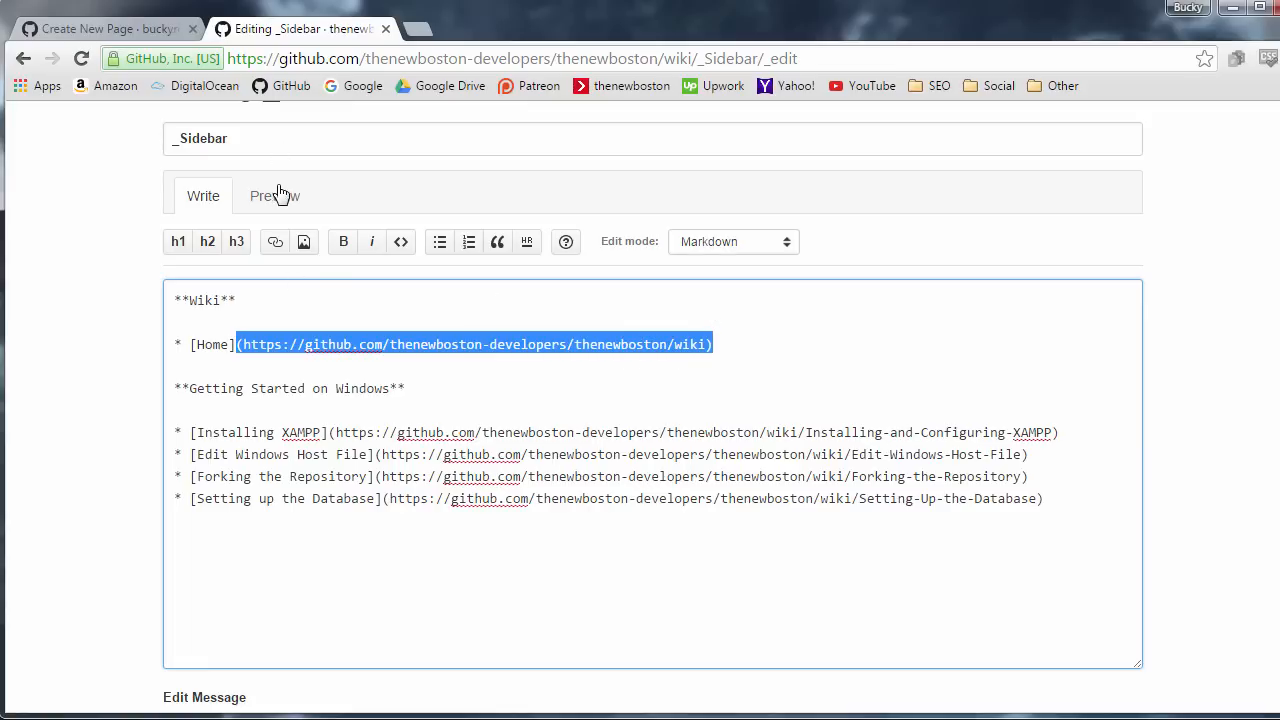
click(274, 196)
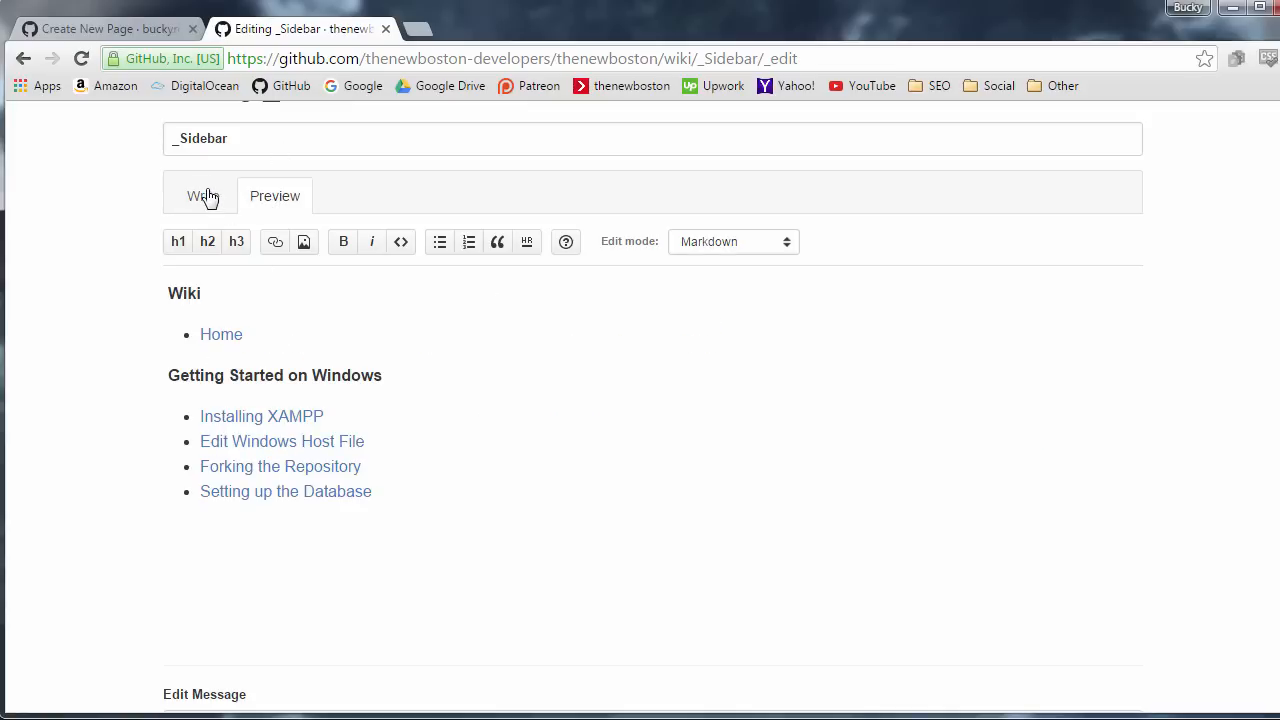
click(204, 196)
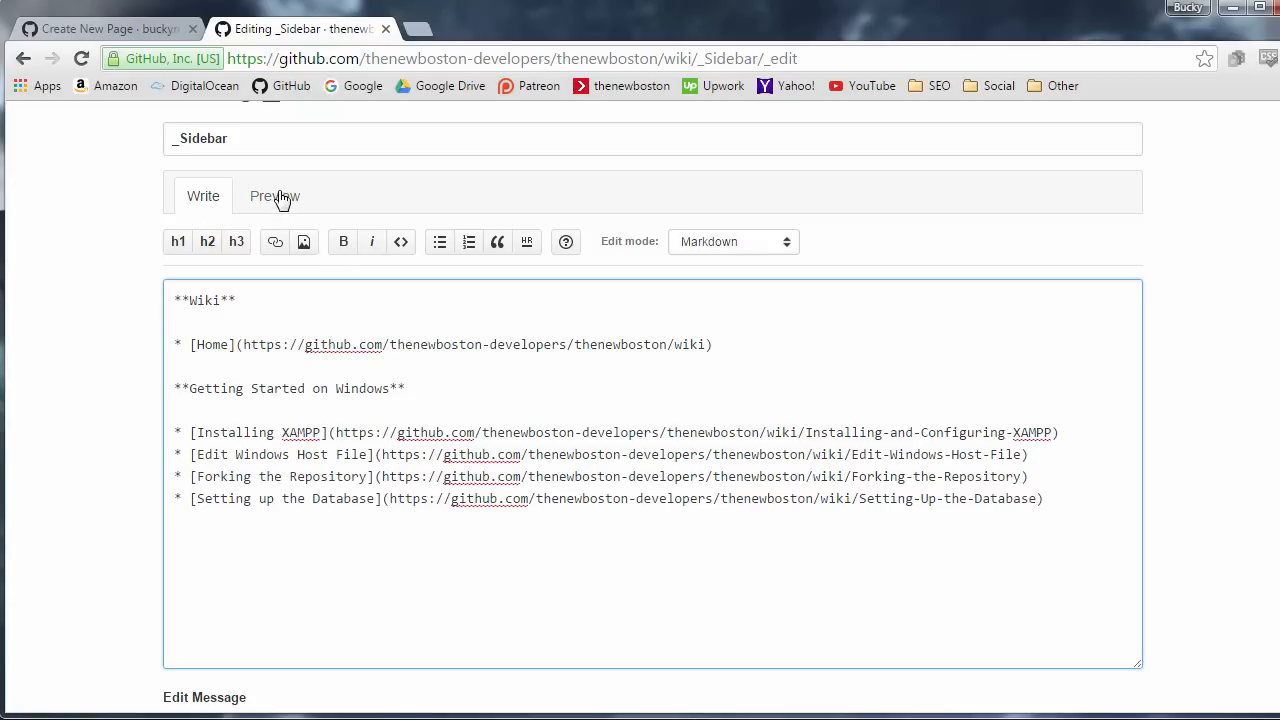
click(274, 196)
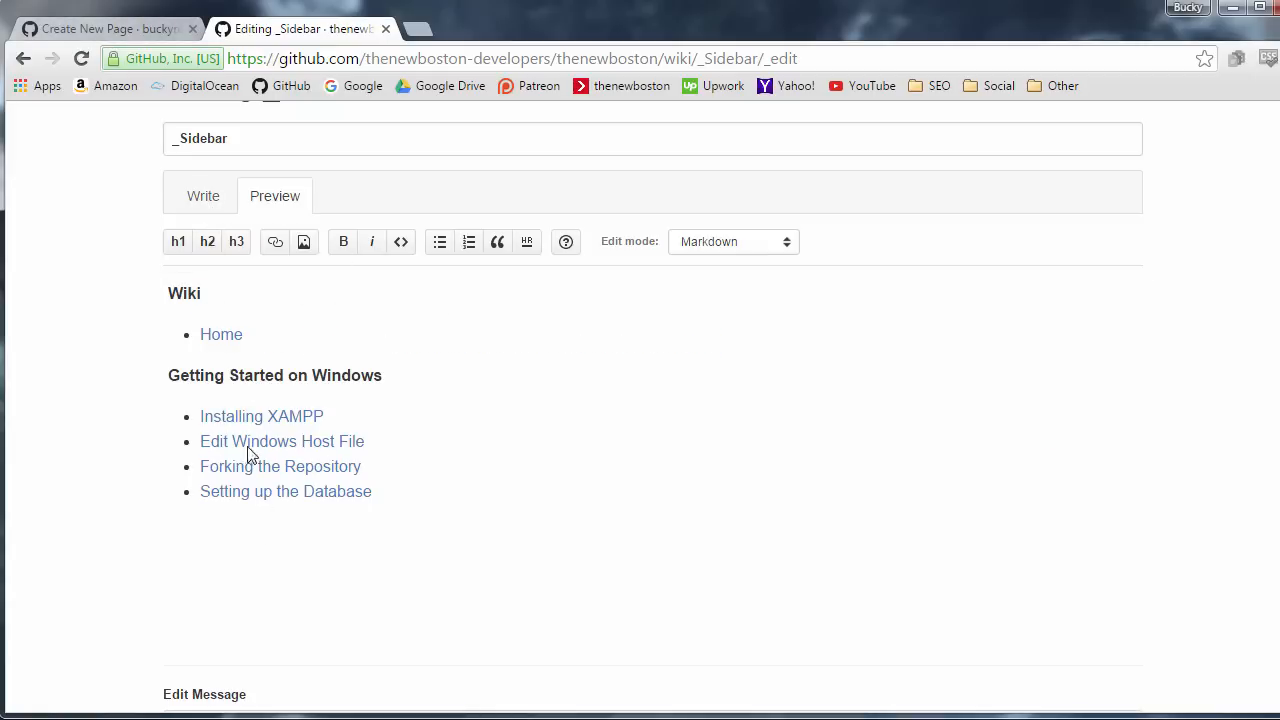
click(104, 28)
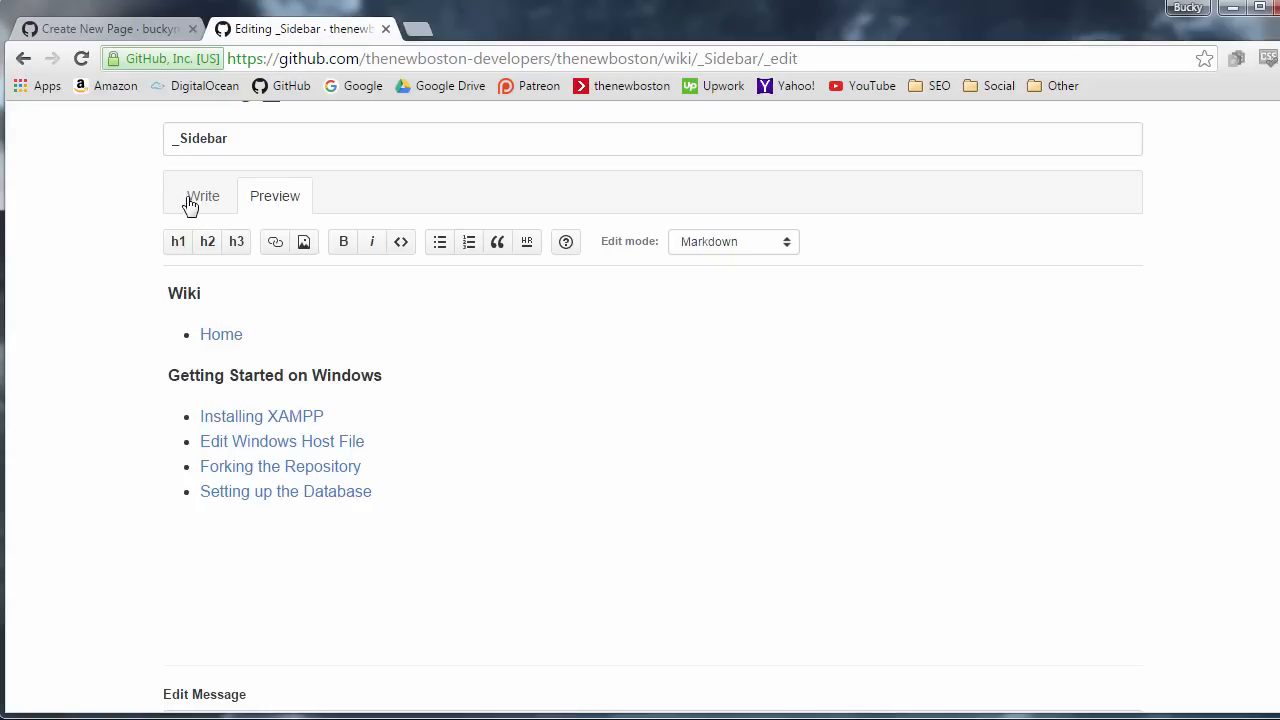
click(204, 196)
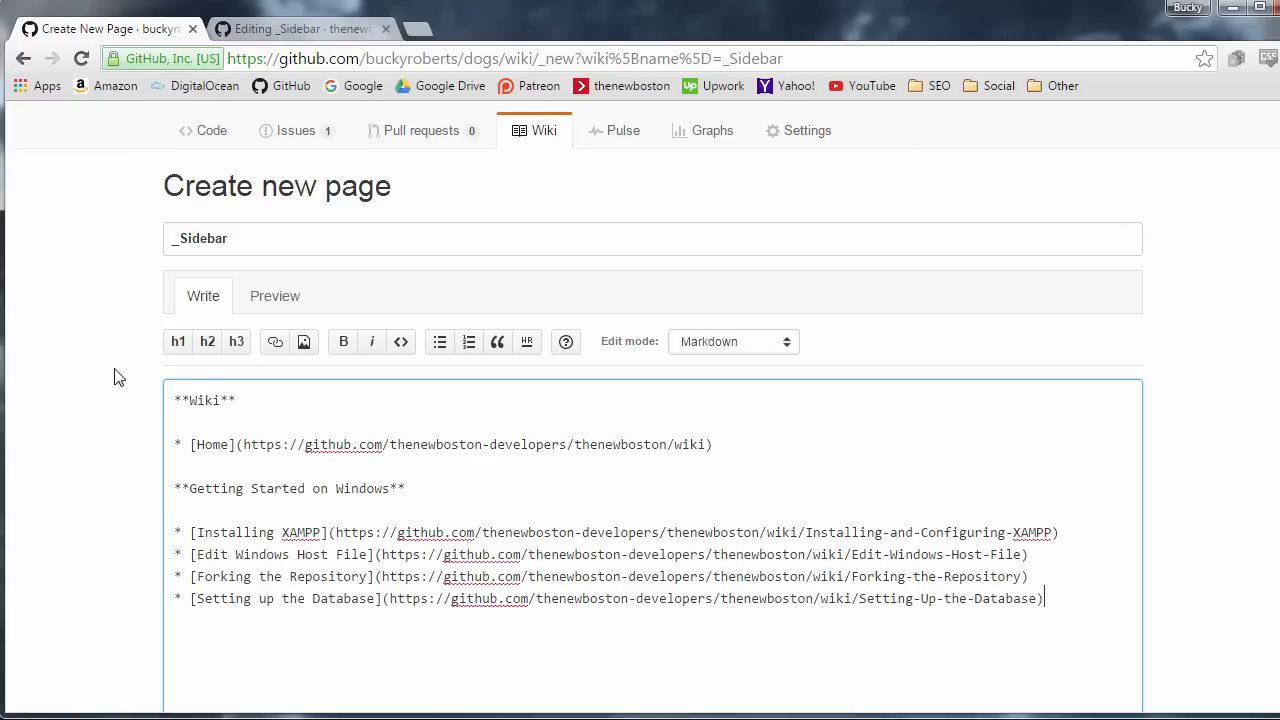
scroll(down, 3)
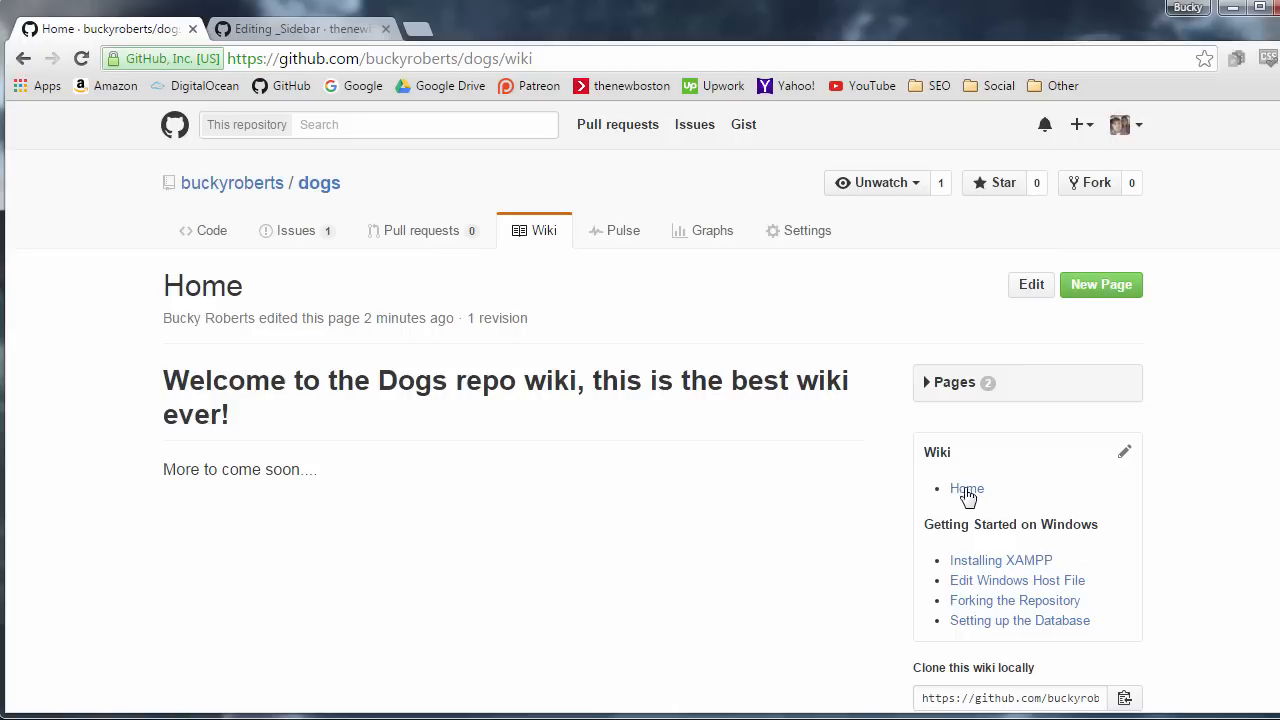
mouse_move(956, 432)
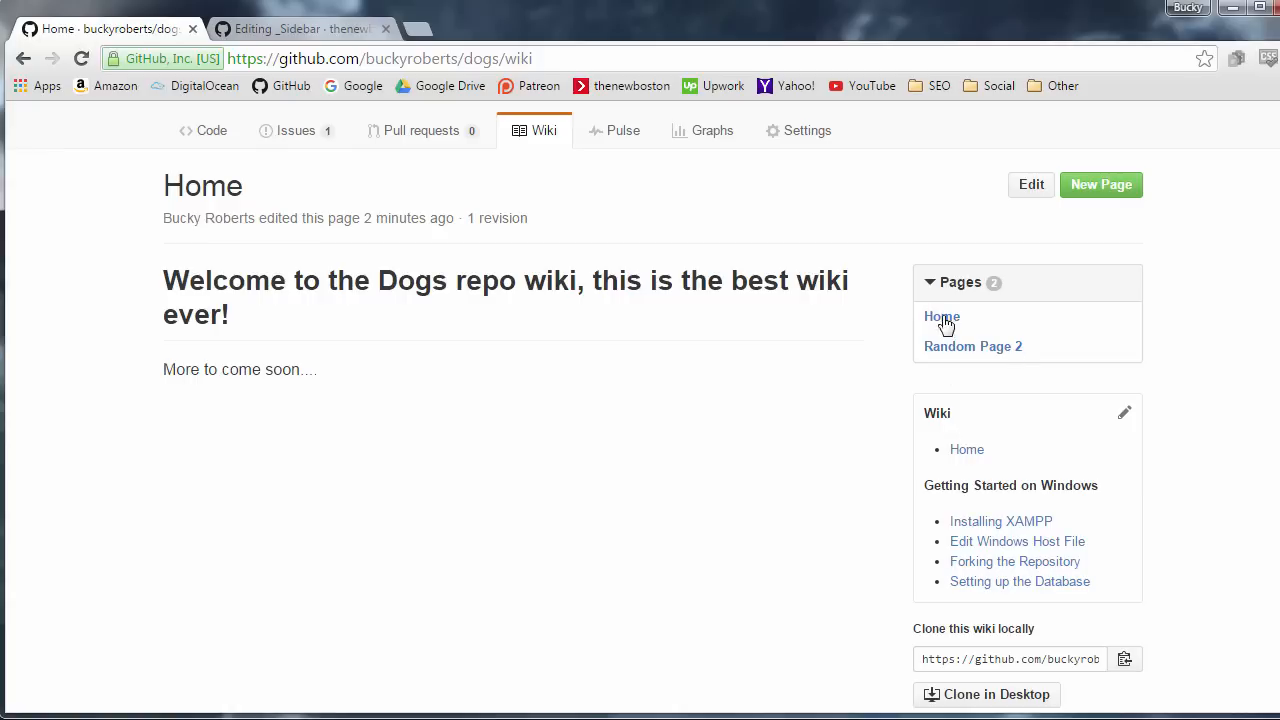
click(928, 282)
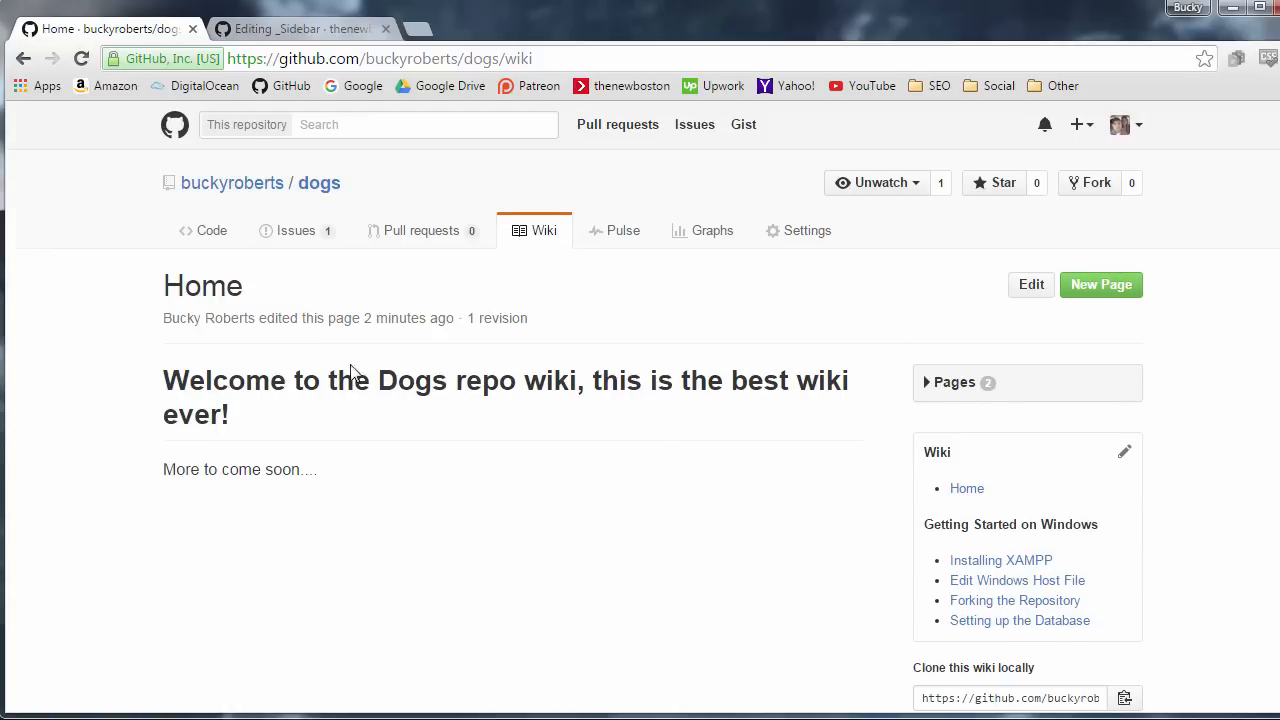
scroll(down, 3)
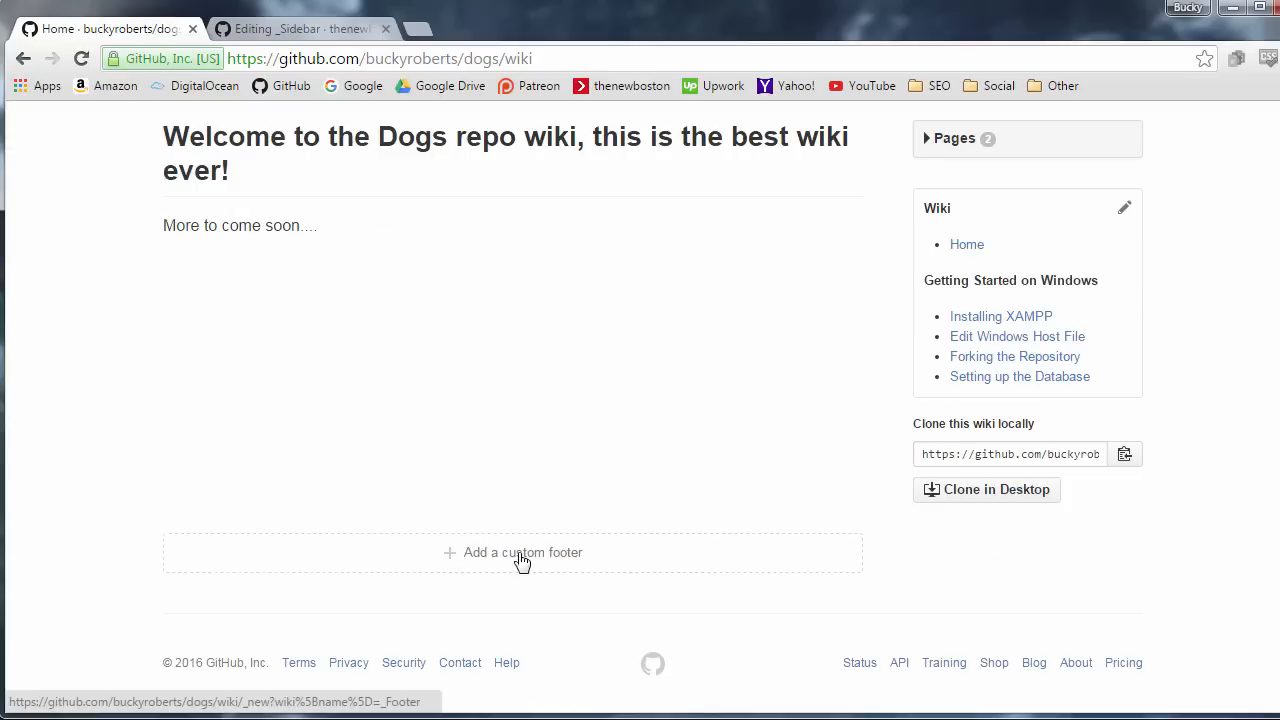
mouse_move(720, 374)
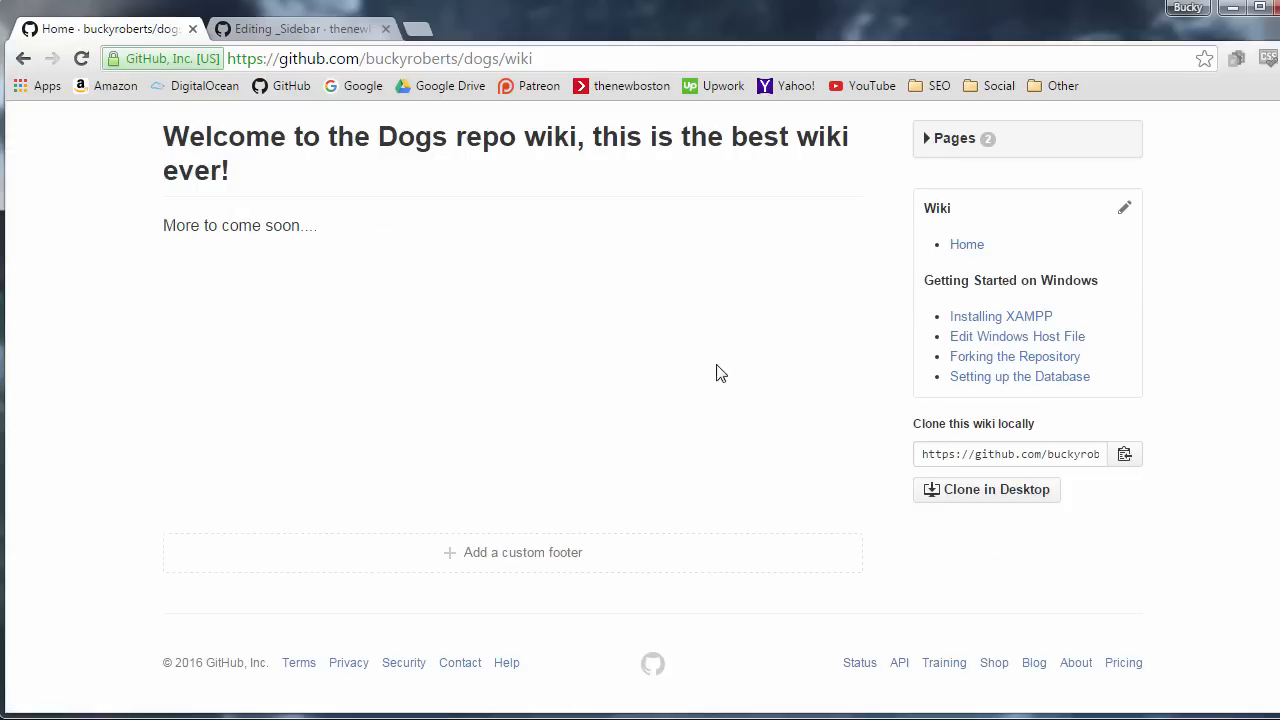
scroll(up, 3)
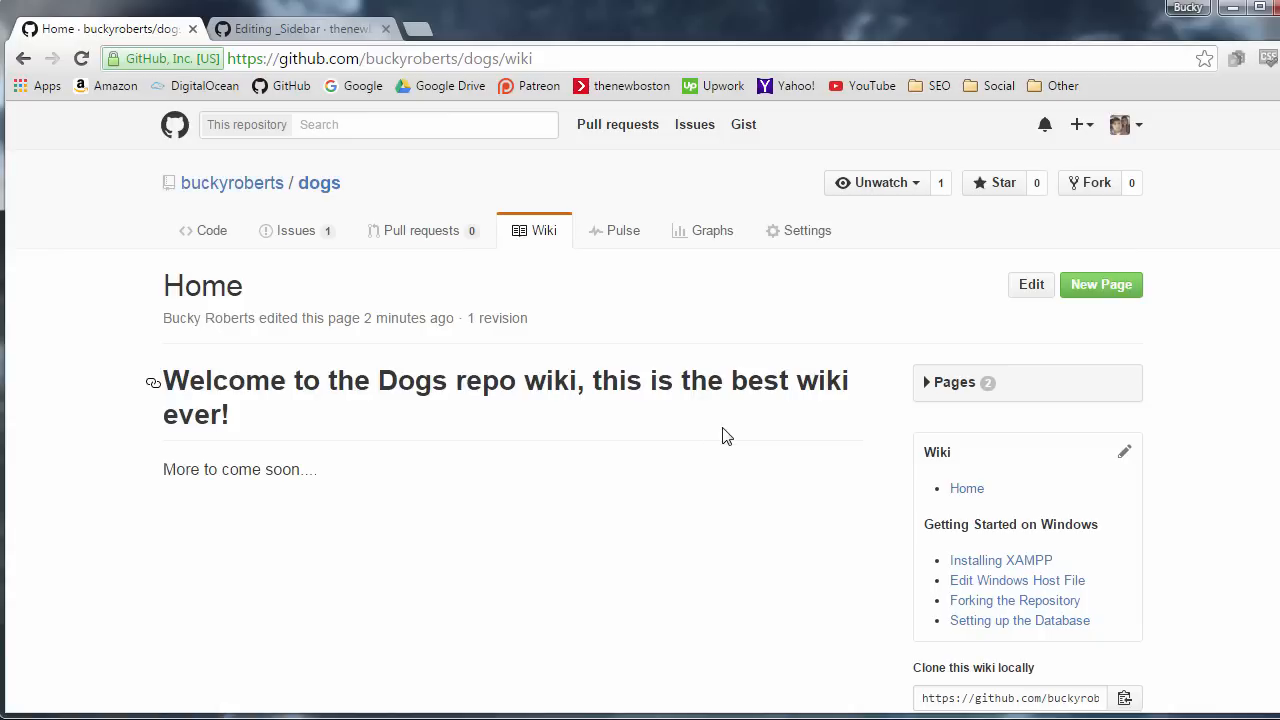
mouse_move(668, 446)
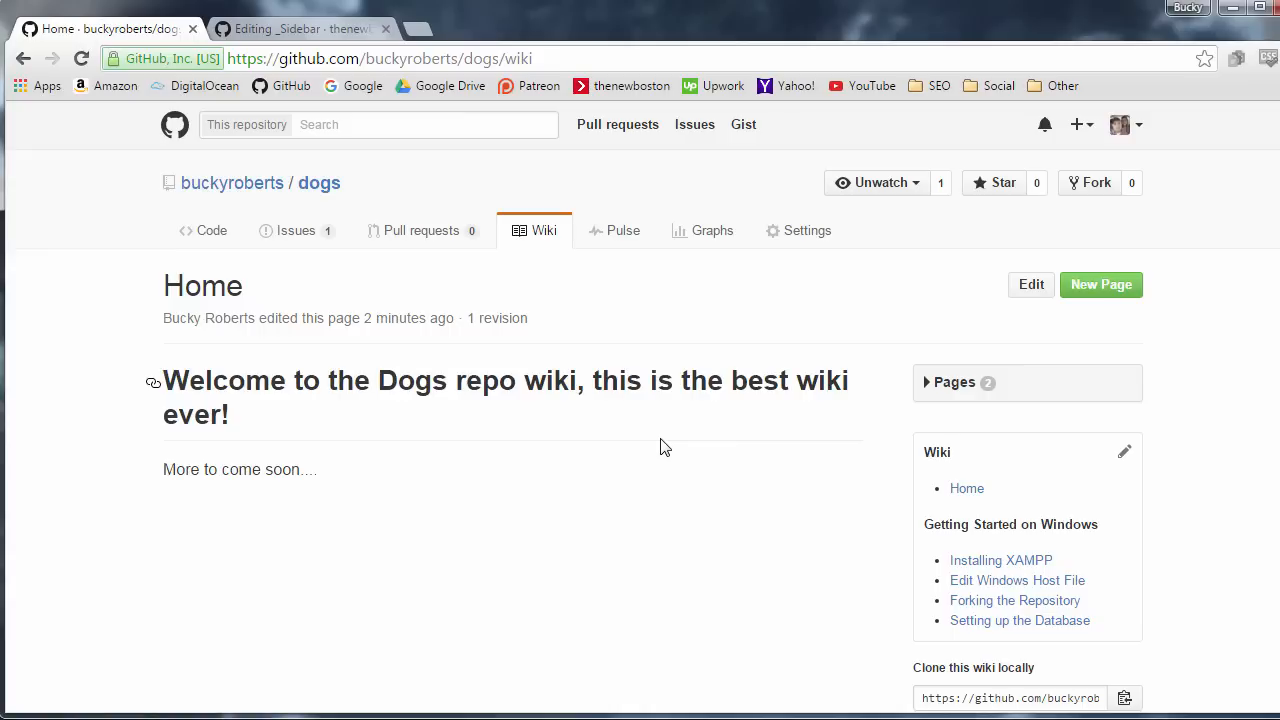
mouse_move(652, 424)
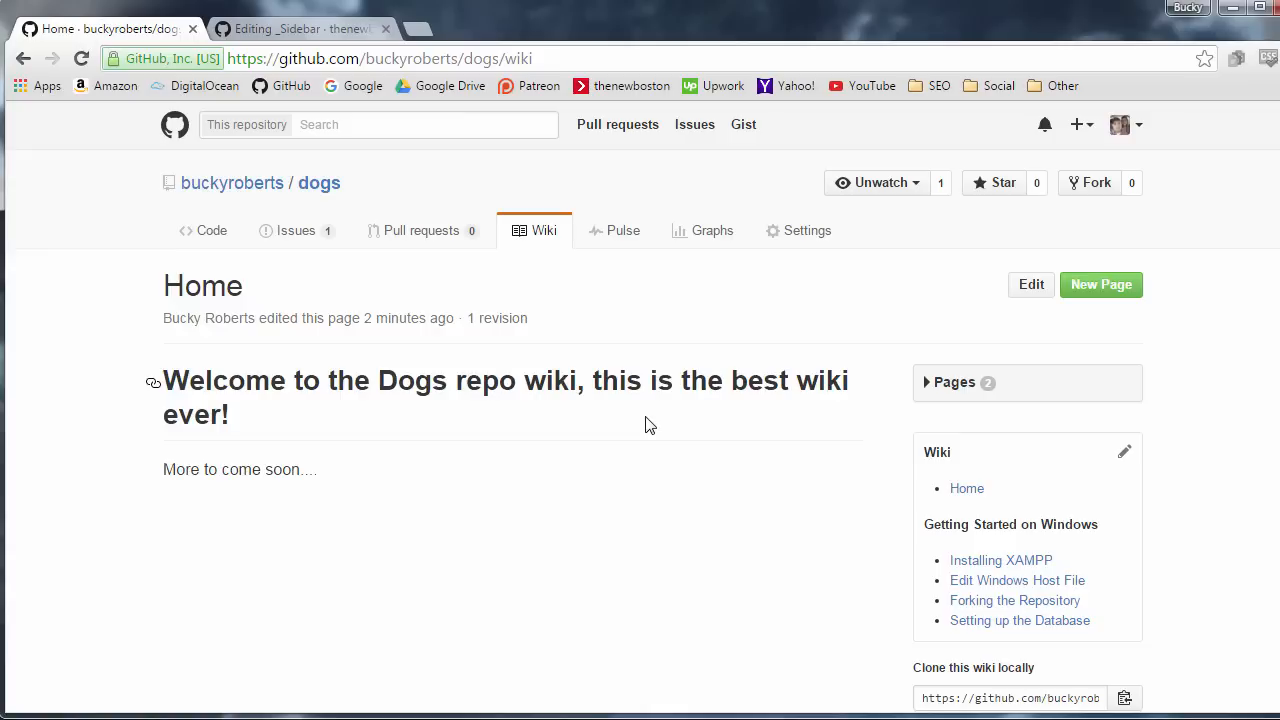
mouse_move(580, 414)
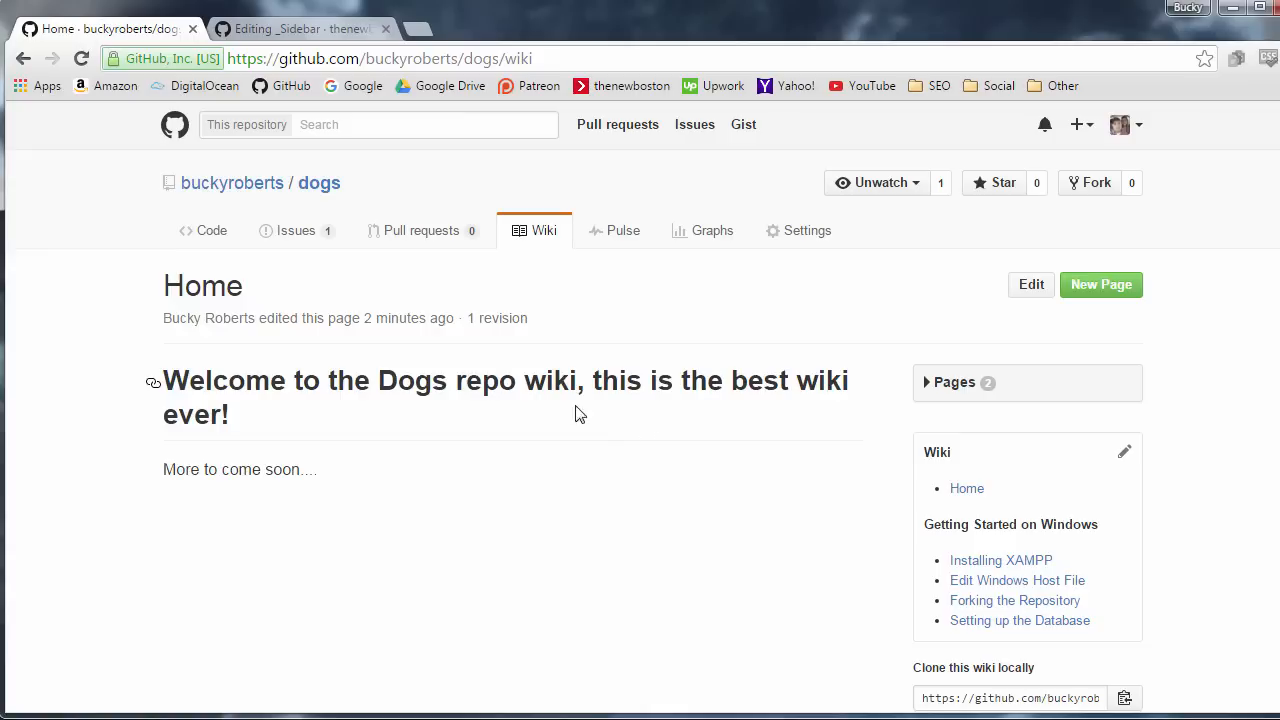
mouse_move(488, 308)
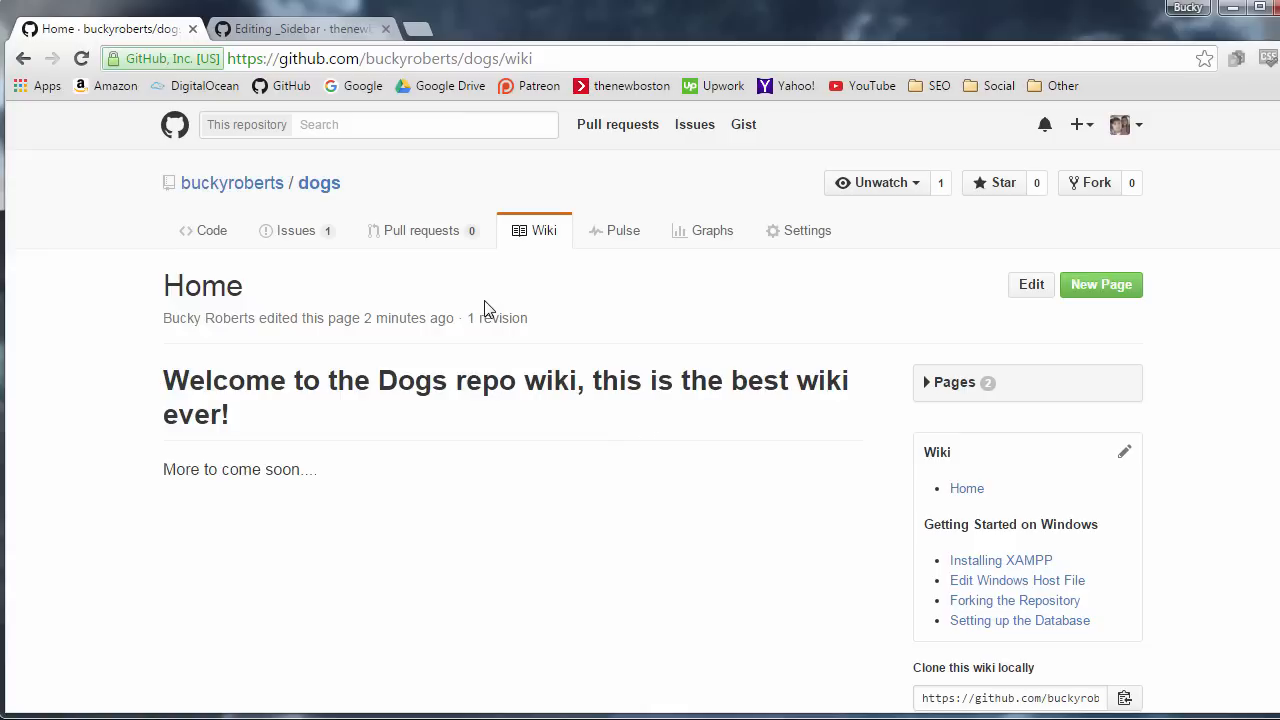